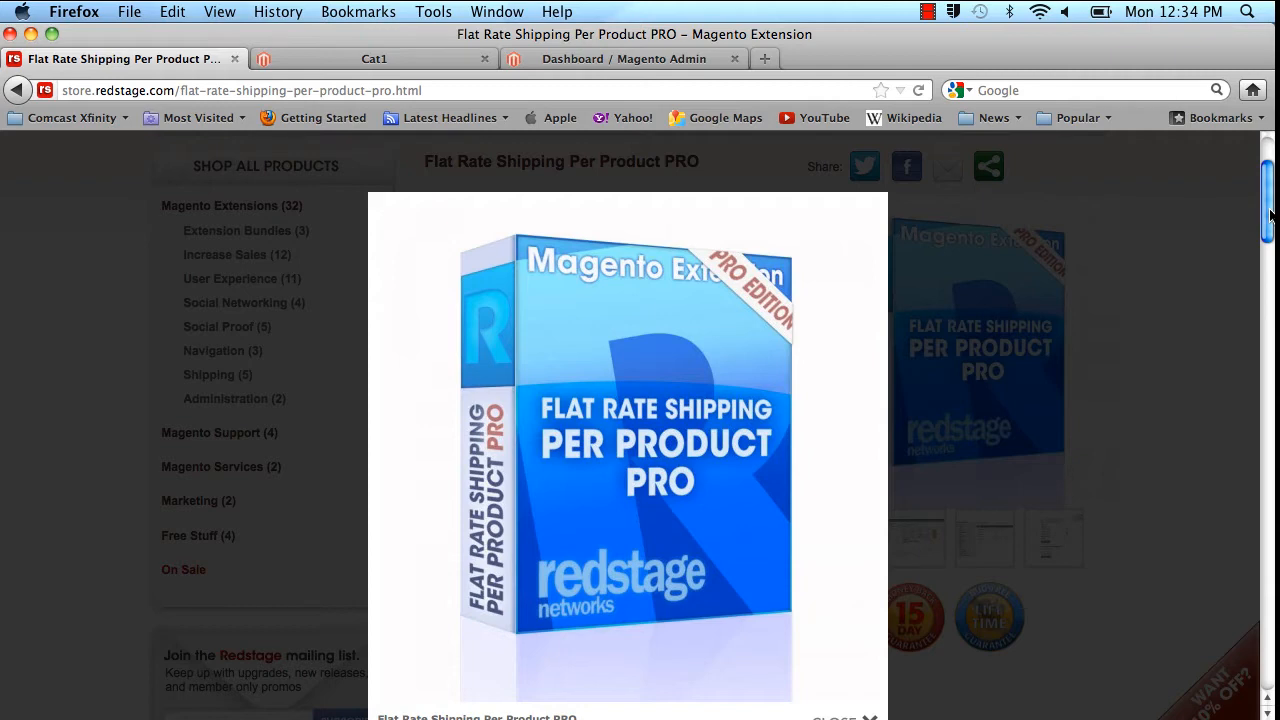
- Browse the storefront Cat1 product listing, then switch to the Magento admin dashboard
left_click(372, 58)
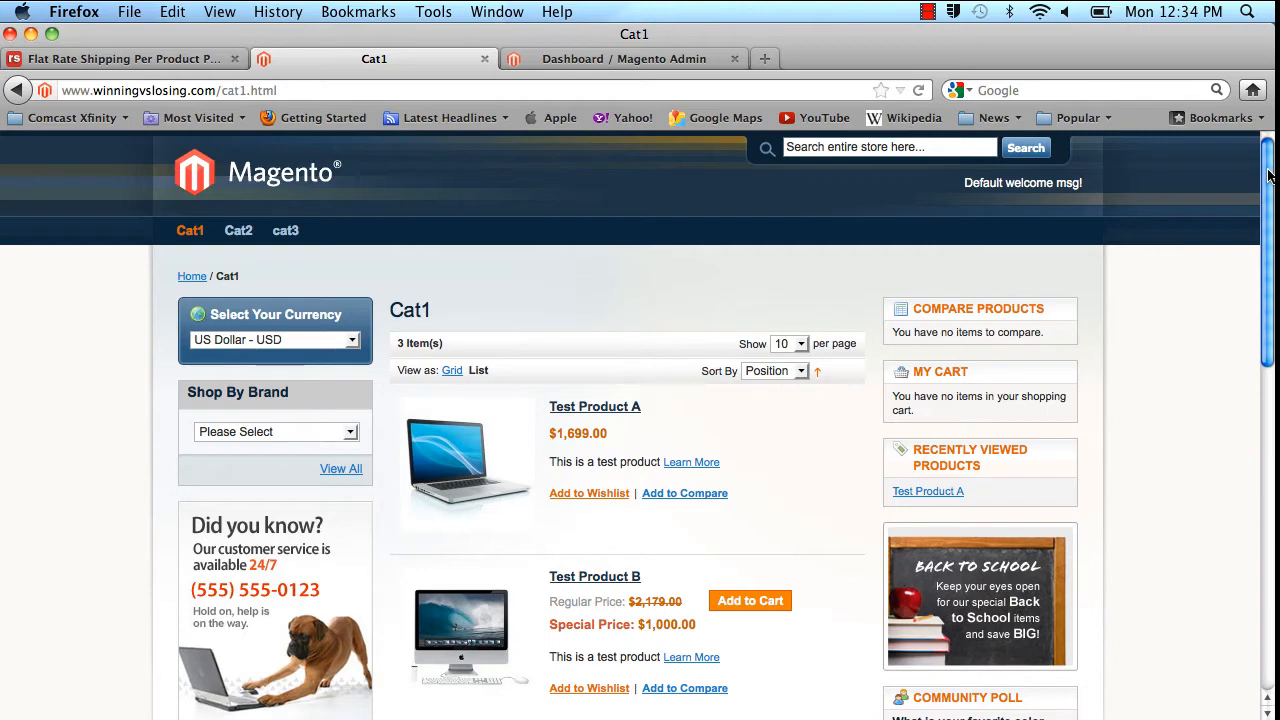
scroll("down", 3)
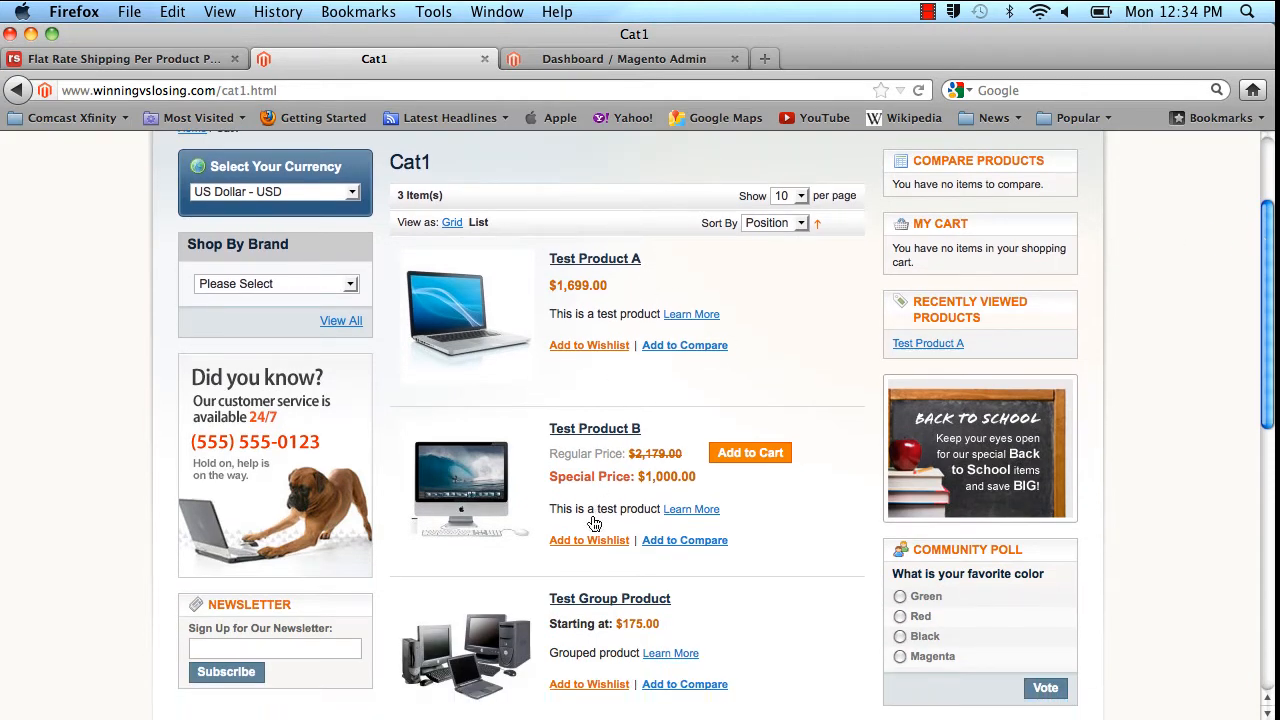
left_click(624, 58)
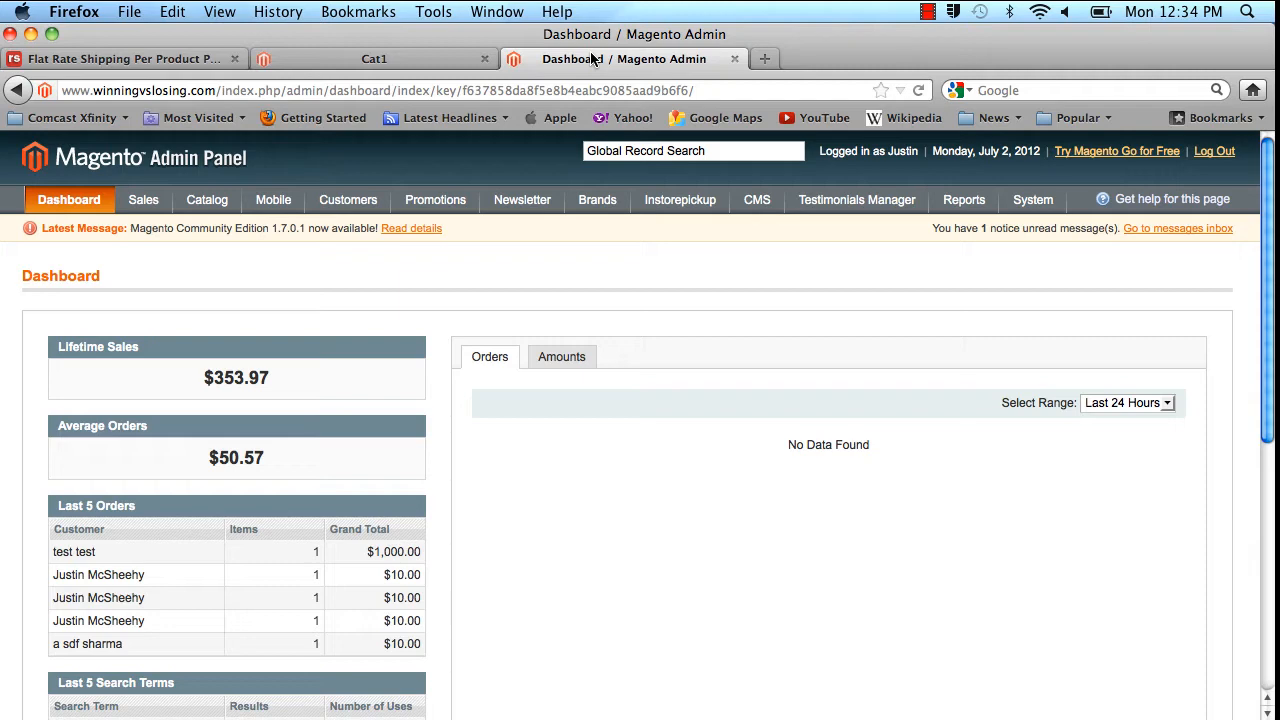
- Navigate to System > Configuration and the Advanced section
left_click(964, 200)
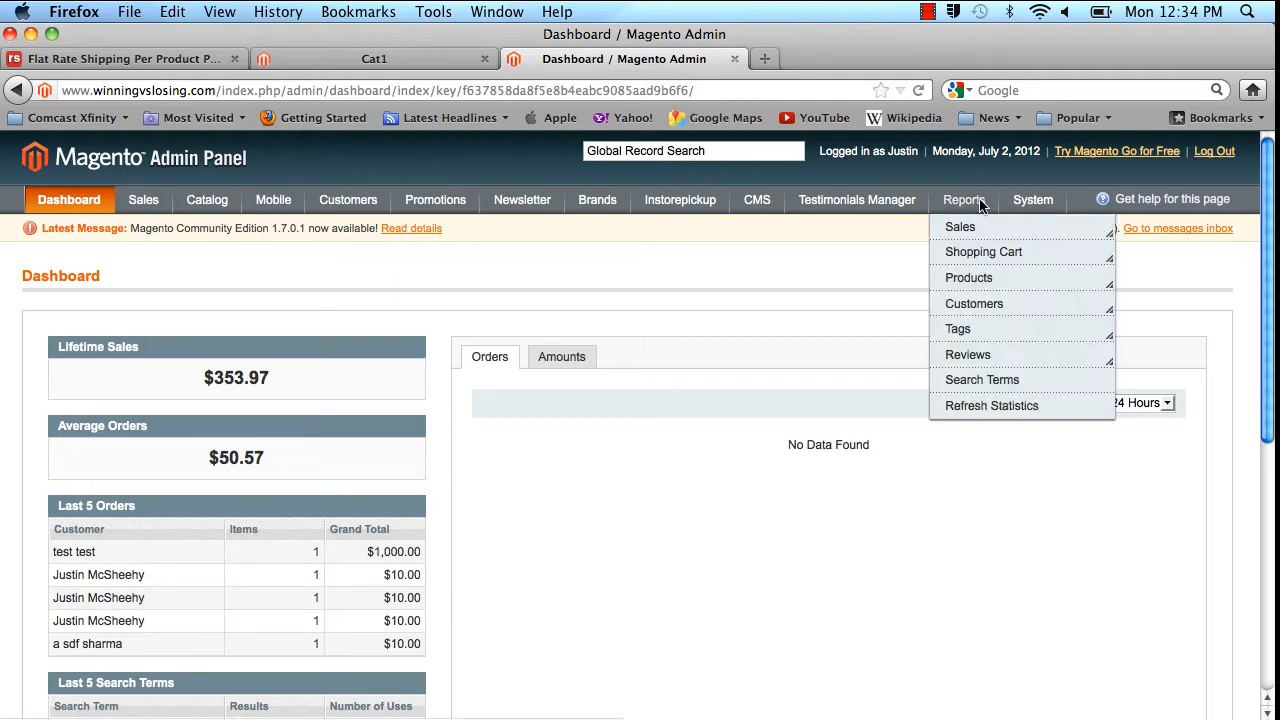
left_click(1050, 610)
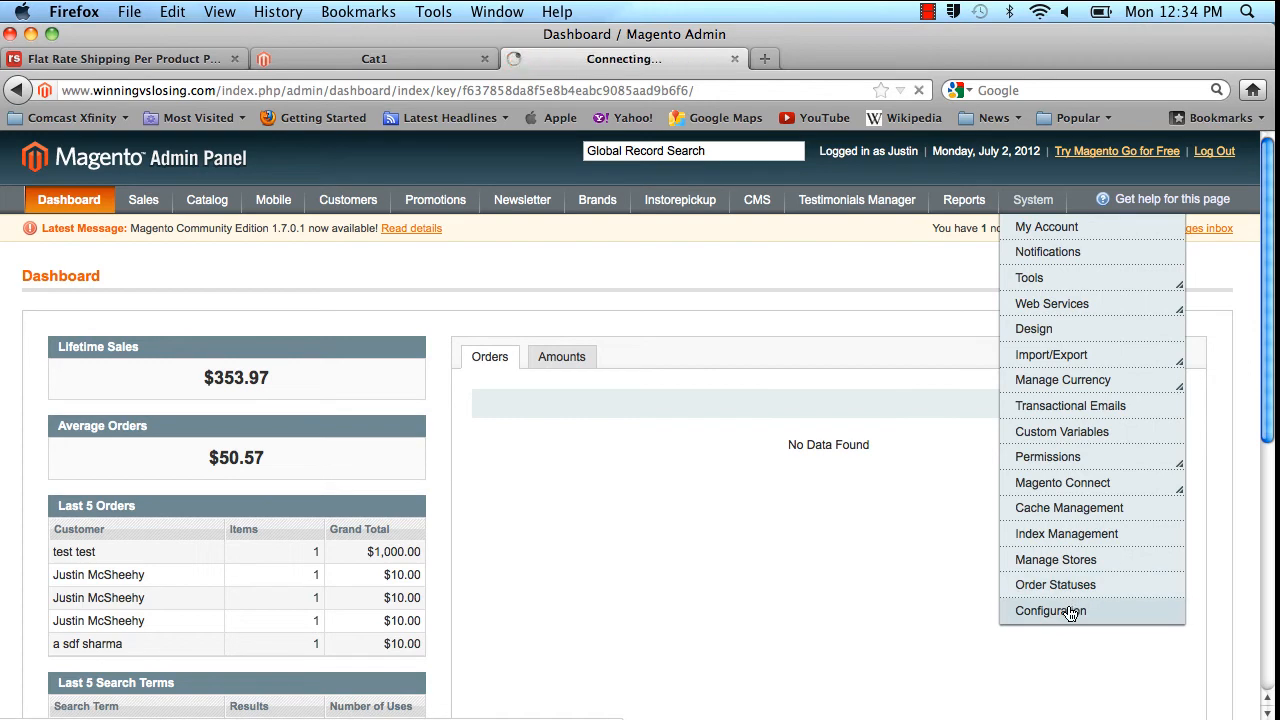
left_click(1050, 610)
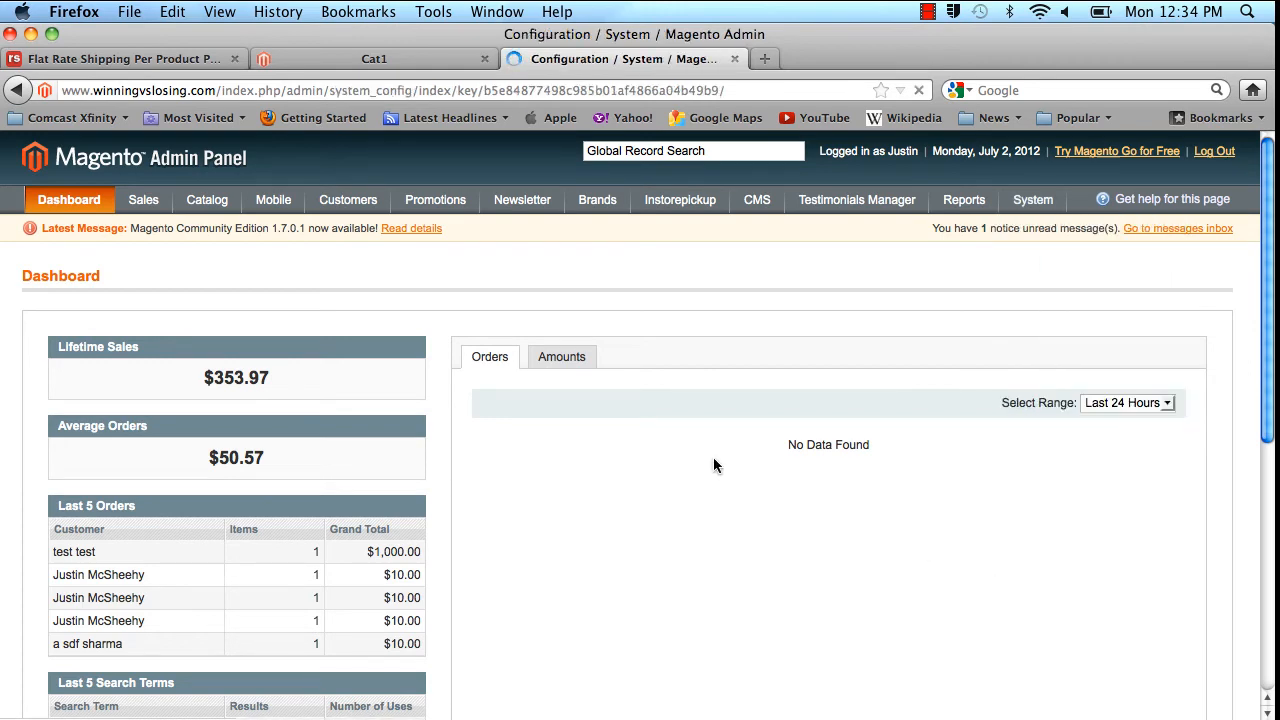
left_click(1032, 200)
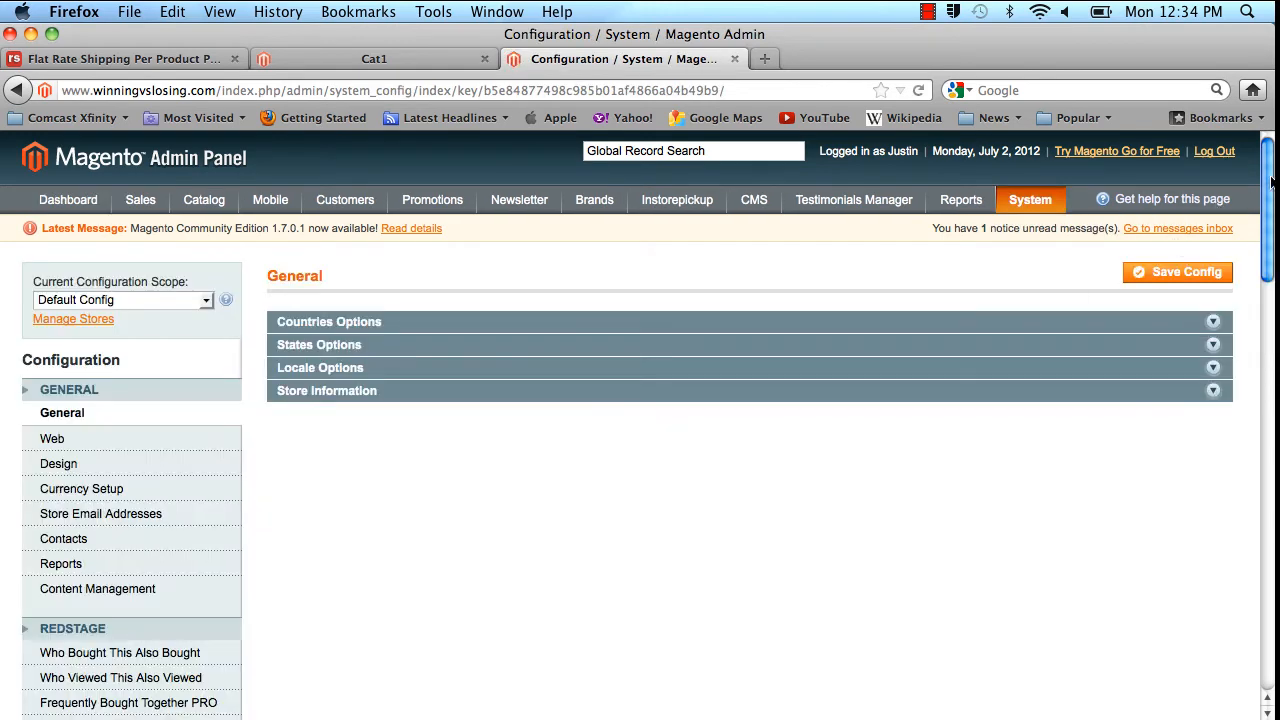
scroll("down", 3)
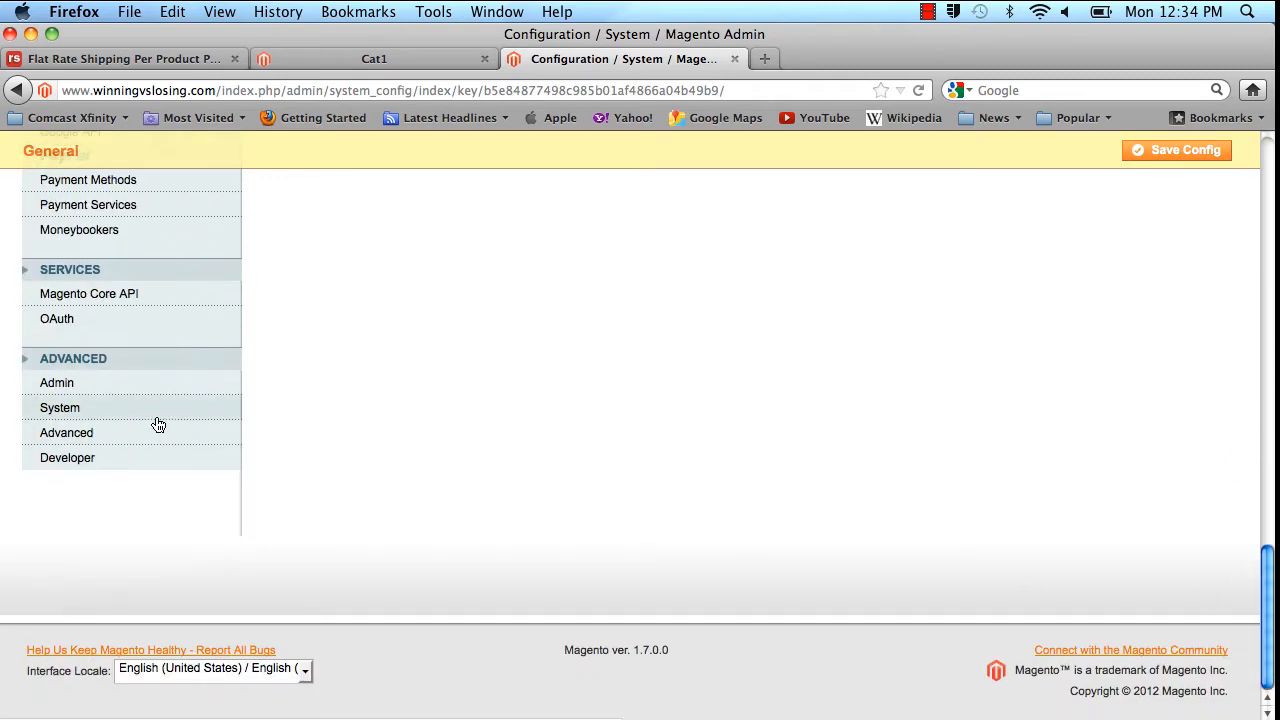
left_click(60, 408)
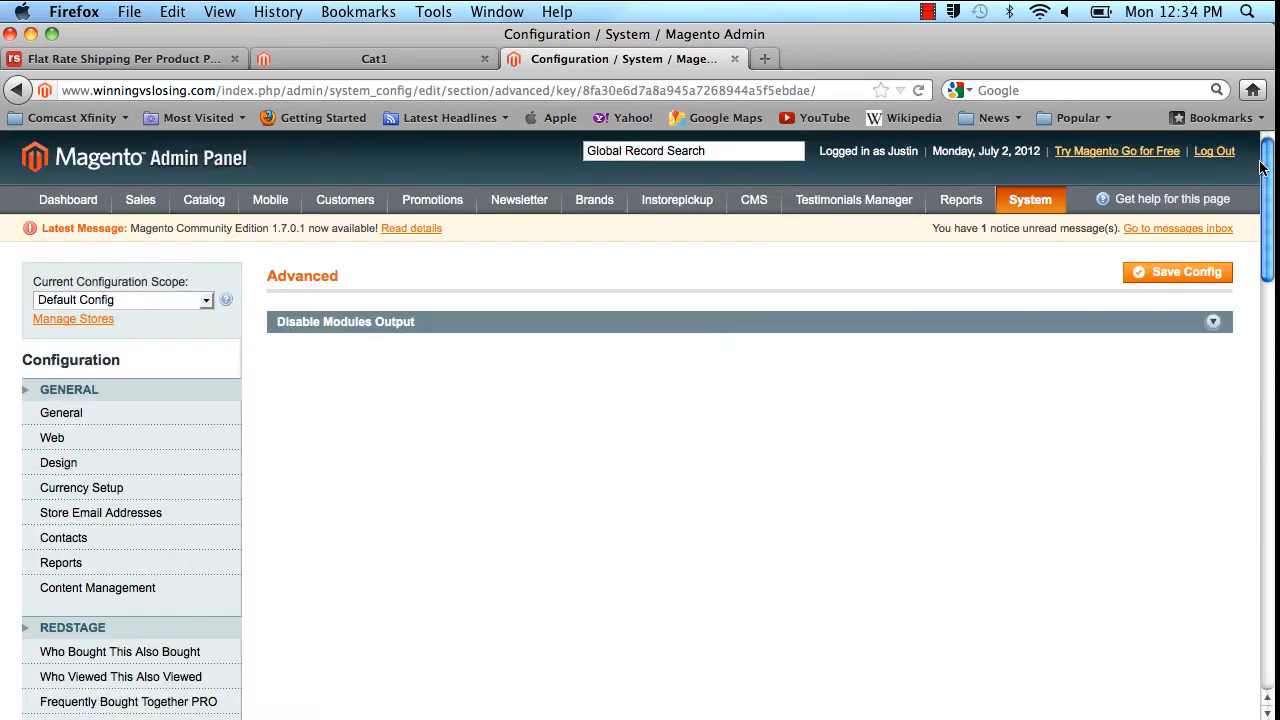
- Expand Disable Modules Output and confirm Redstage_PerProductShippingProTier is Enabled
left_click(344, 320)
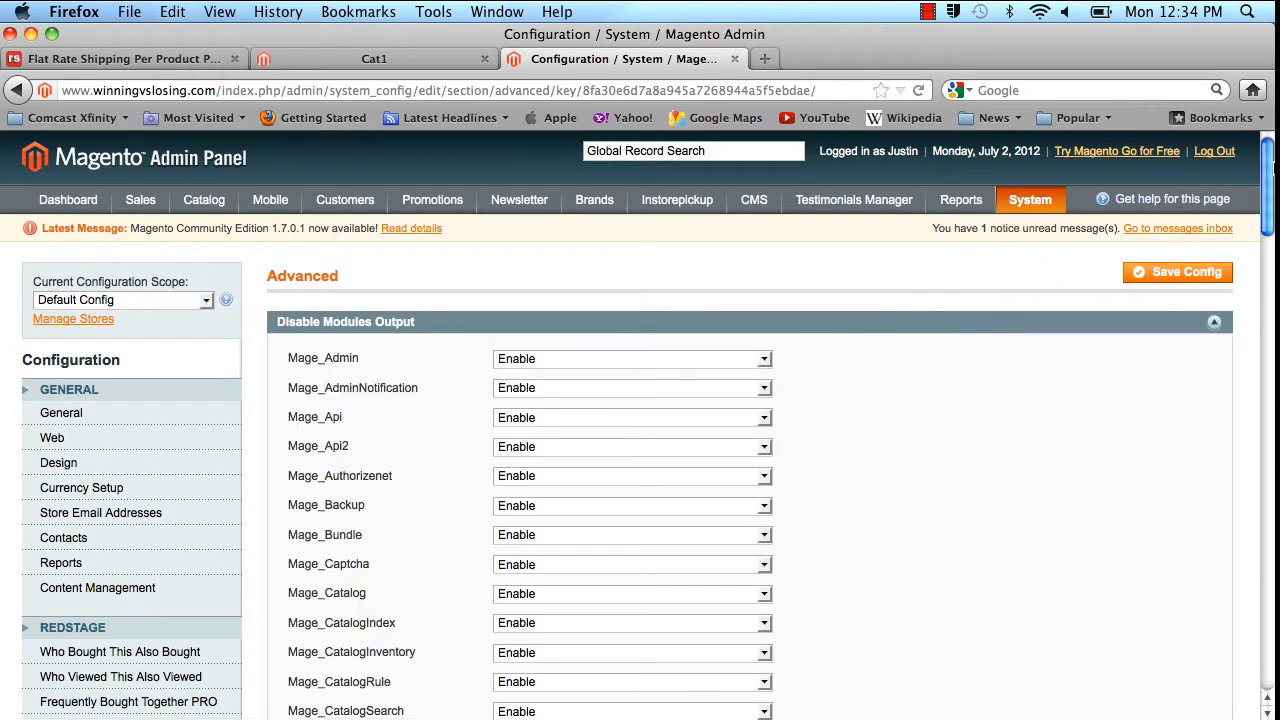
scroll("down", 3)
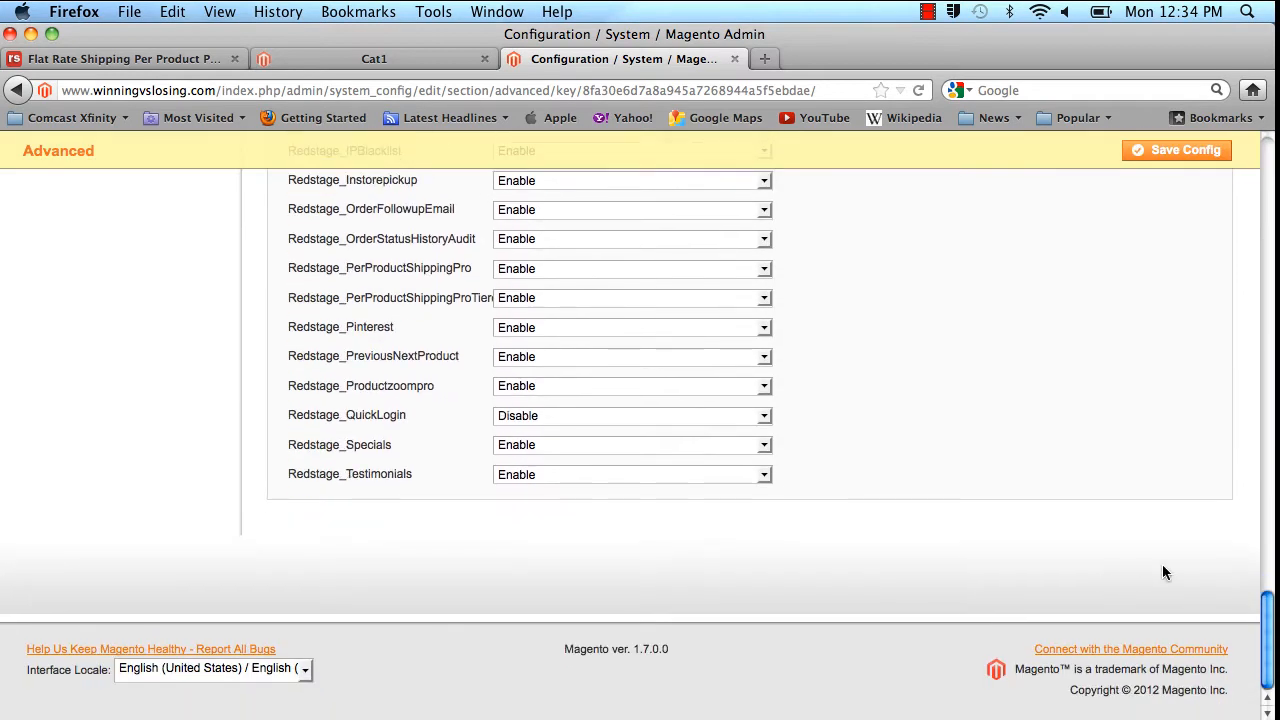
mouse_move(378, 304)
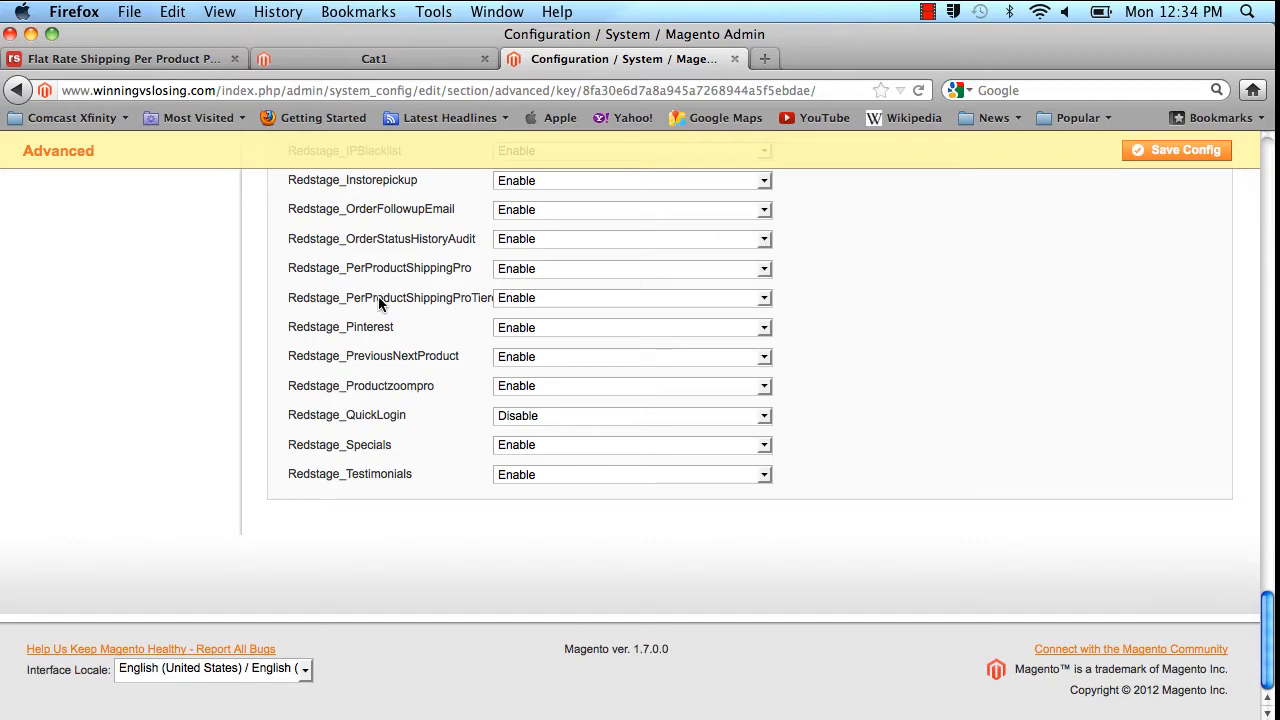
mouse_move(612, 312)
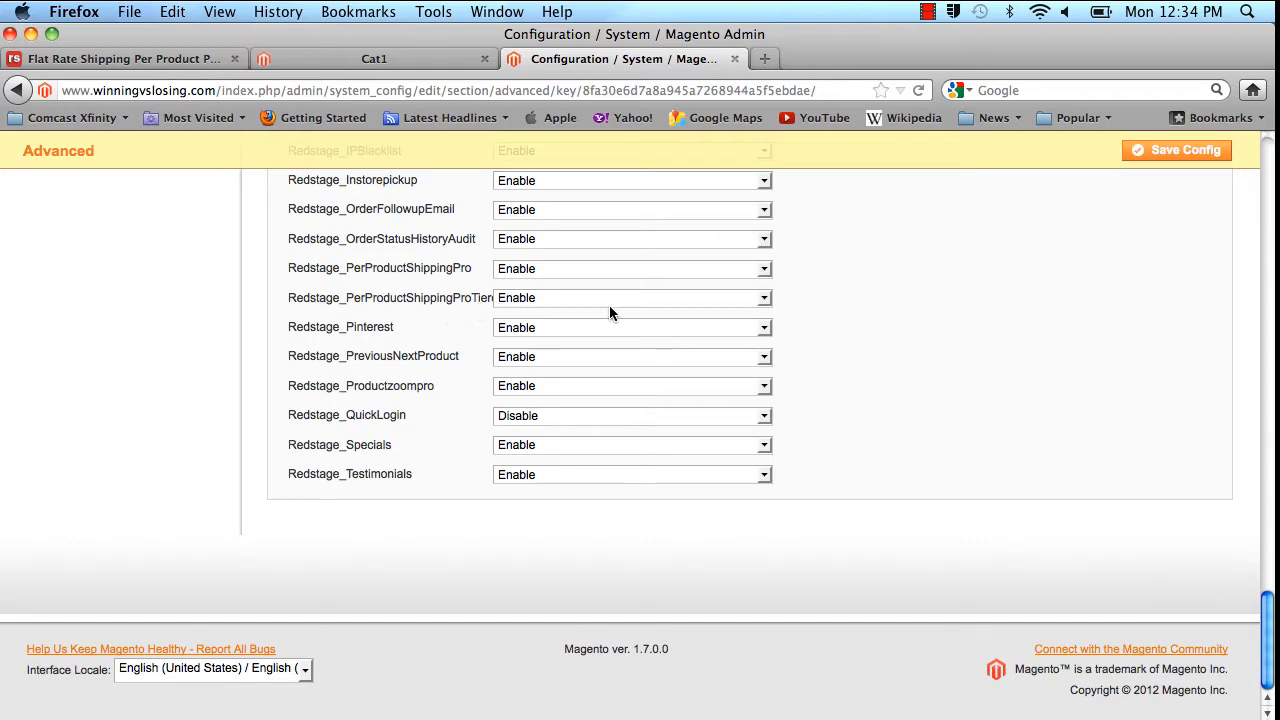
scroll("up", 3)
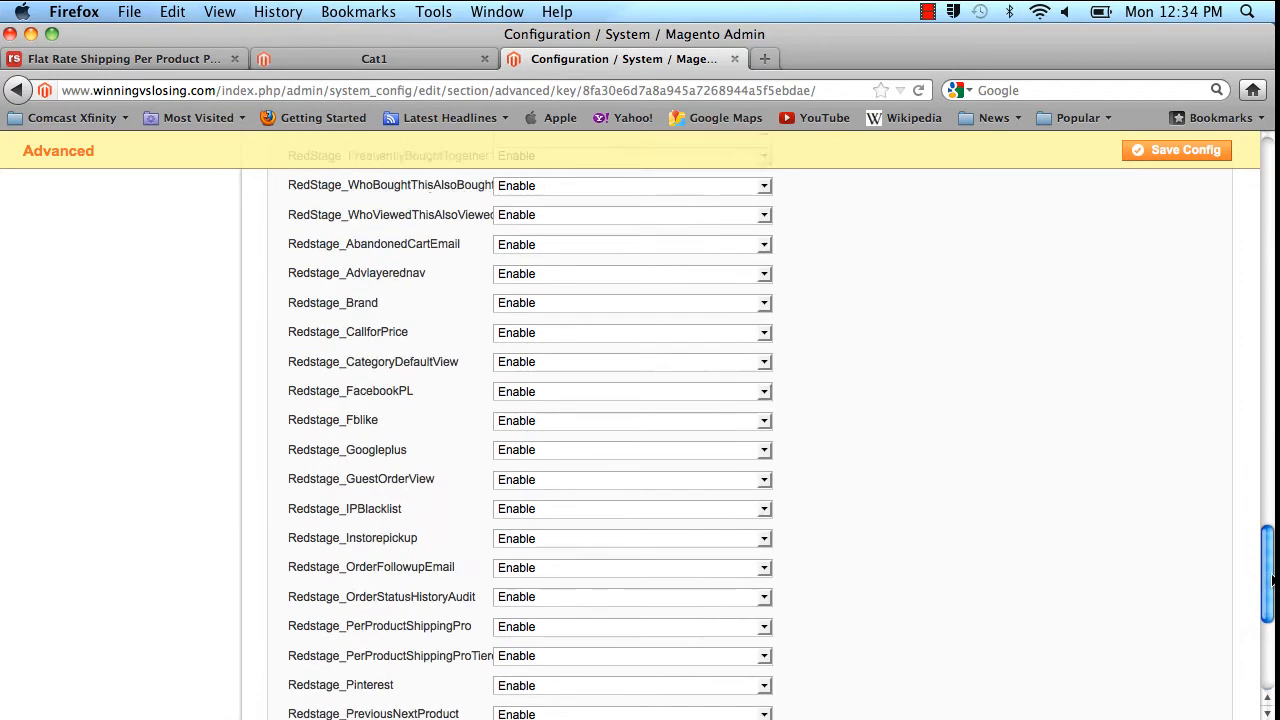
scroll("down", 3)
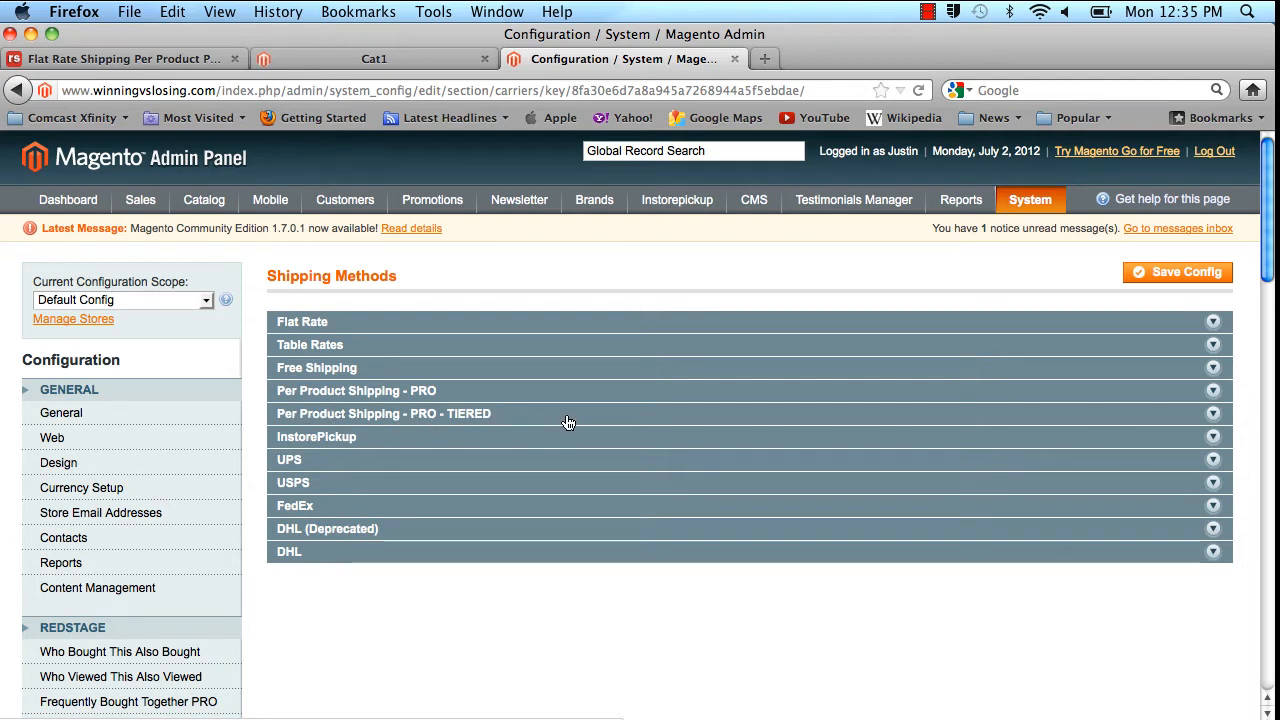
- Set Per Product Shipping PRO TIERED Enabled to Yes, keeping Conventional tiers, and scroll to Available methods
left_click(384, 412)
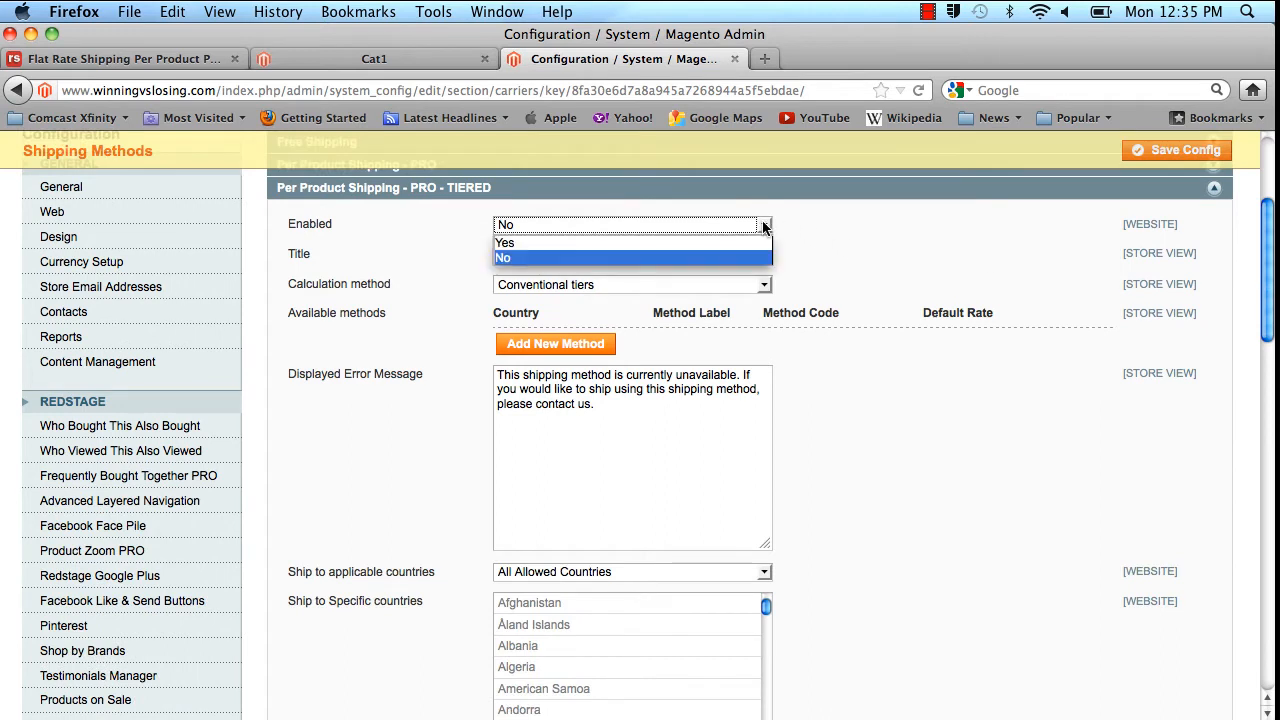
left_click(504, 242)
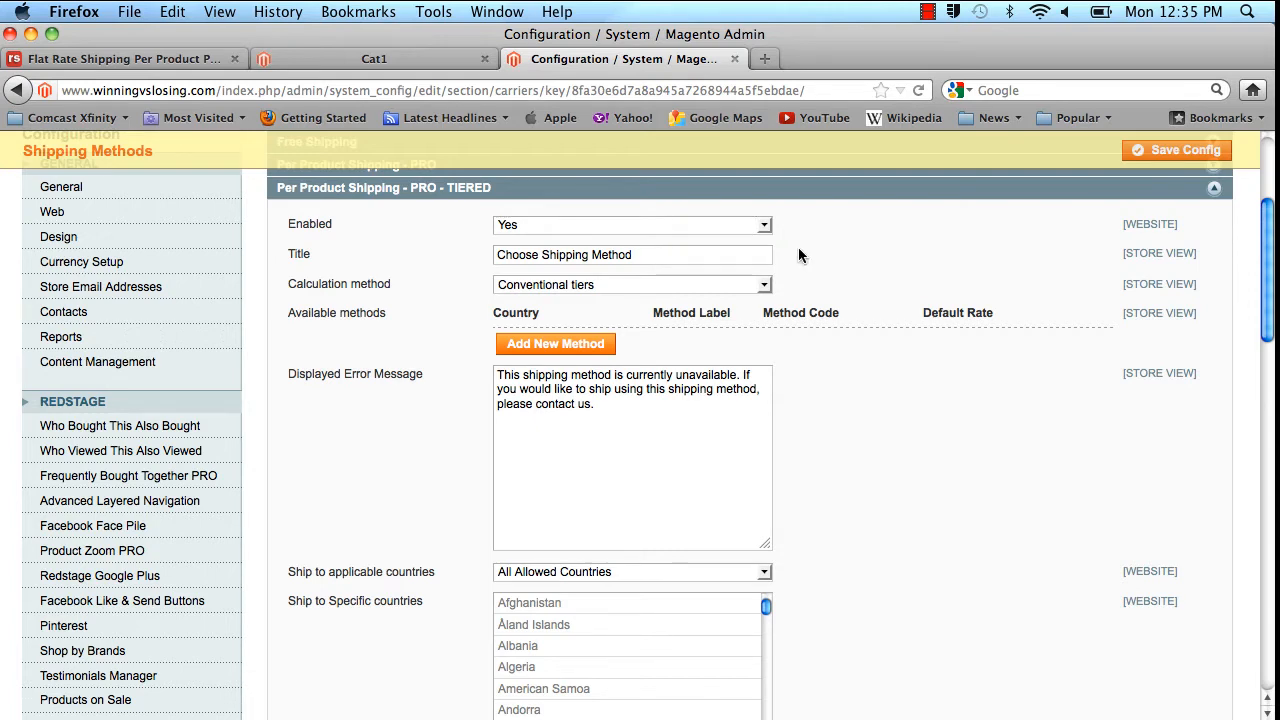
left_click(632, 254)
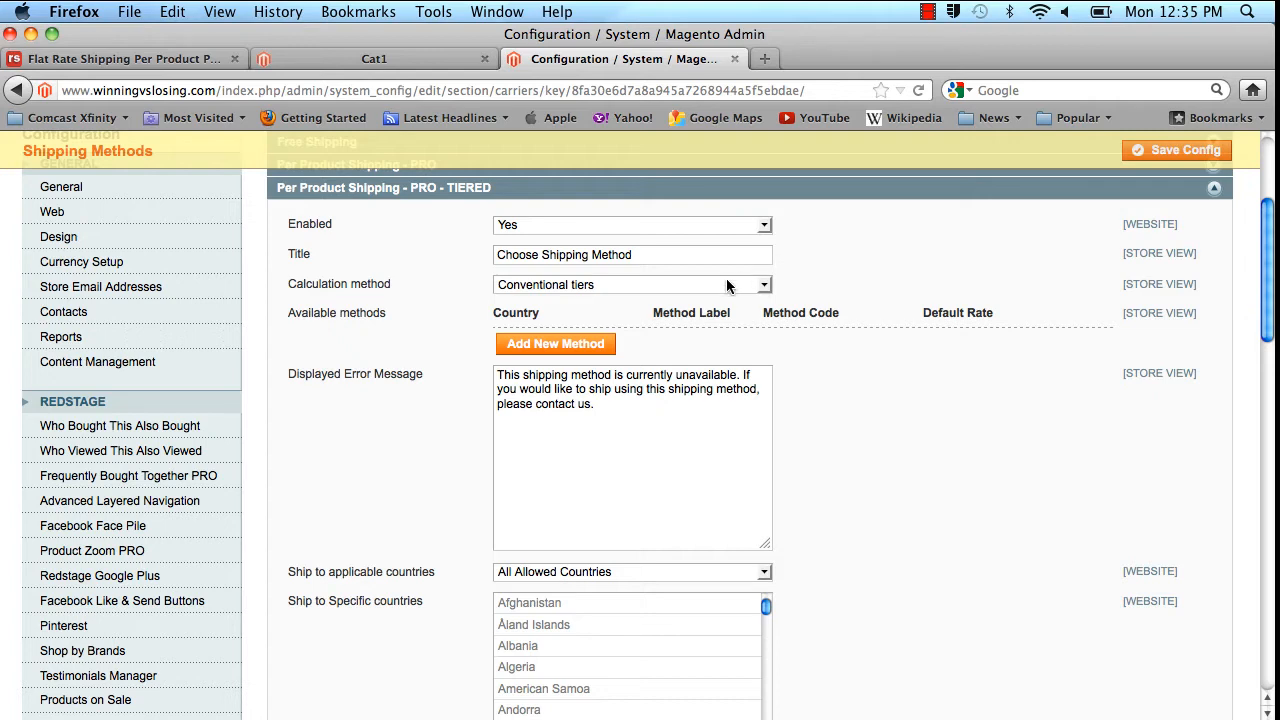
mouse_move(750, 290)
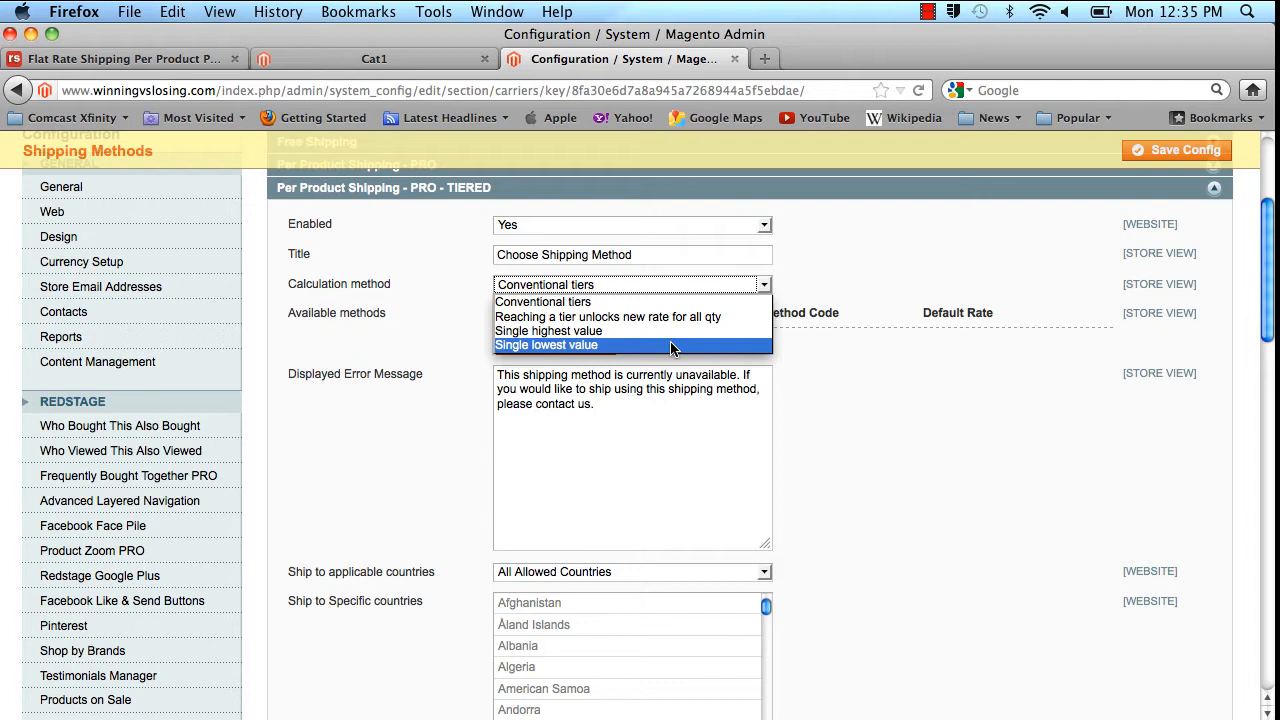
mouse_move(672, 316)
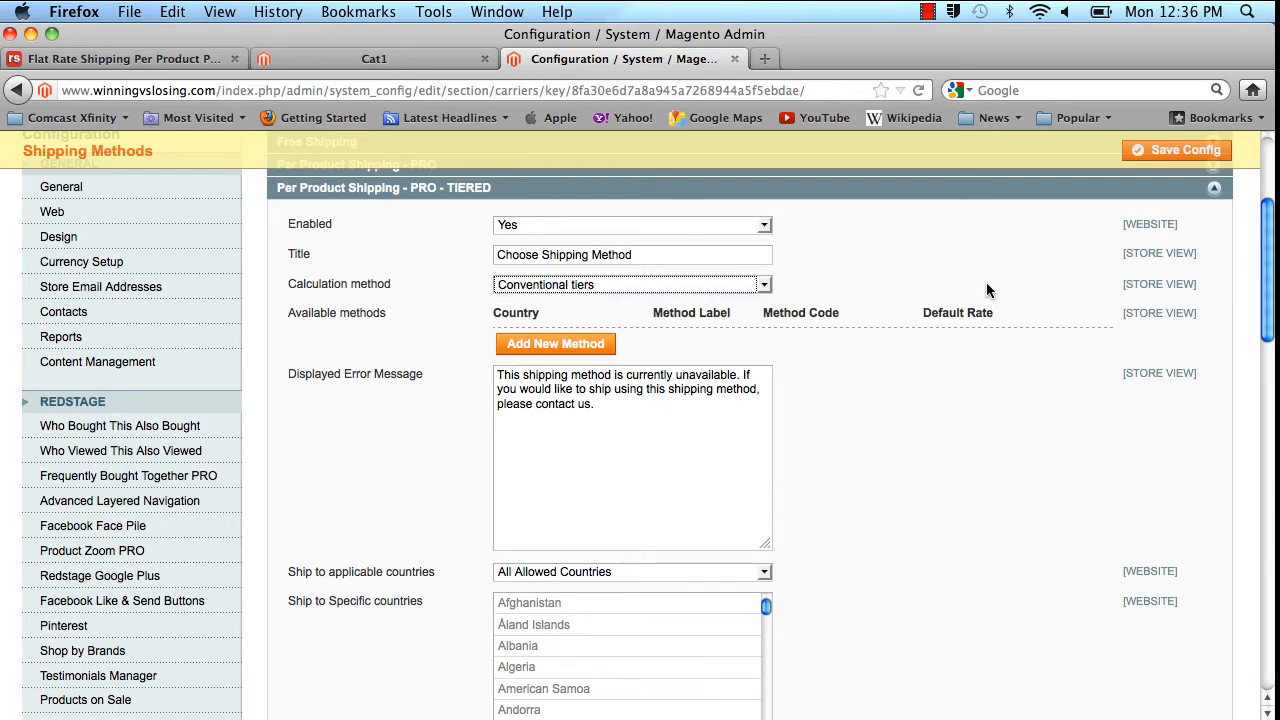
scroll("down", 3)
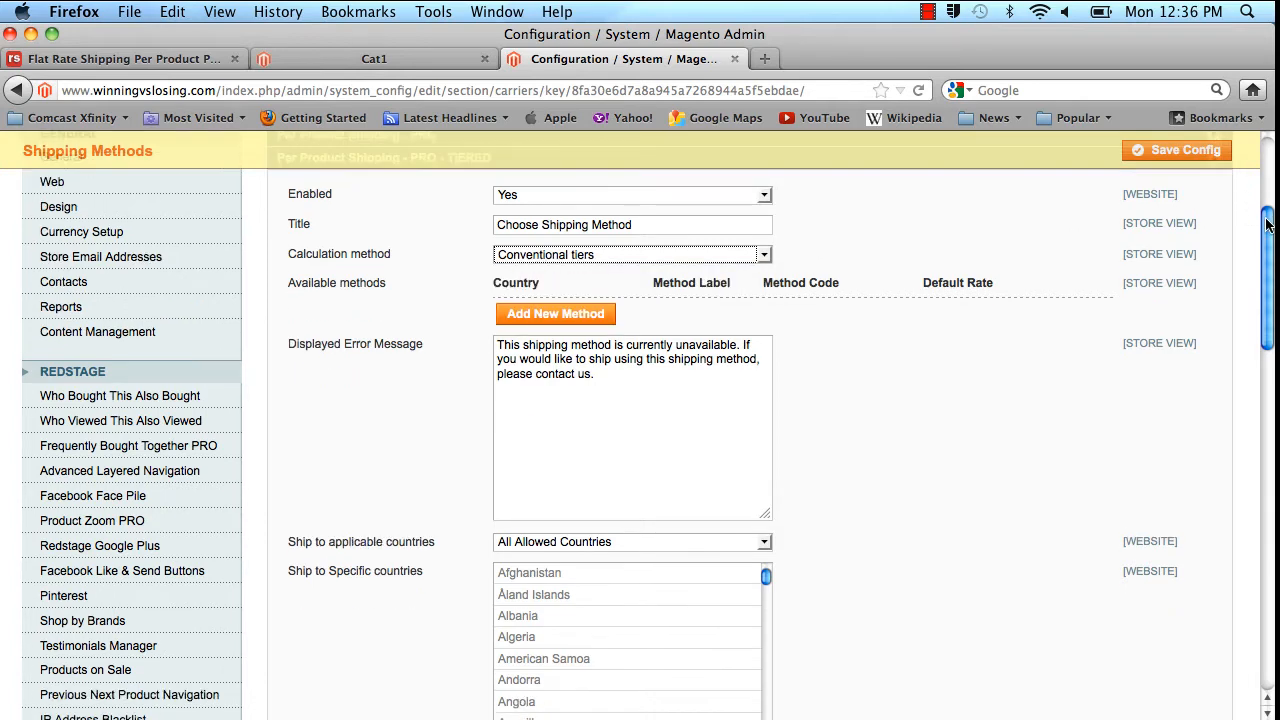
scroll("down", 3)
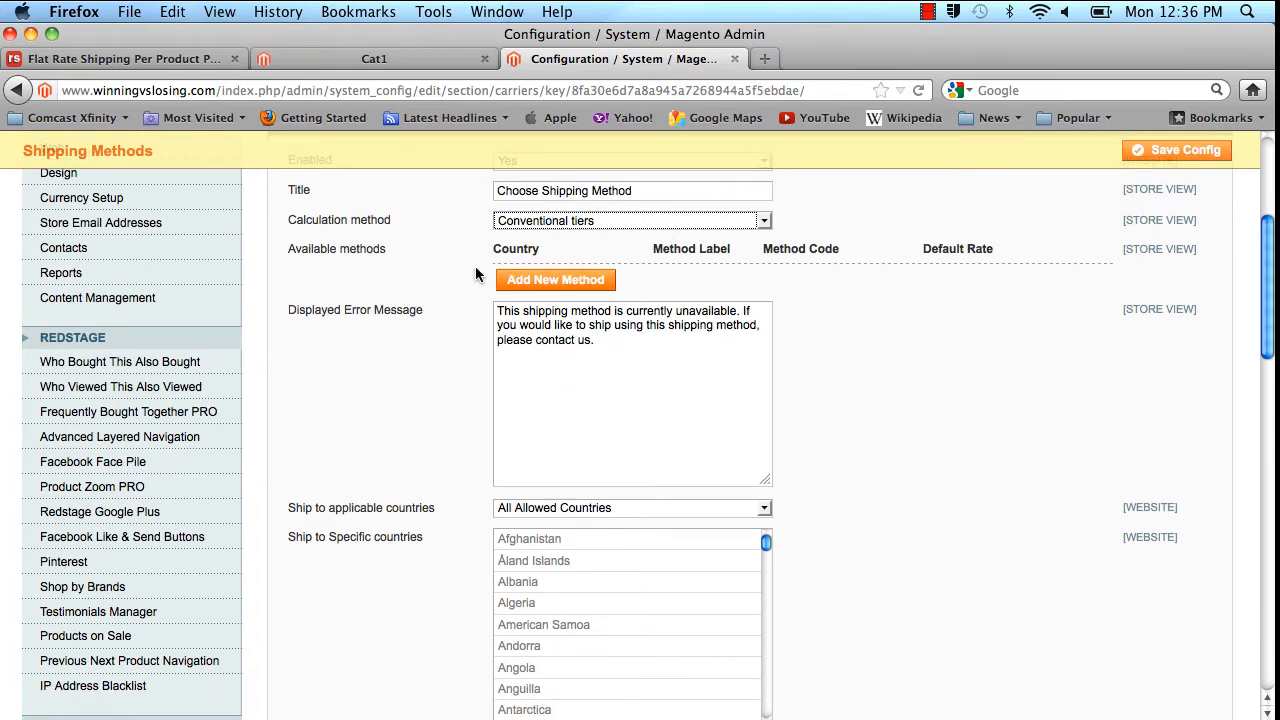
- Add a United States Ground row with code us_ground and default rate 5
left_click(556, 280)
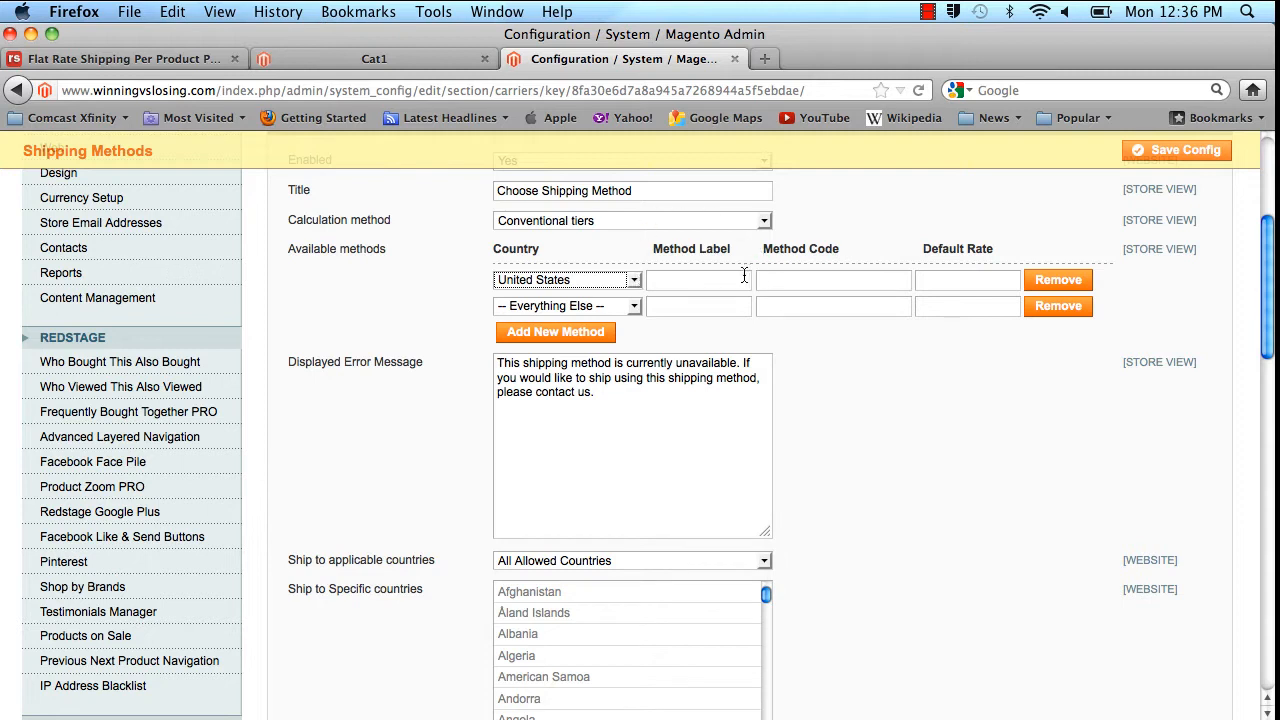
type("Ground")
left_click(834, 280)
type("us_")
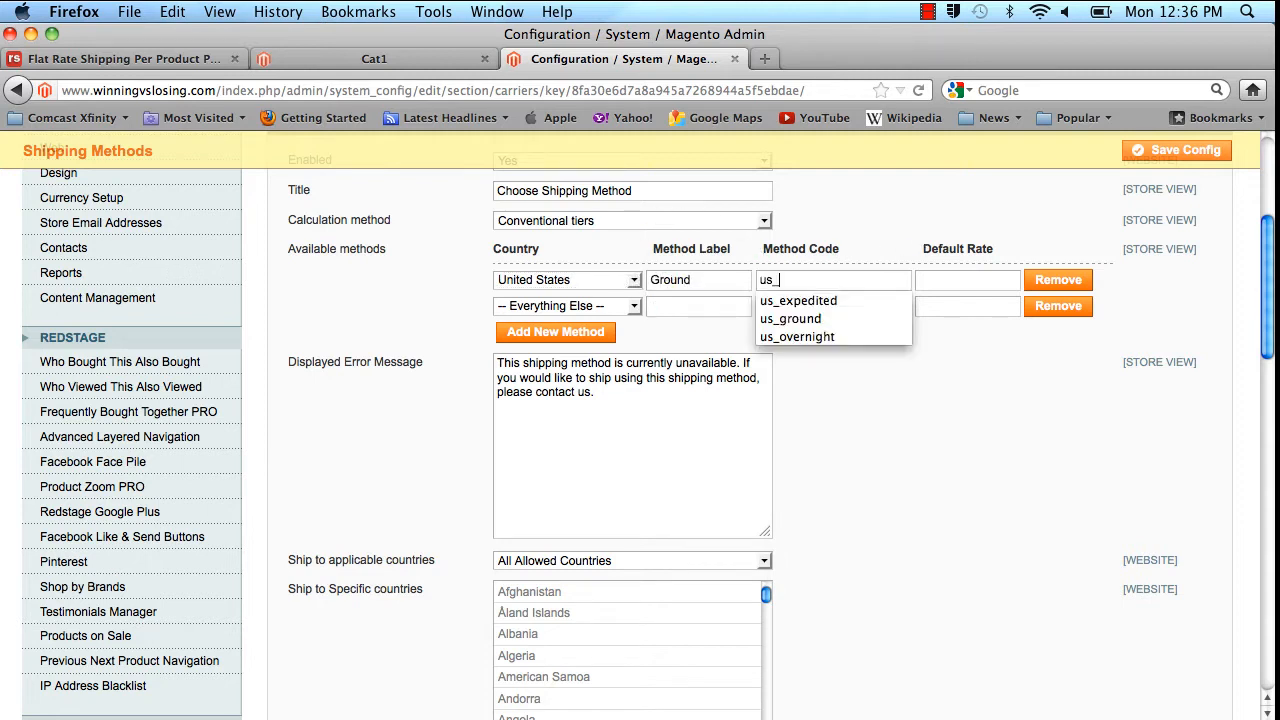
left_click(790, 318)
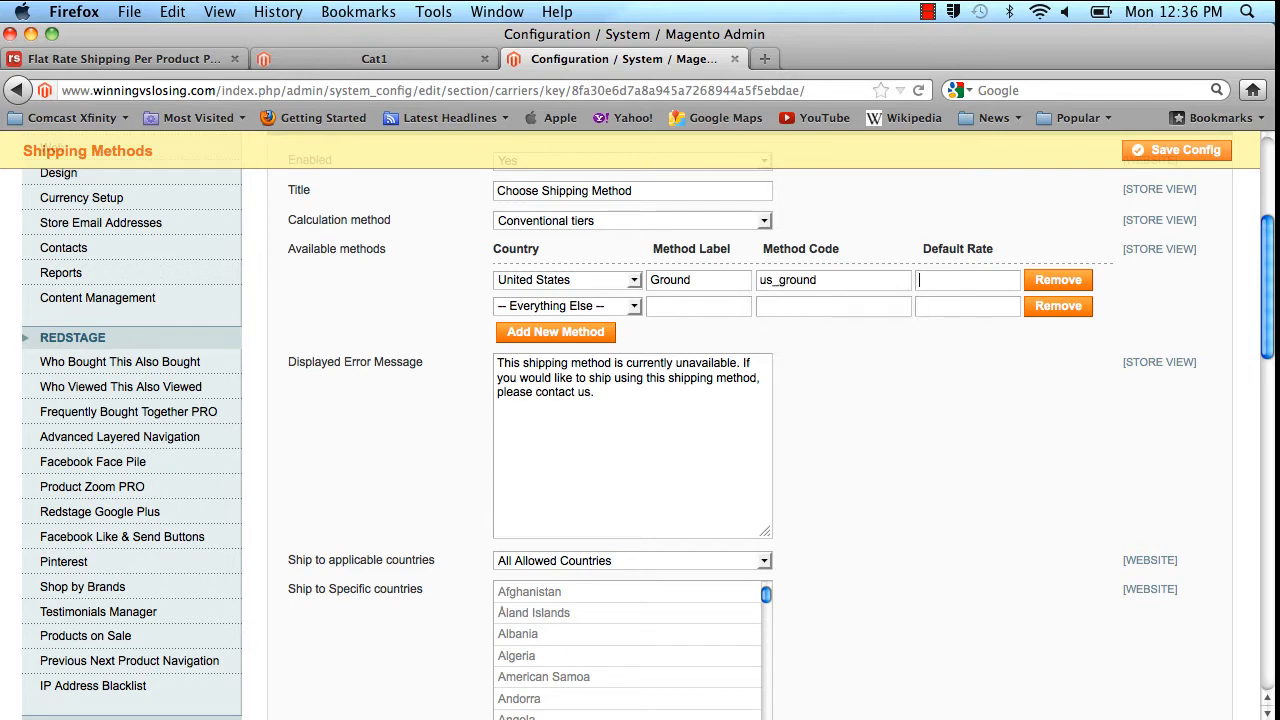
type("5")
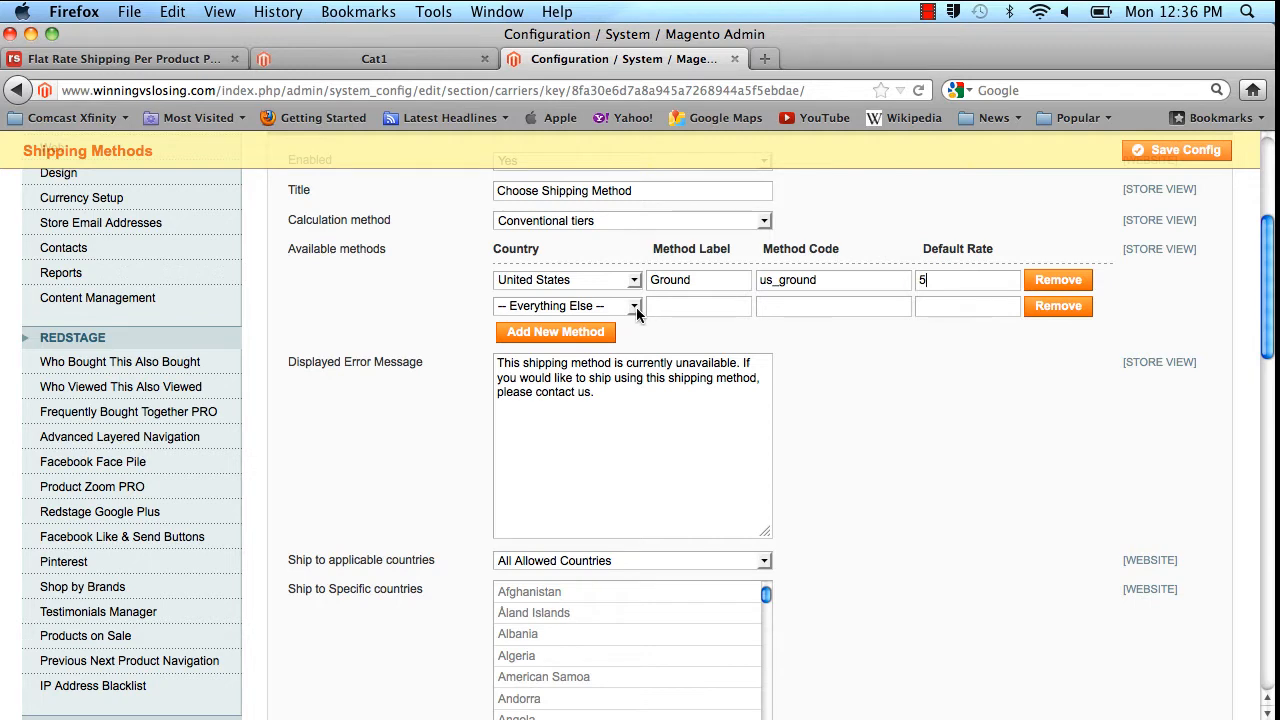
- Add a United States Overnight row with code us_overnight and default rate 10
left_click(568, 304)
type("O")
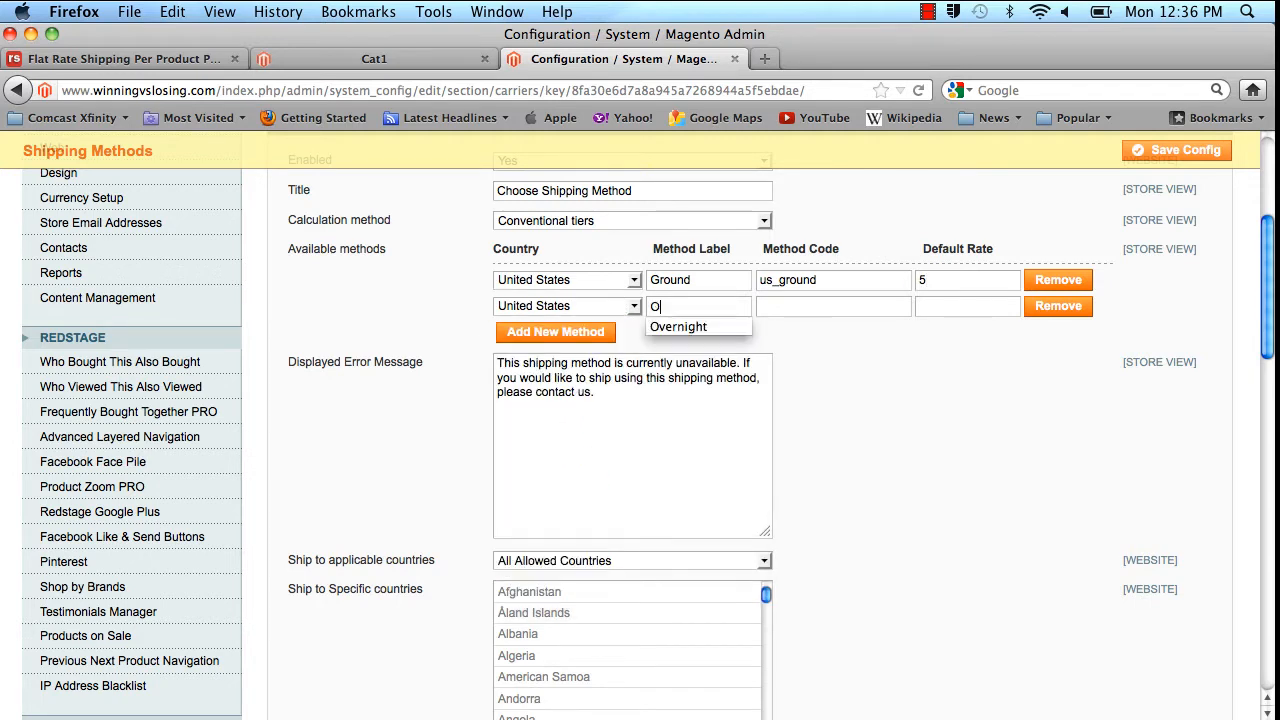
left_click(678, 326)
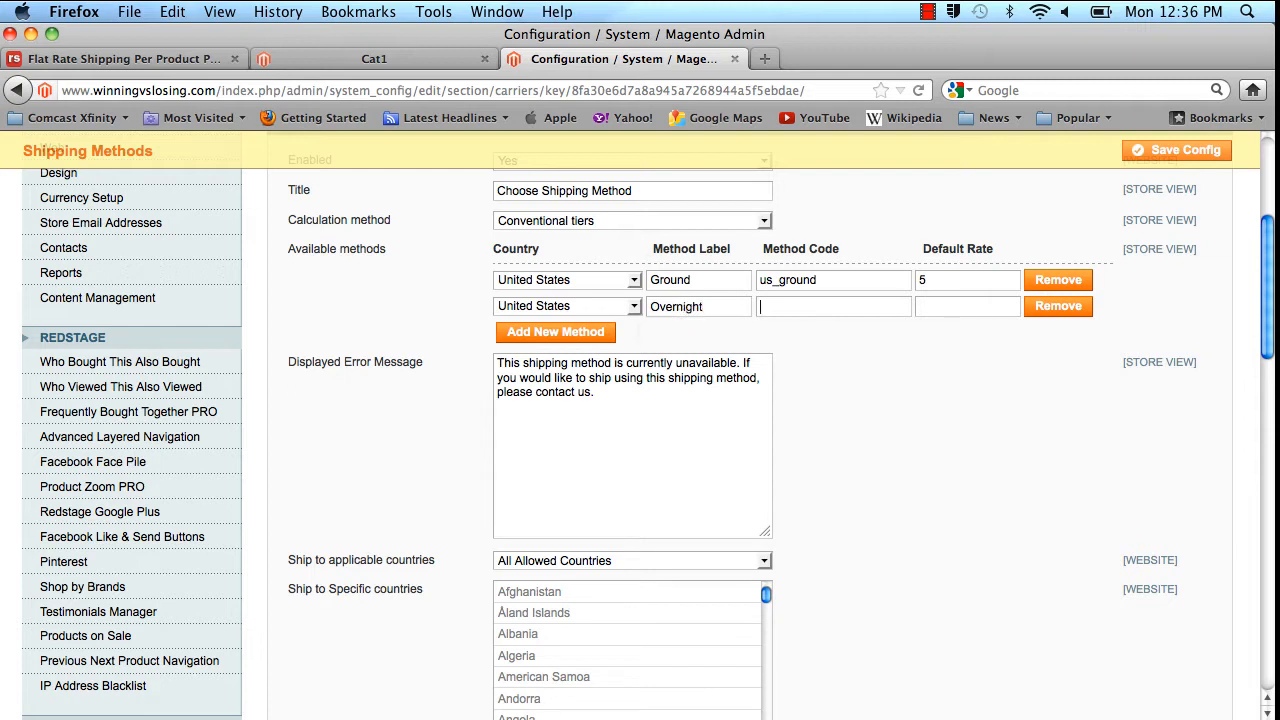
type("us_")
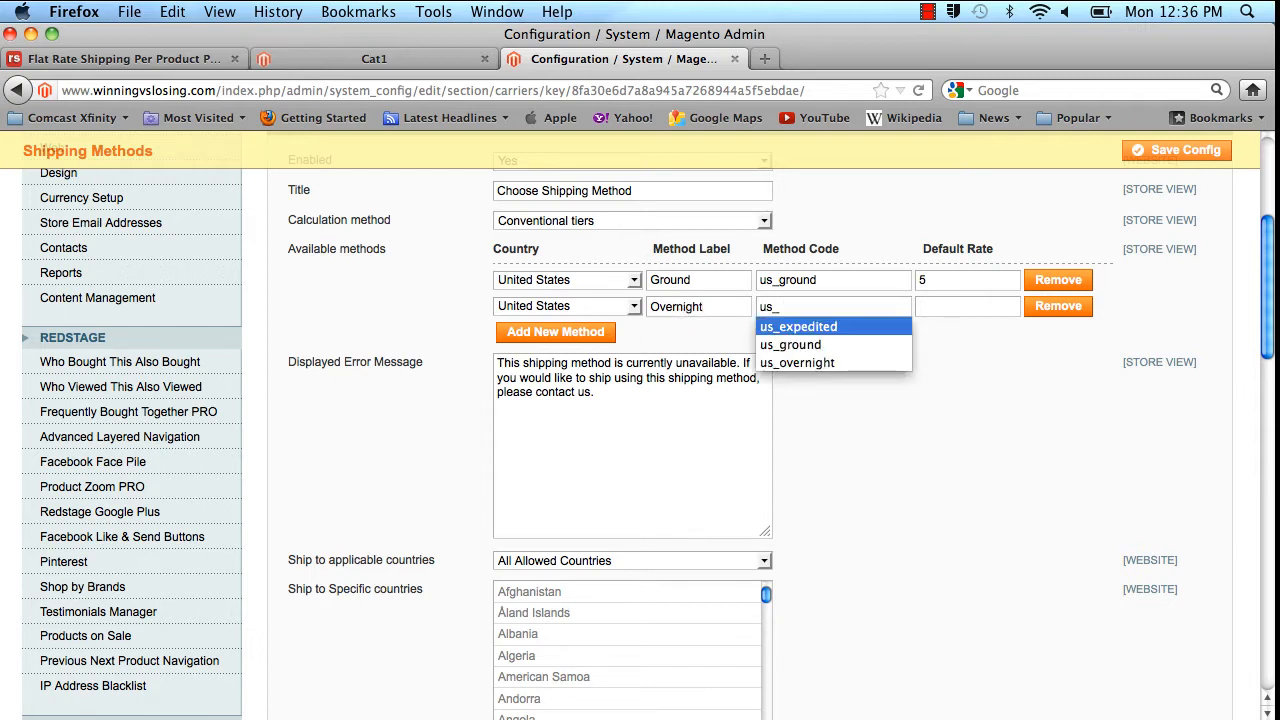
left_click(796, 362)
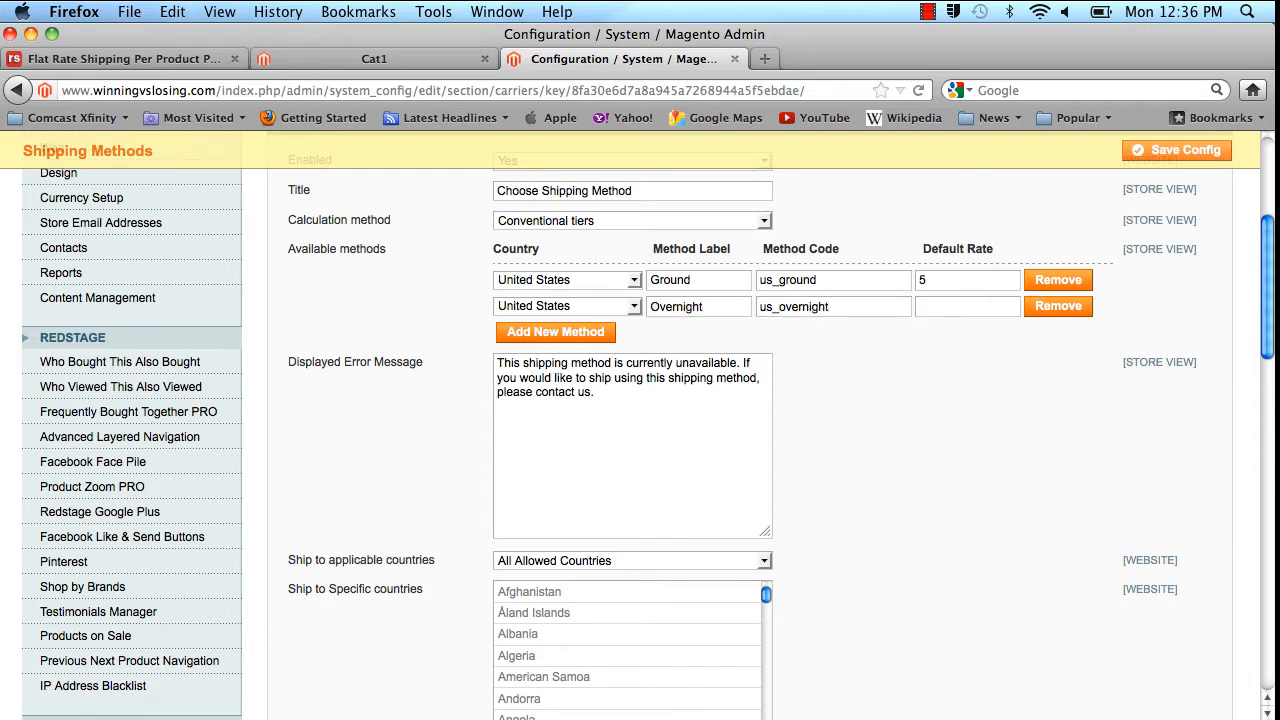
type("10")
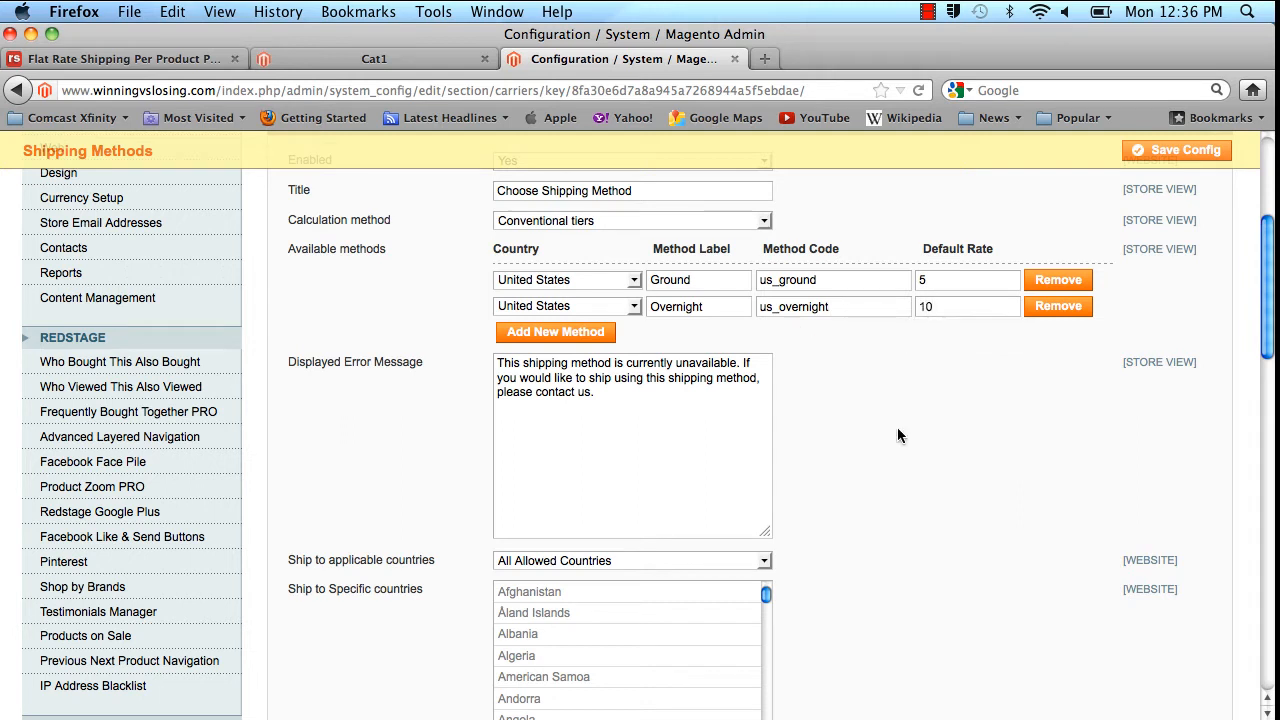
- Save the shipping method configuration
scroll("down", 3)
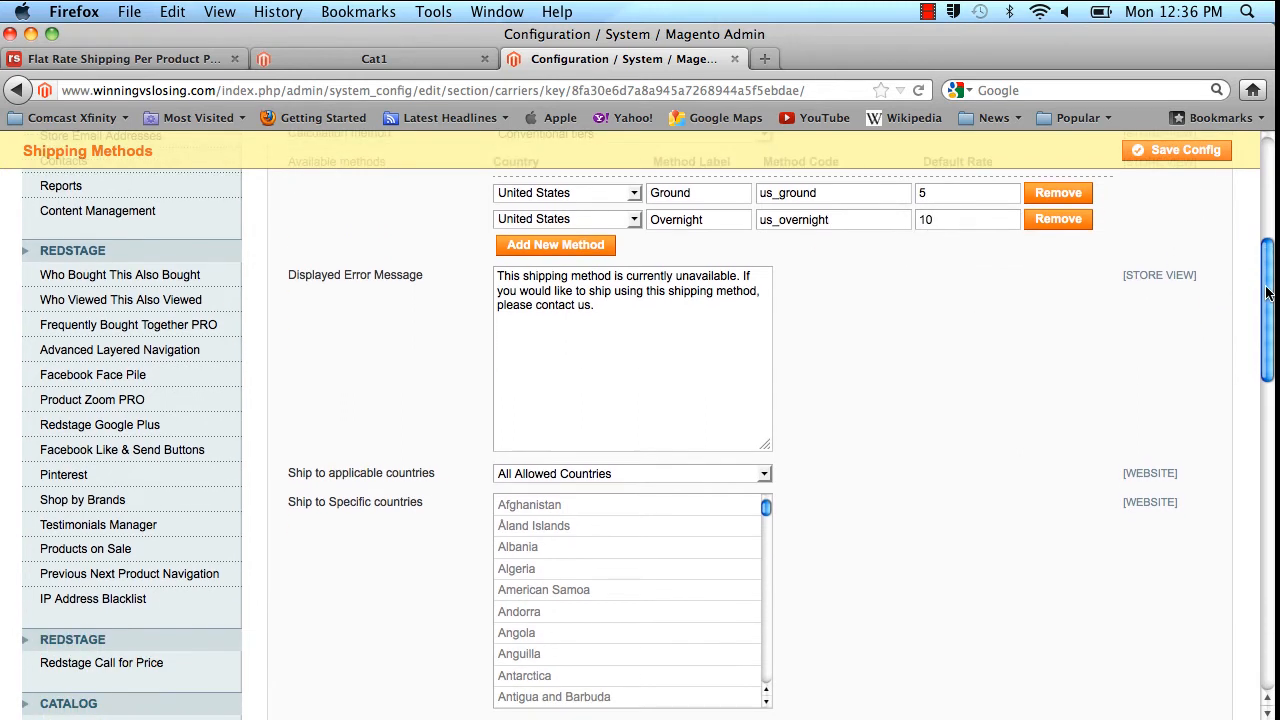
scroll("down", 3)
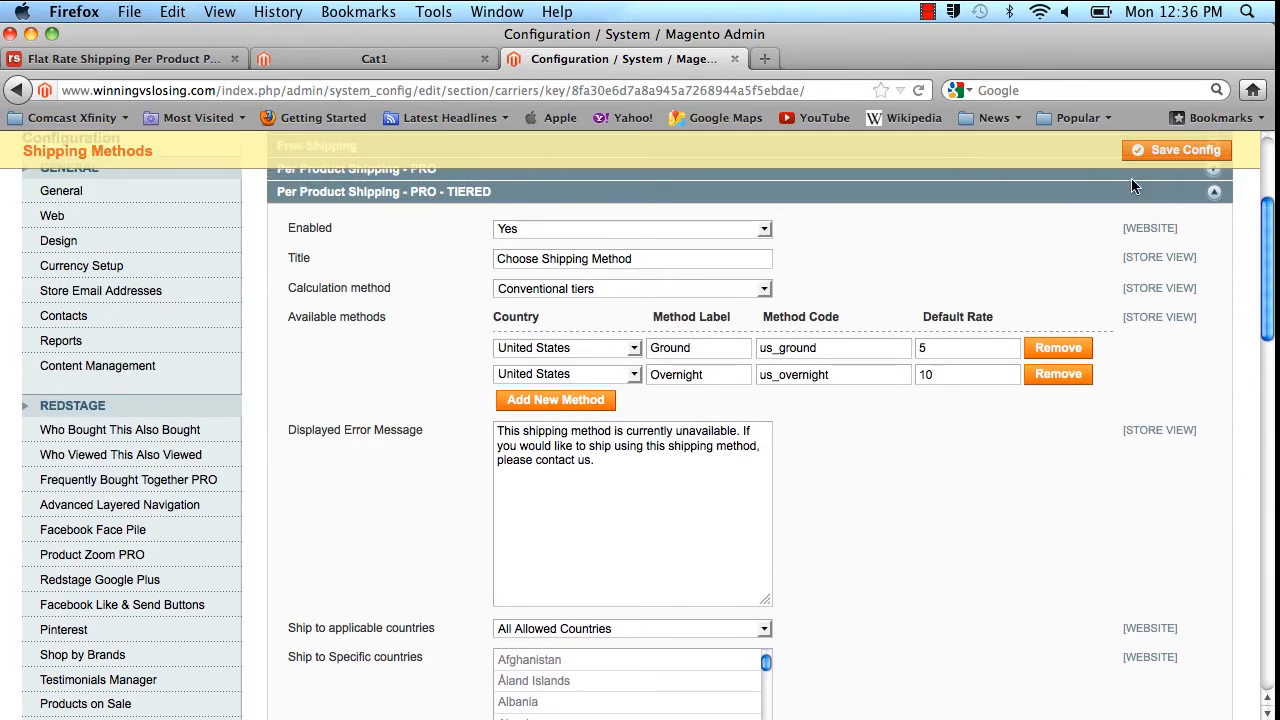
left_click(1176, 150)
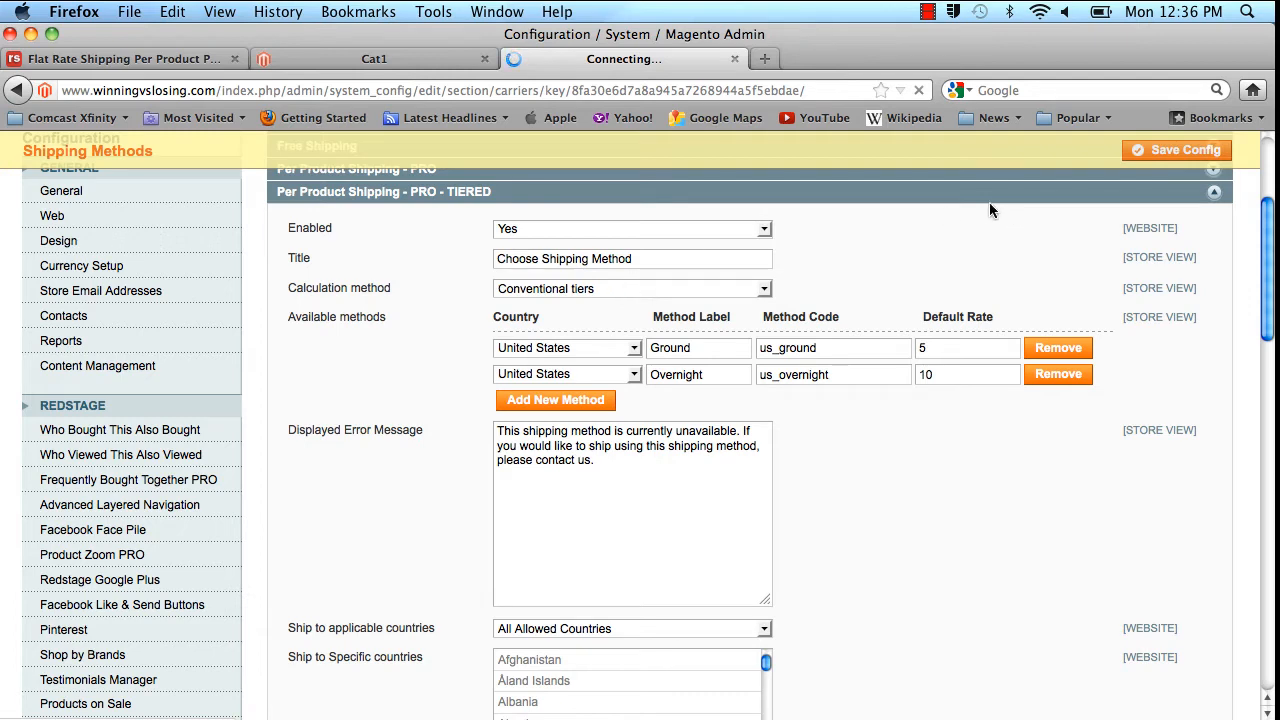
mouse_move(900, 288)
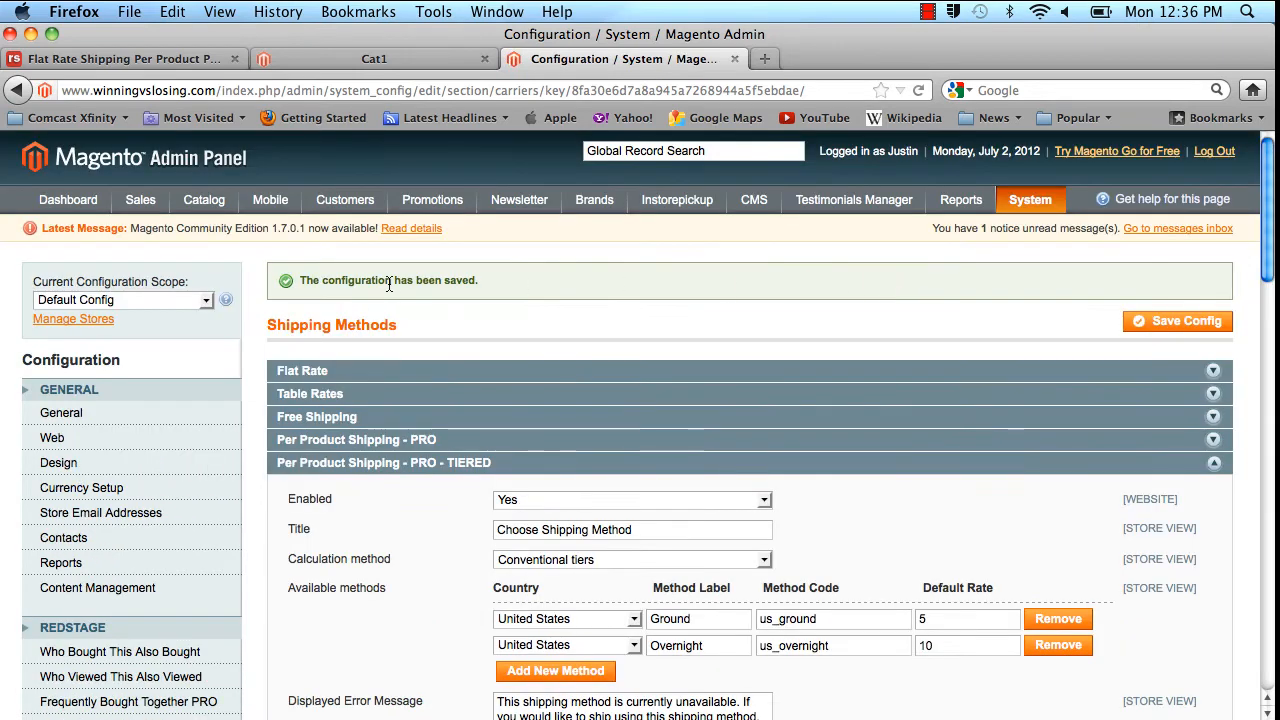
- Review Catalog > Manage Attributes for the tiered shipping rates attribute
left_click(204, 200)
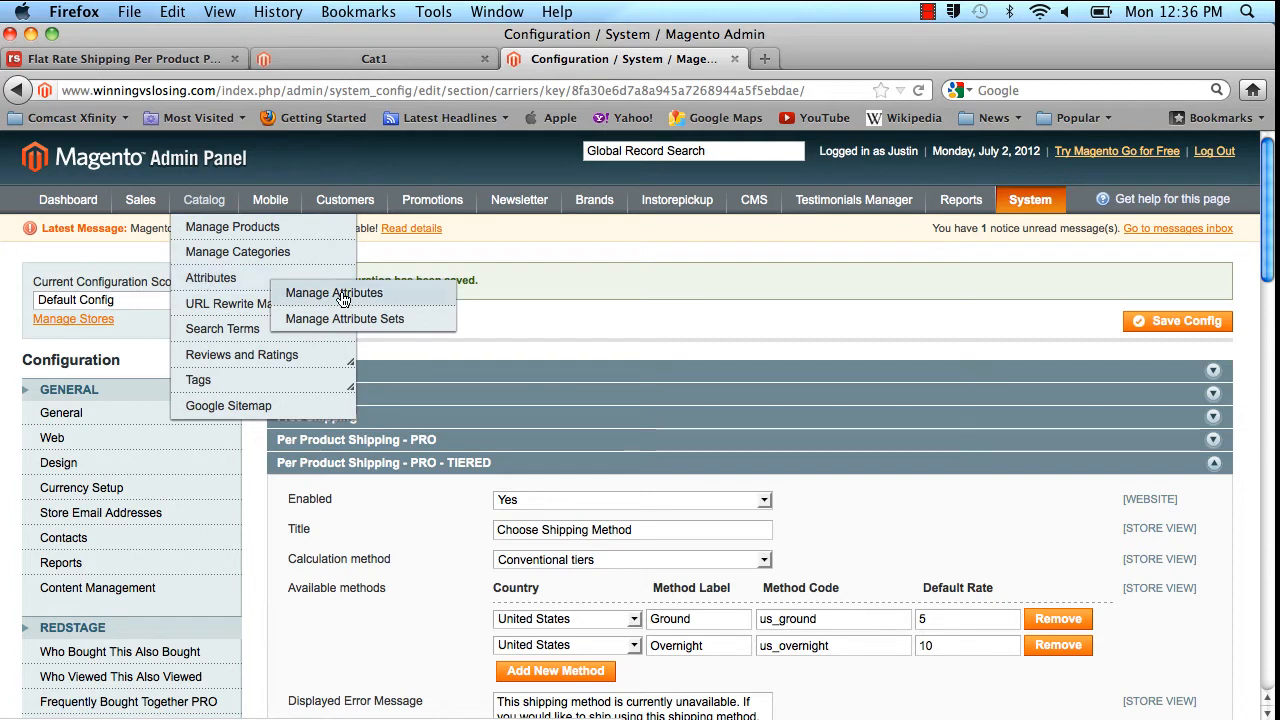
left_click(334, 292)
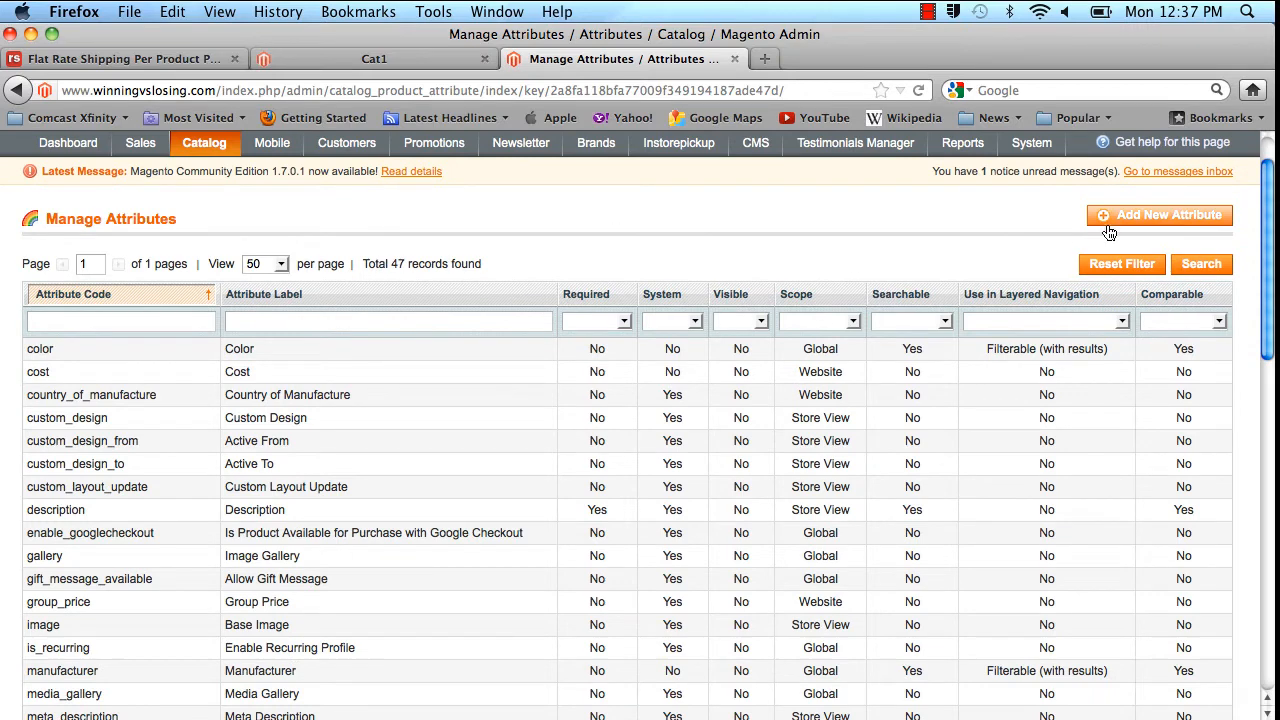
scroll("down", 3)
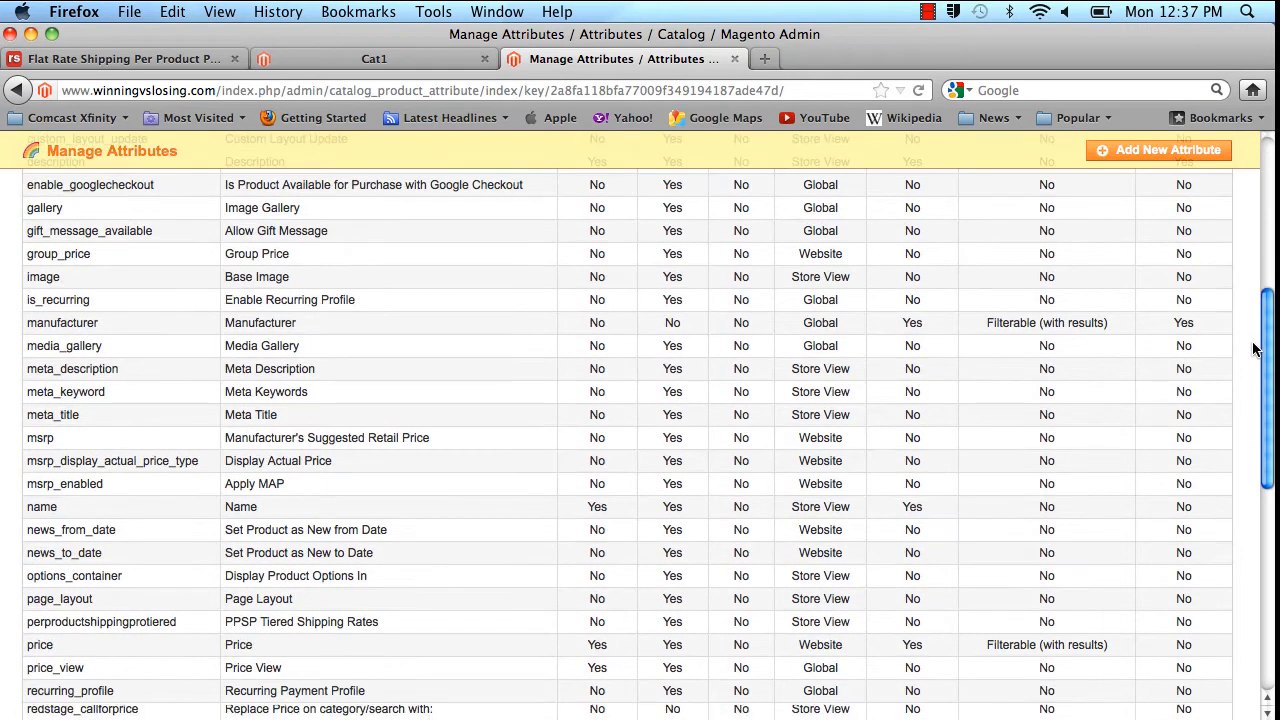
scroll("down", 3)
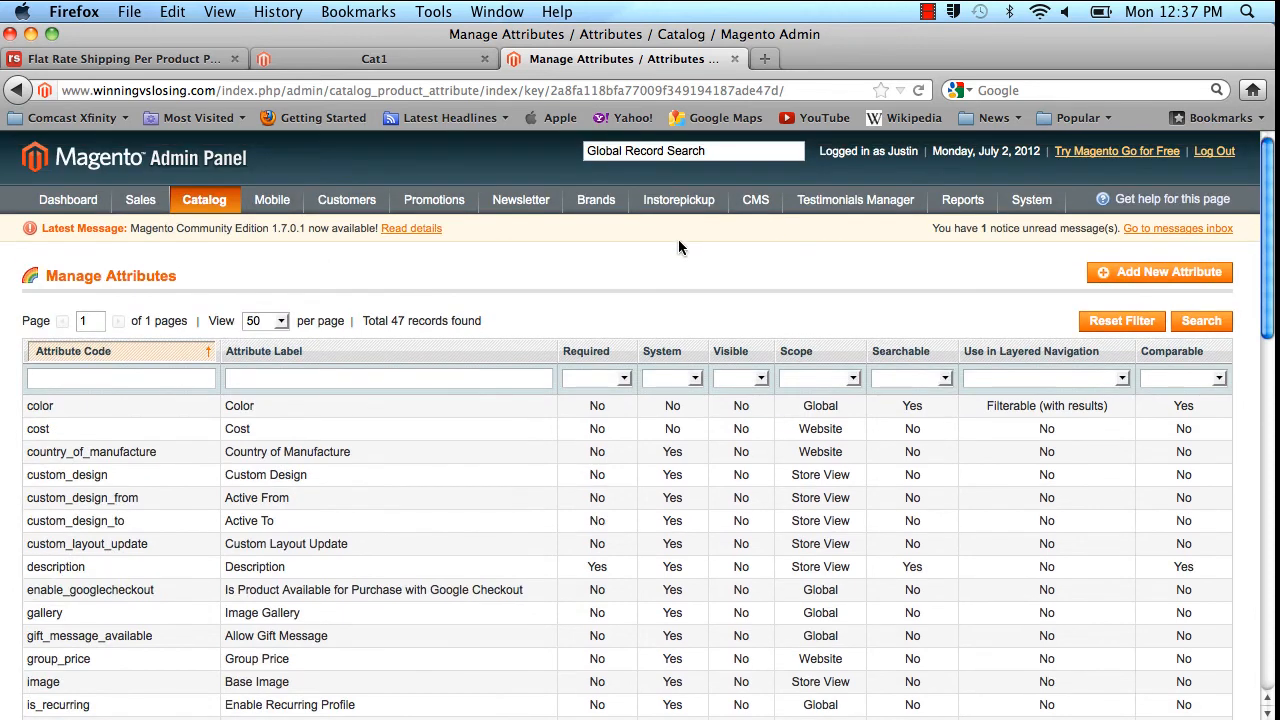
- Bring up Catalog > Manage Attribute Sets
left_click(204, 200)
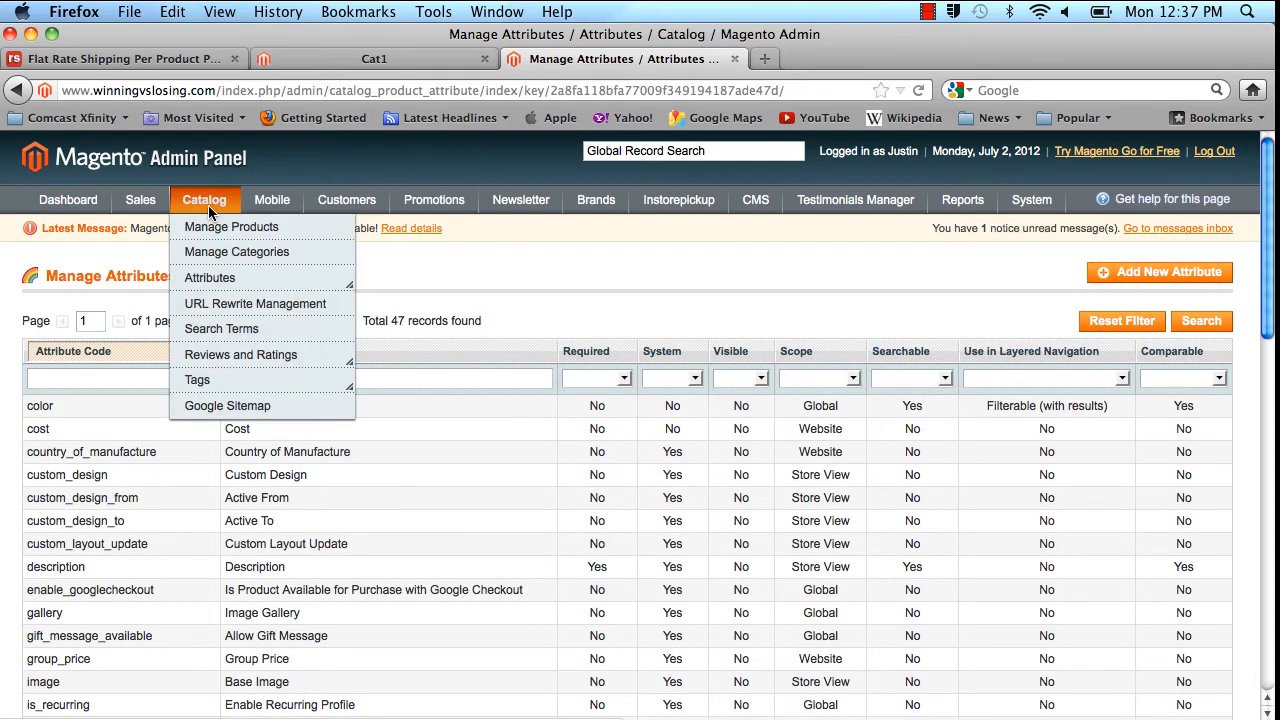
mouse_move(232, 226)
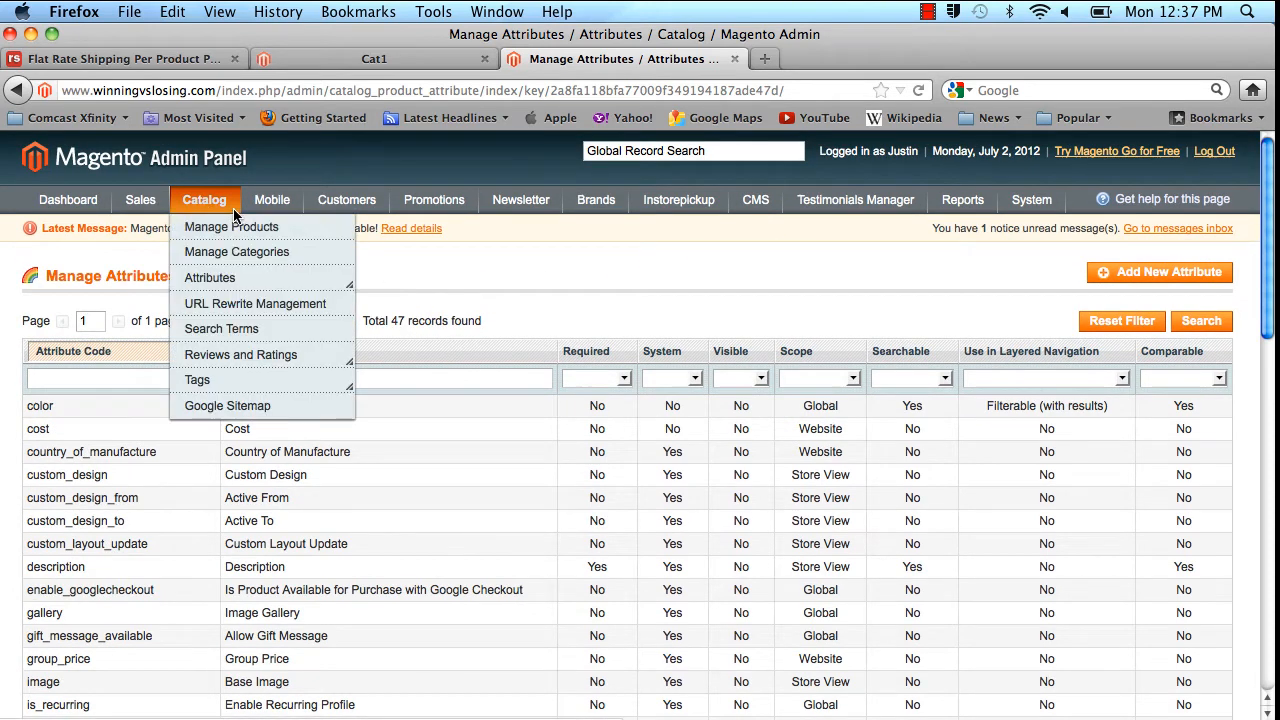
left_click(210, 276)
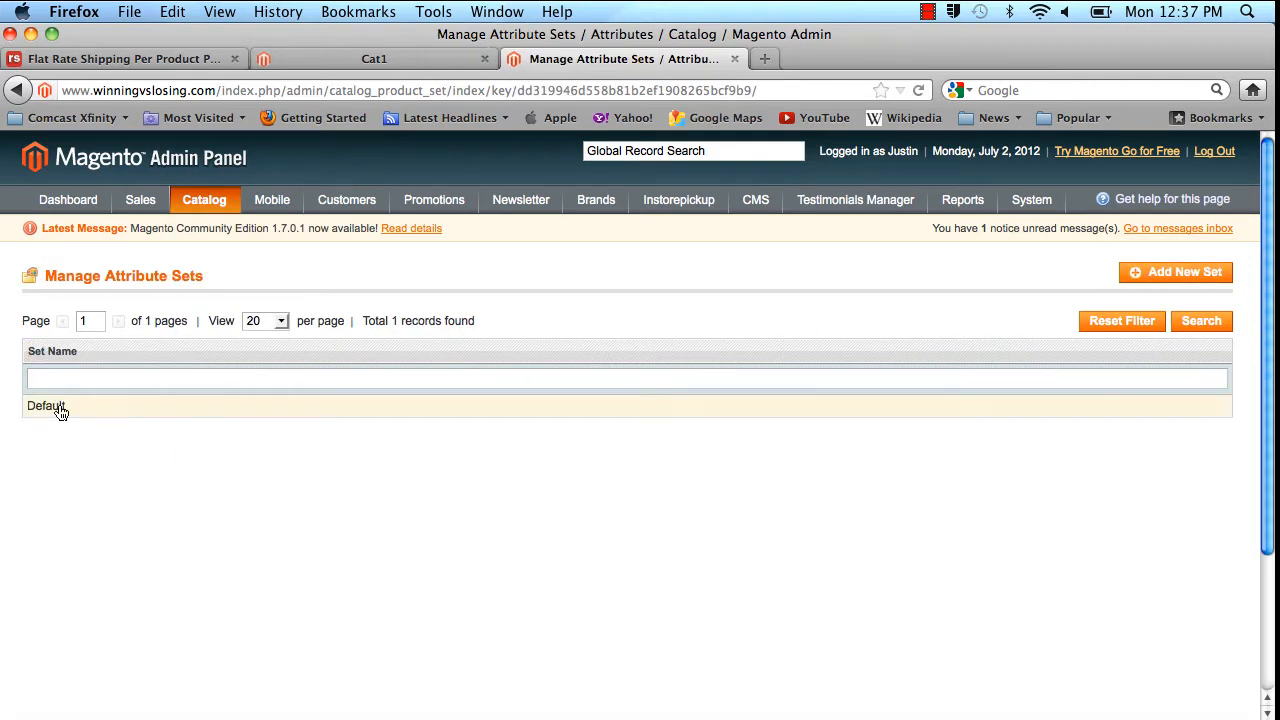
- Inspect the Default attribute set for the PerProductShippingProTiered group, then head to Manage Products
left_click(46, 404)
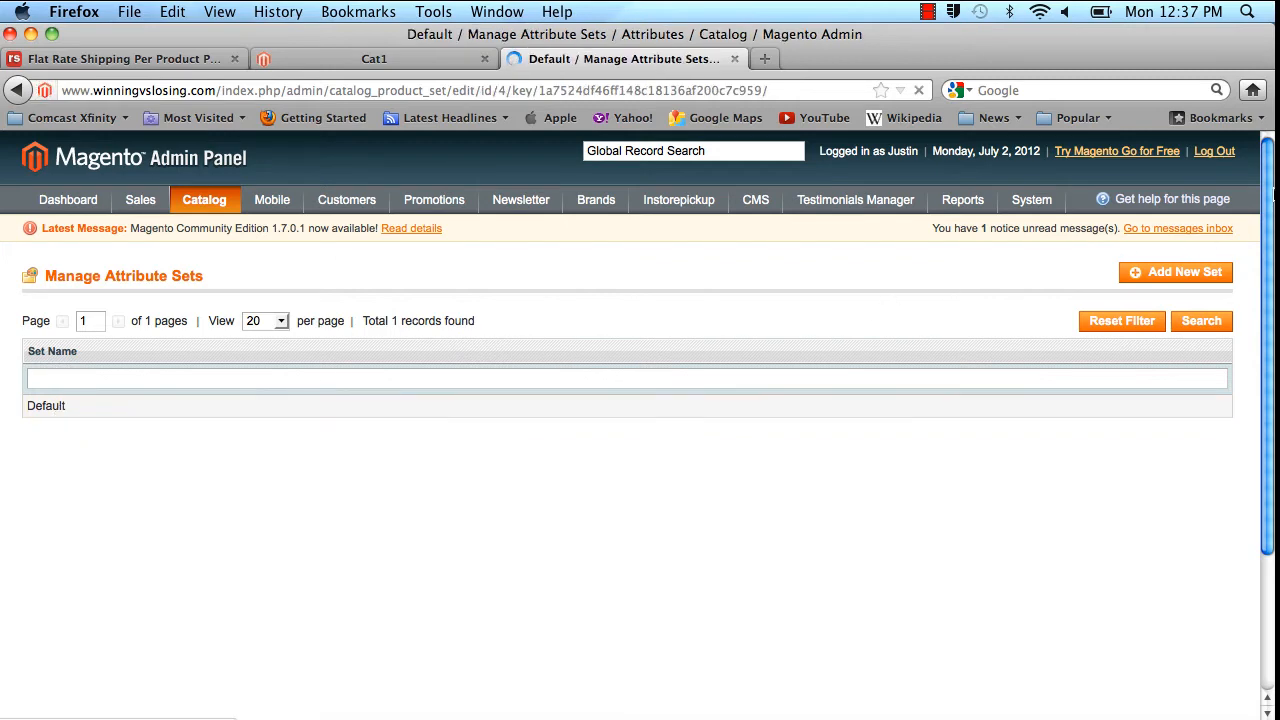
left_click(46, 404)
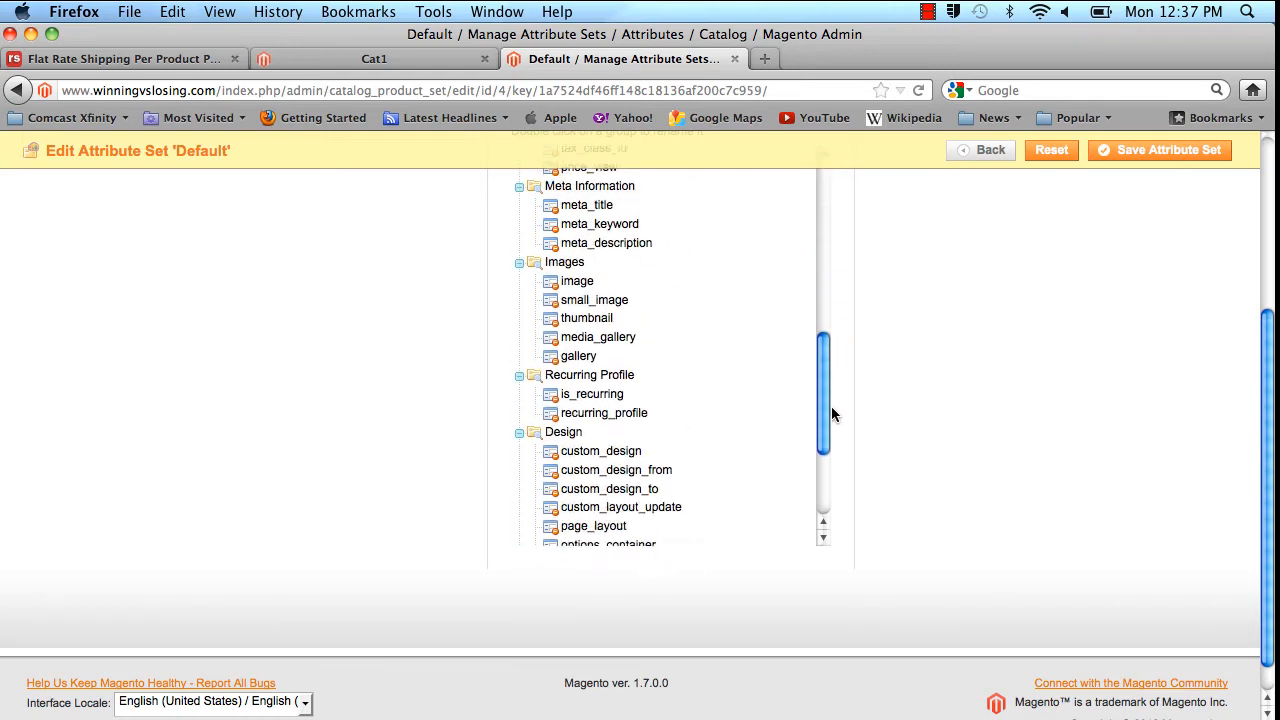
scroll("down", 3)
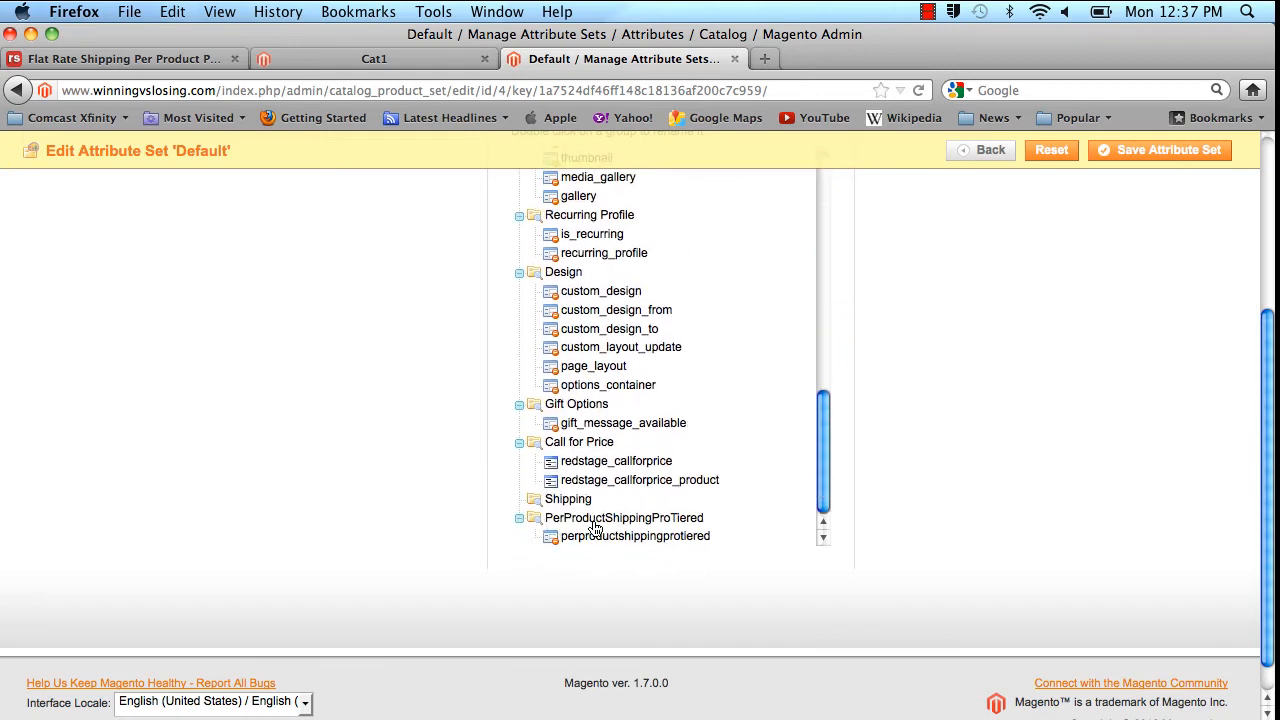
mouse_move(704, 530)
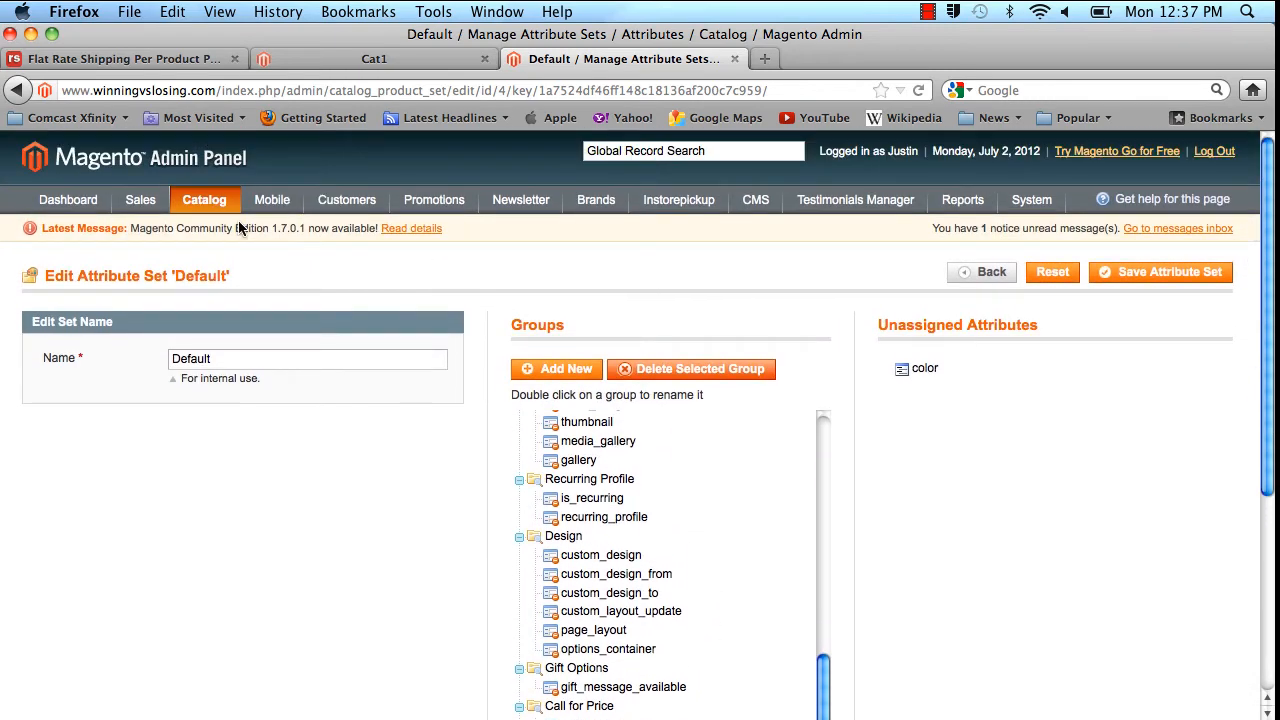
left_click(204, 200)
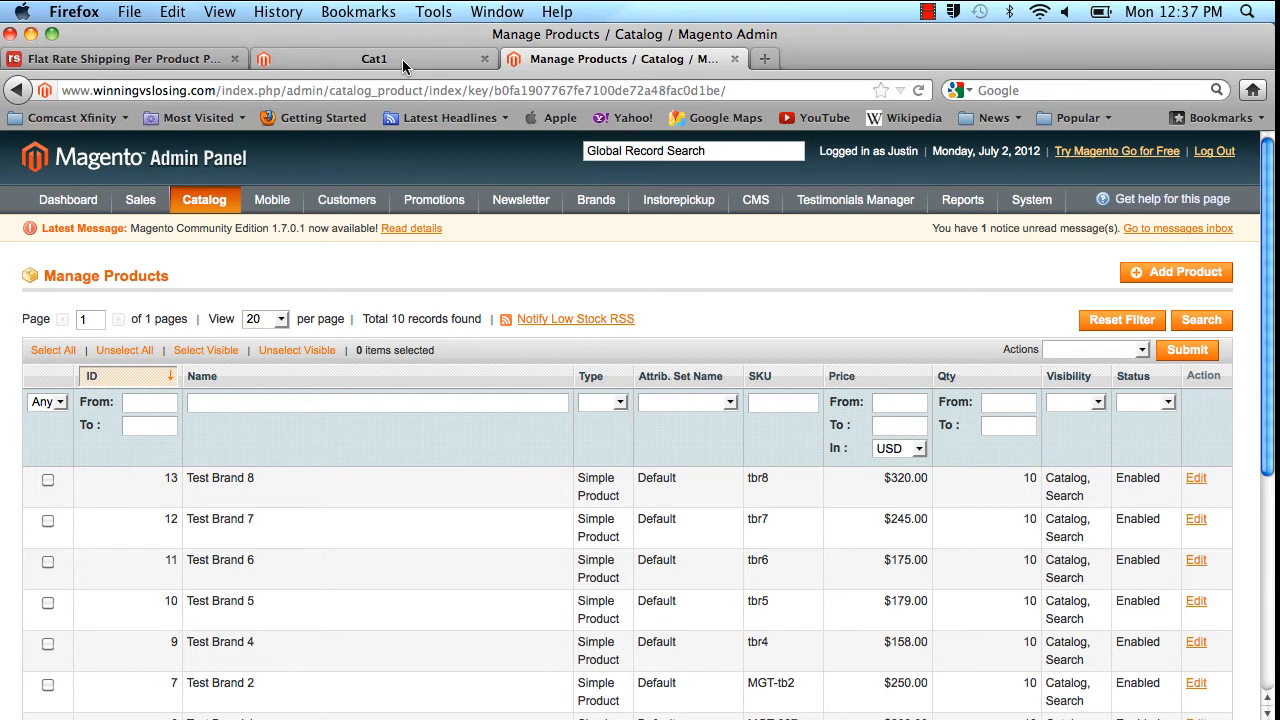
- Check Test Product A in the storefront, then open Test Product A for editing in admin
left_click(372, 58)
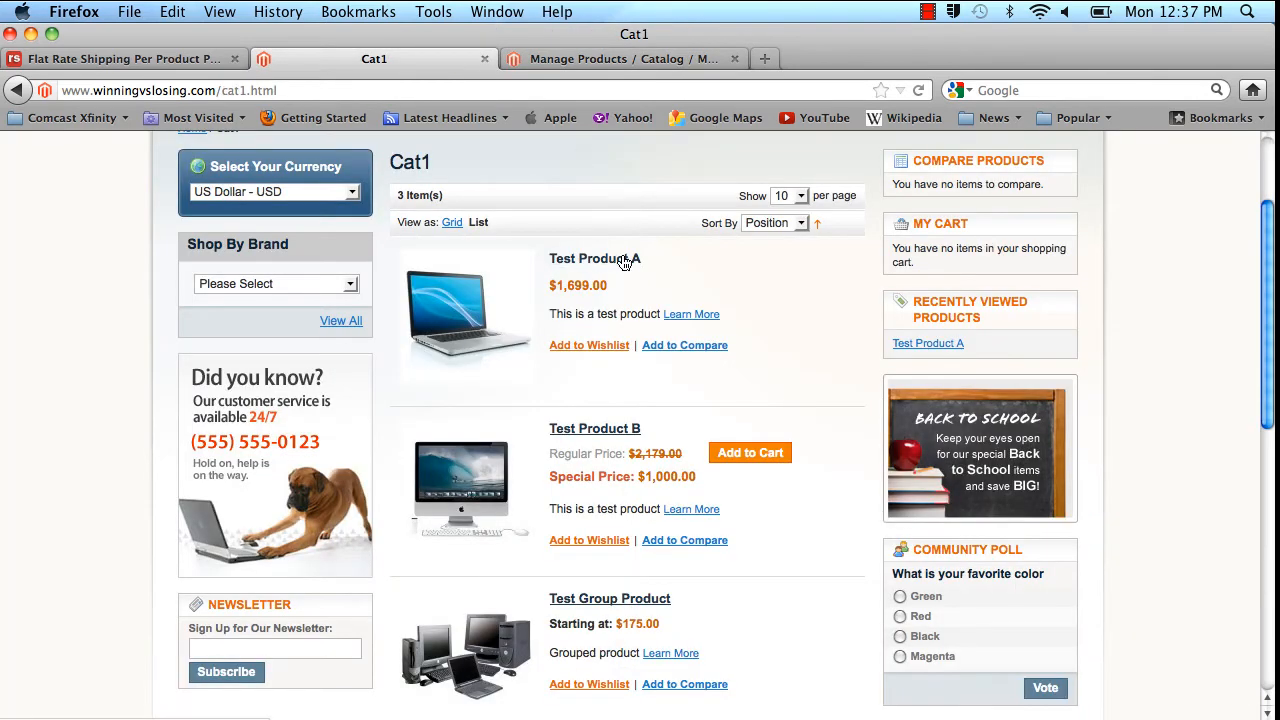
left_click(594, 258)
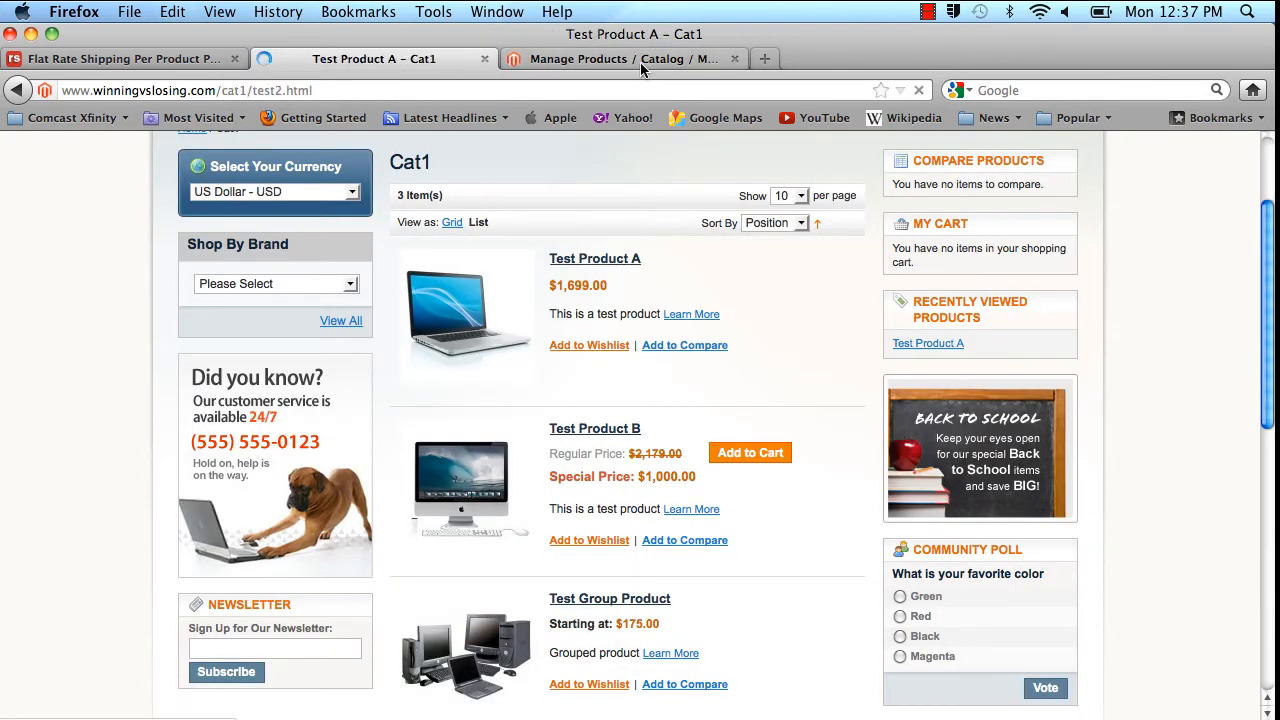
left_click(624, 58)
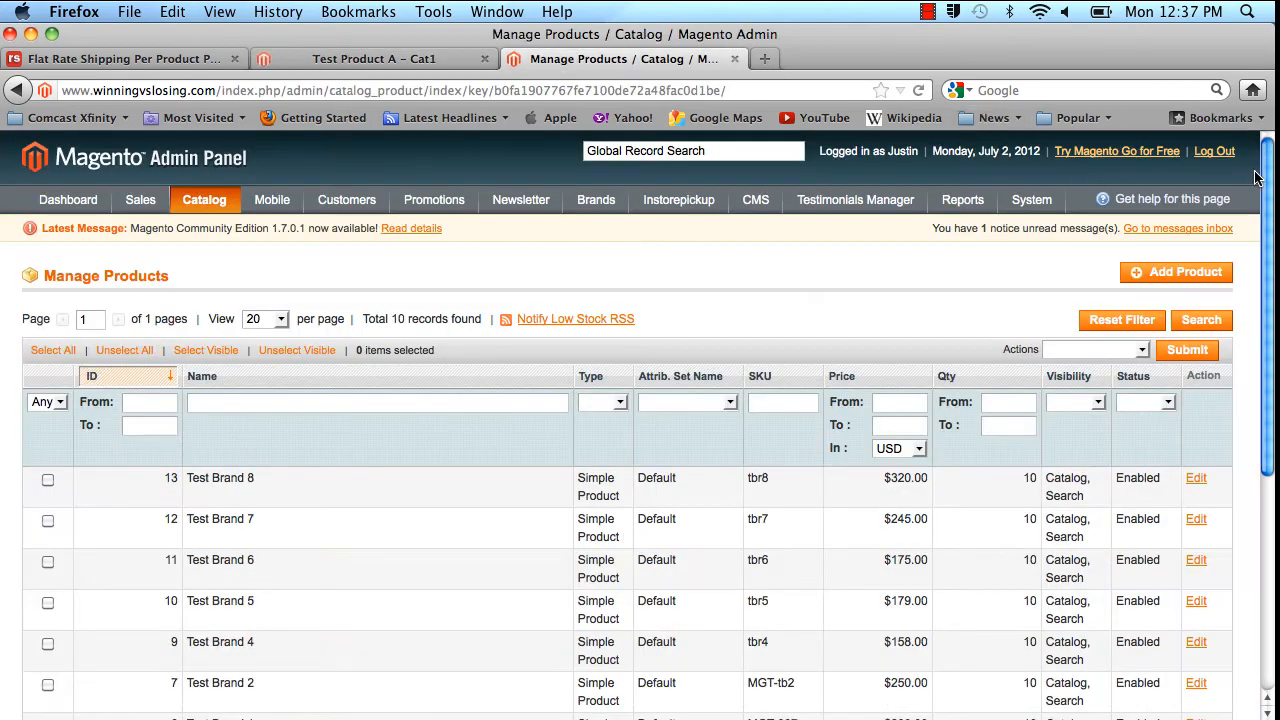
scroll("down", 3)
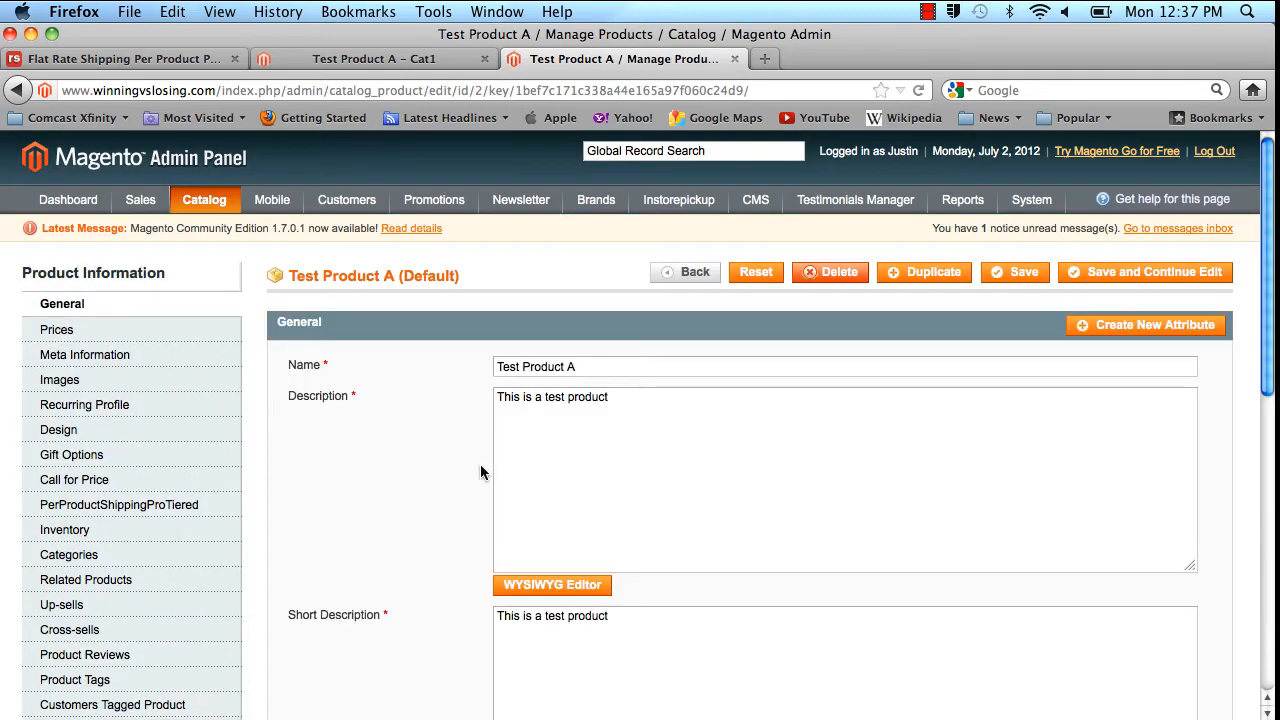
mouse_move(120, 504)
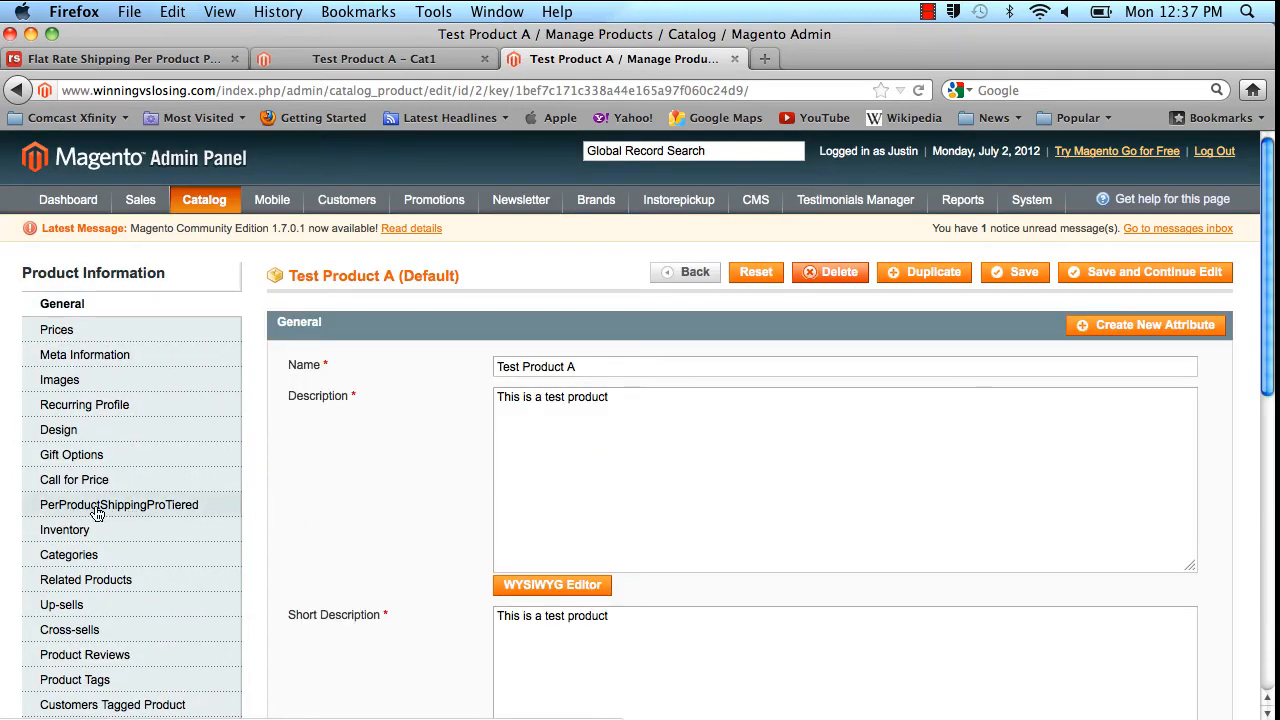
- Add two tiered rate rows on PerProductShippingProTiered: US / Ground and US / Overnight
left_click(118, 504)
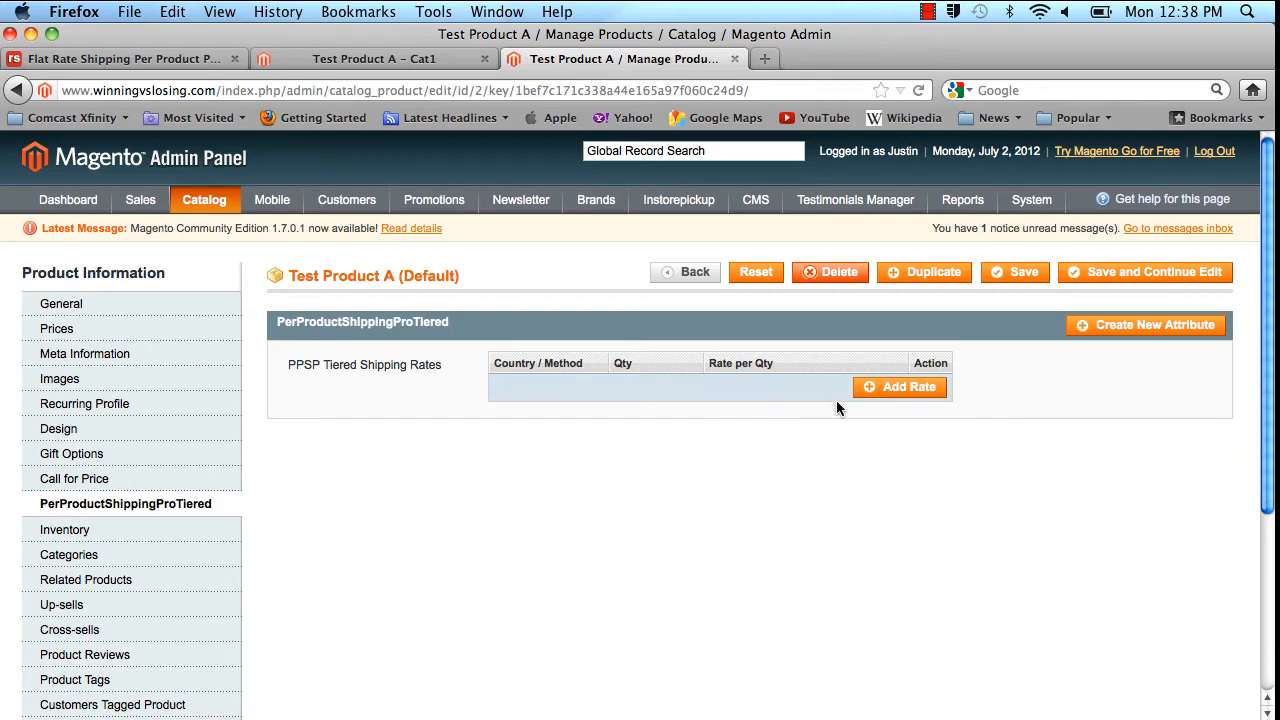
left_click(900, 388)
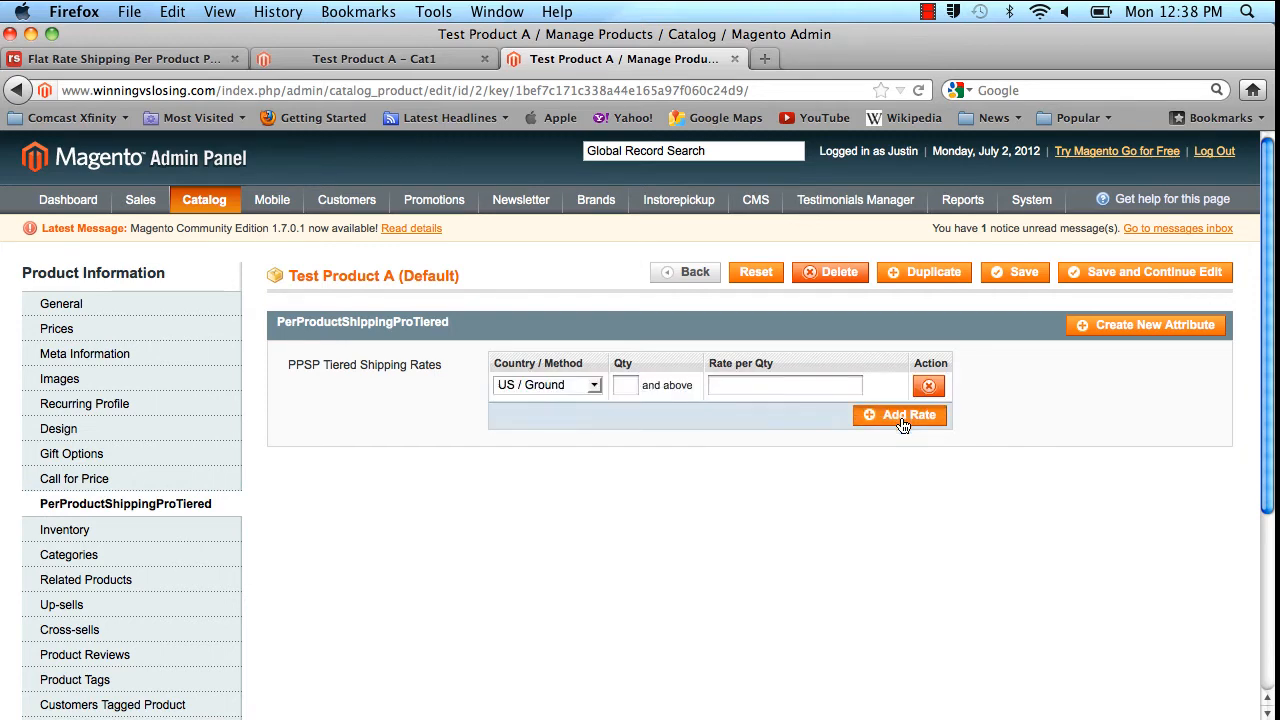
left_click(900, 414)
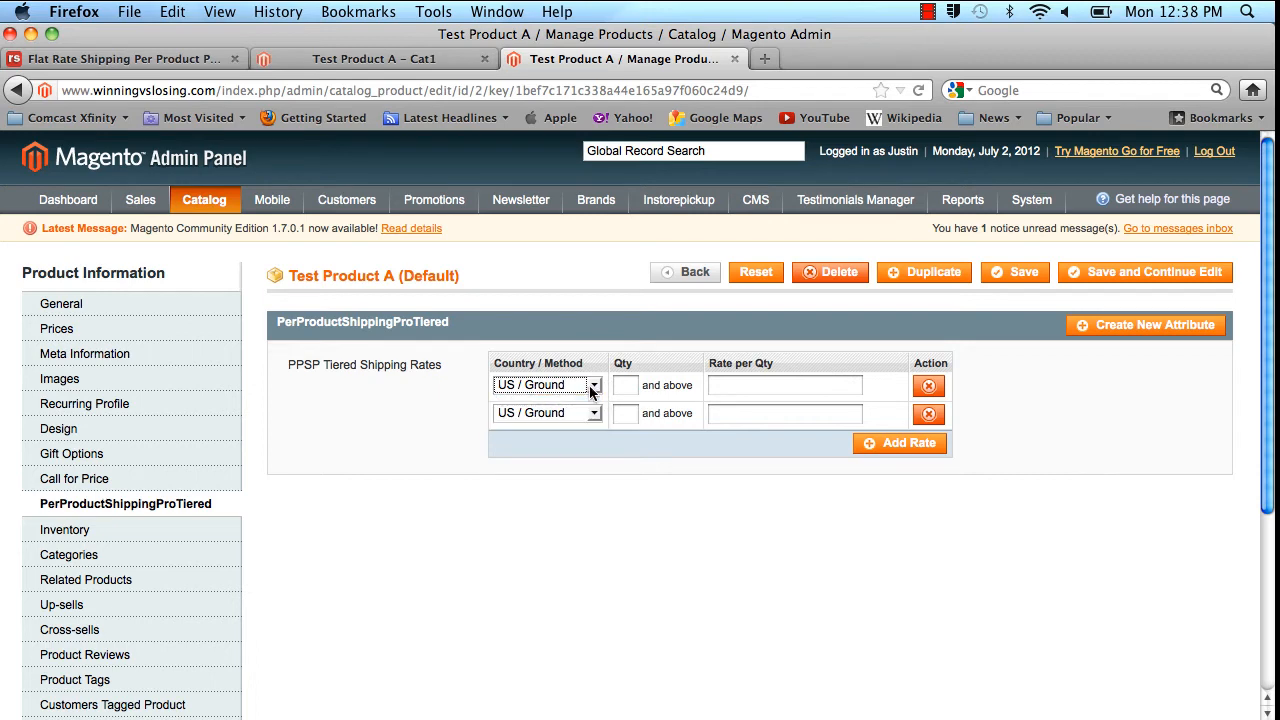
left_click(548, 412)
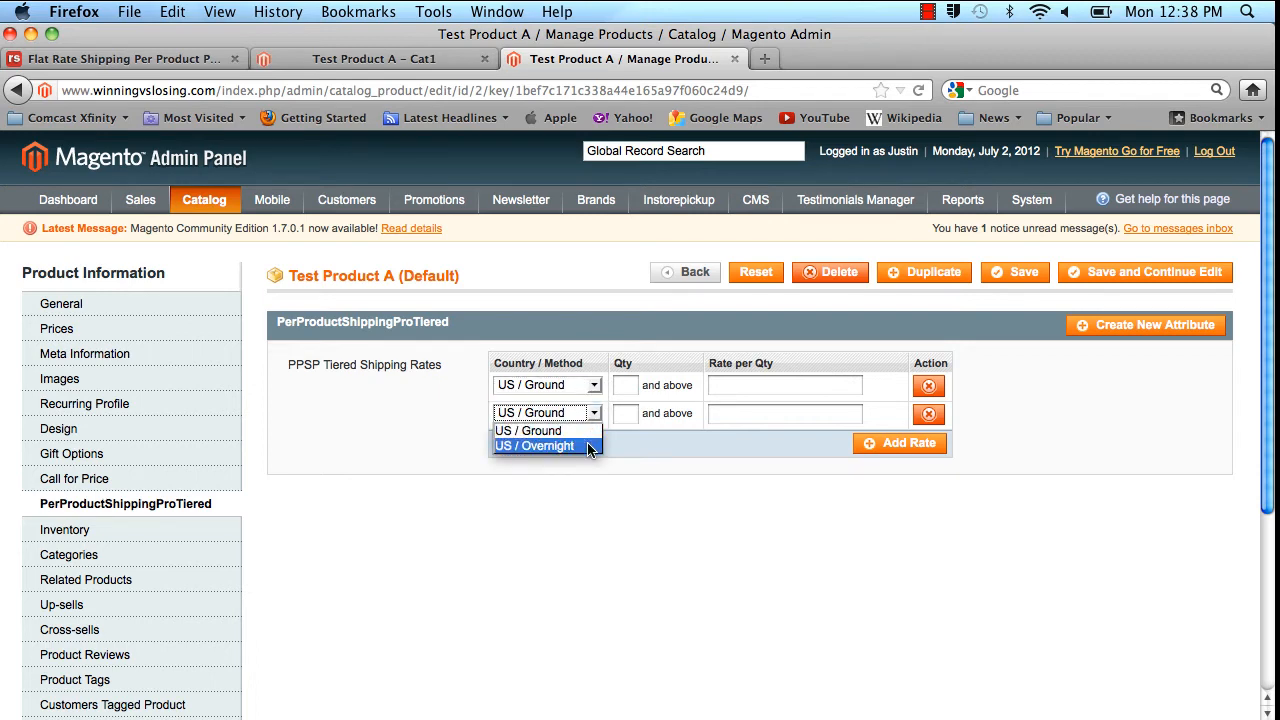
left_click(536, 446)
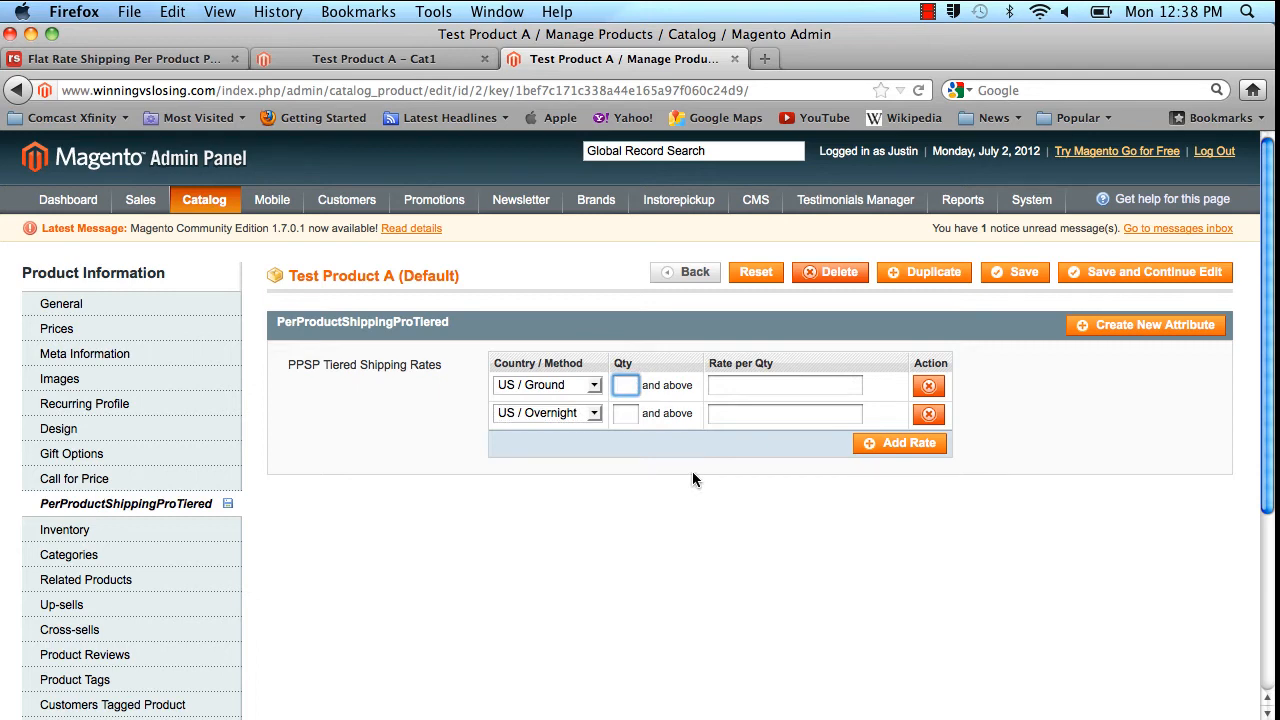
- Set both rows' minimum quantity to 3 and focus the Ground rate field
type("3")
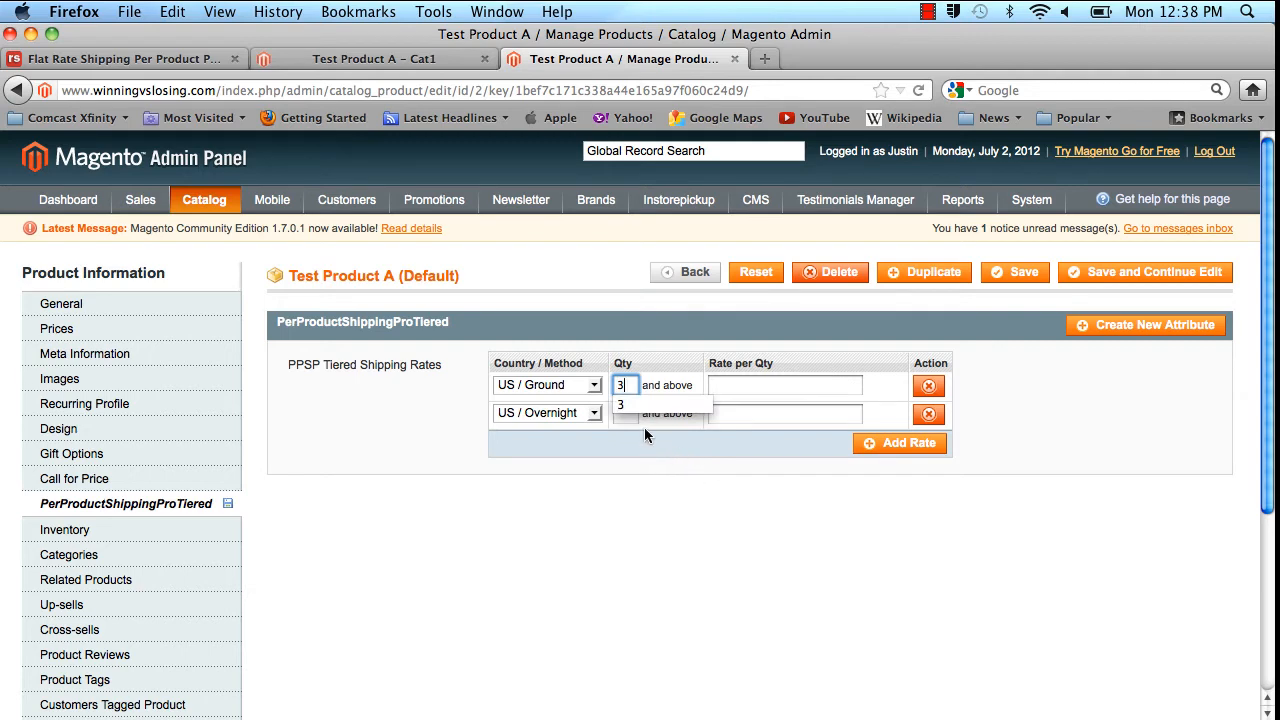
left_click(656, 412)
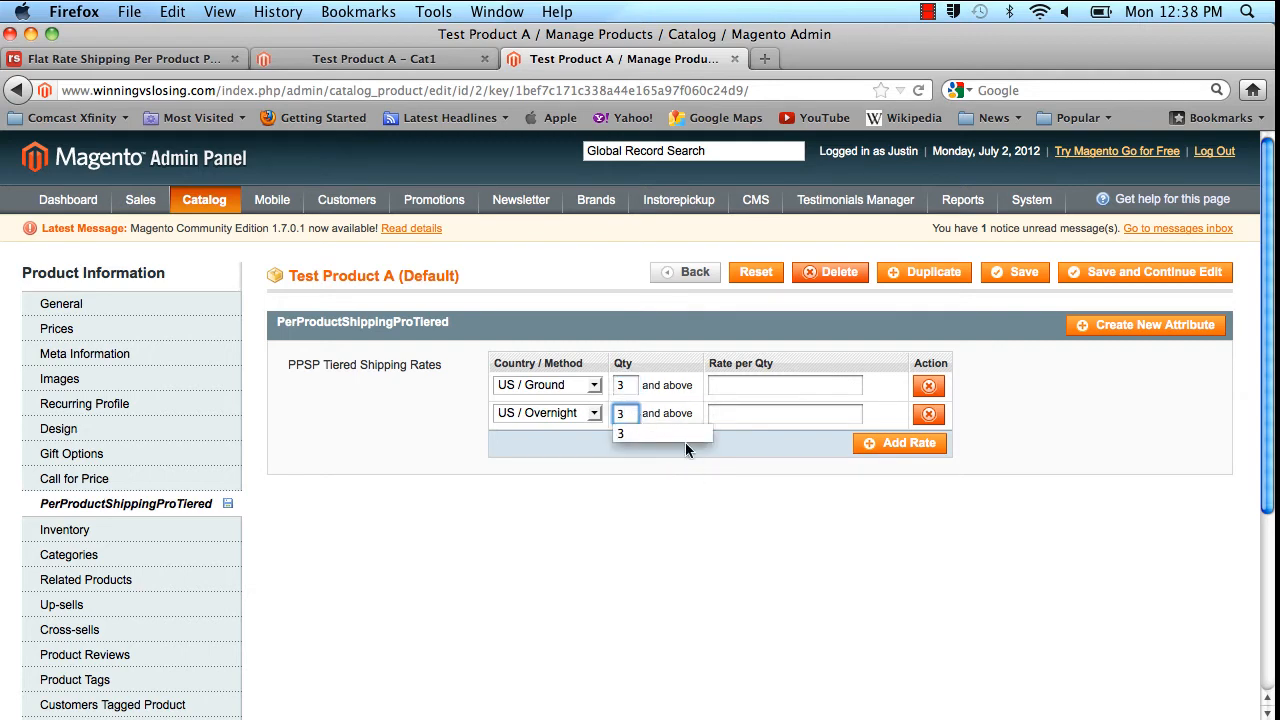
left_click(784, 384)
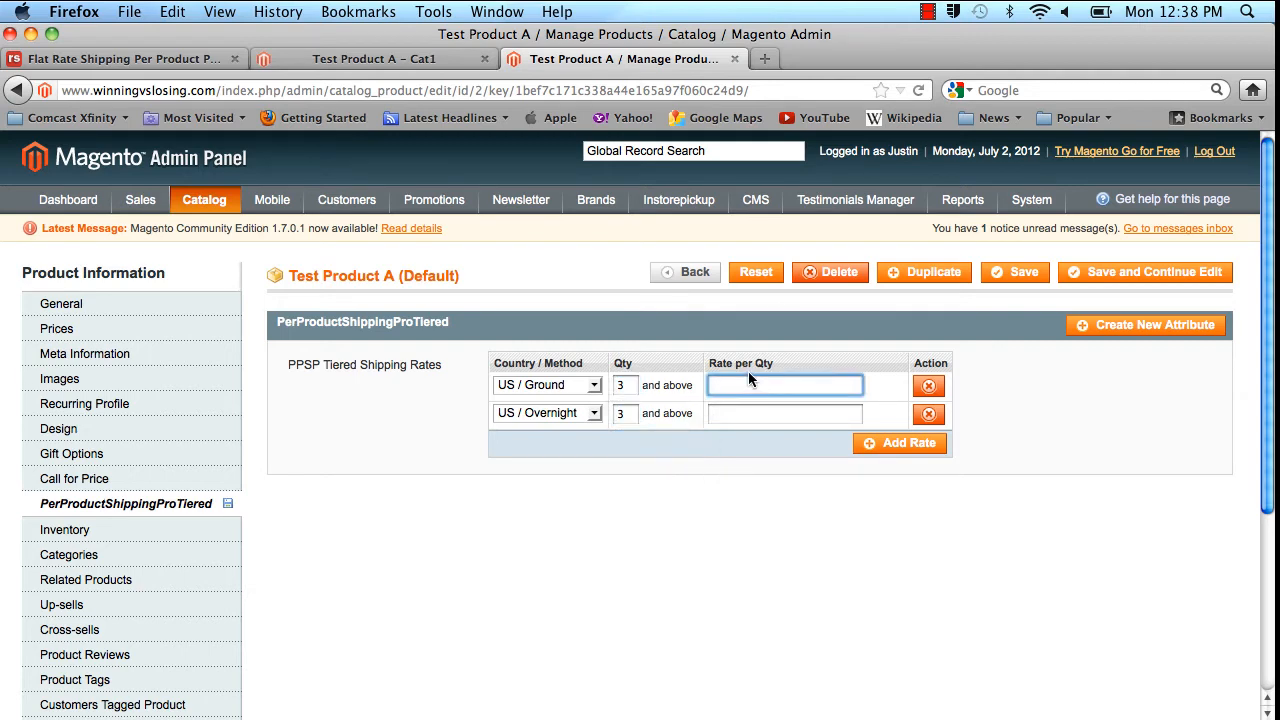
left_click(784, 384)
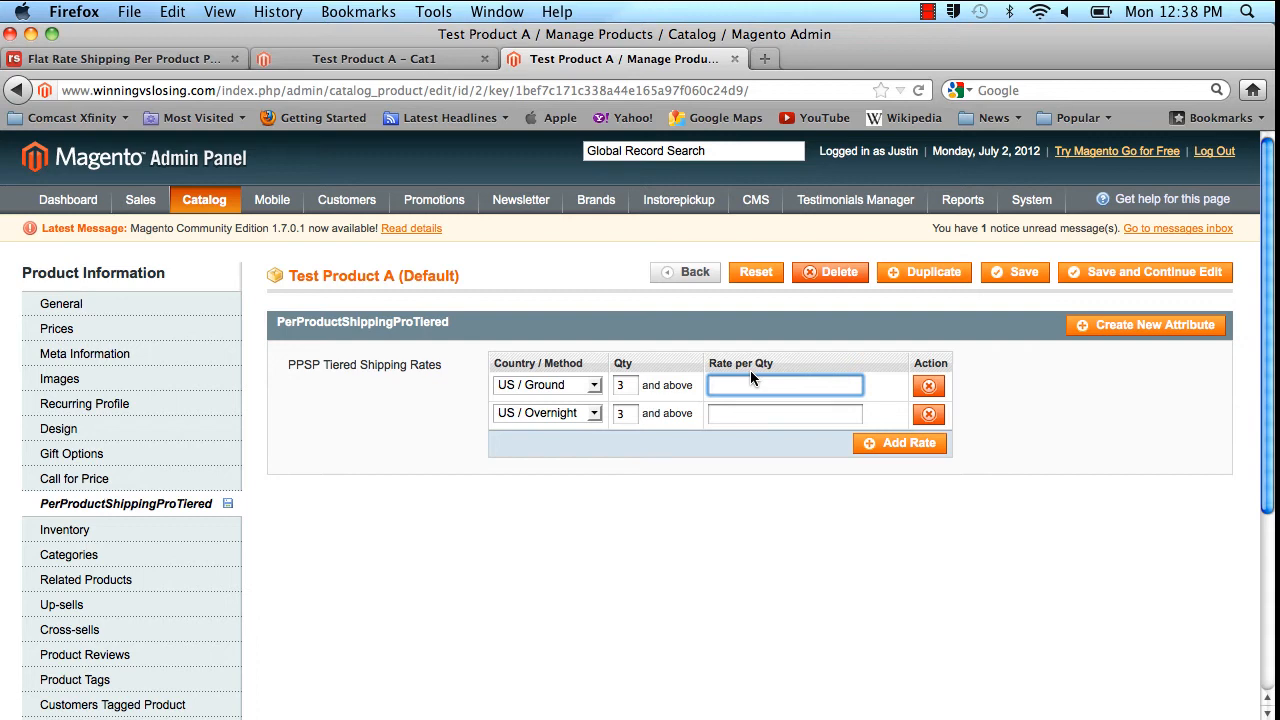
left_click(784, 384)
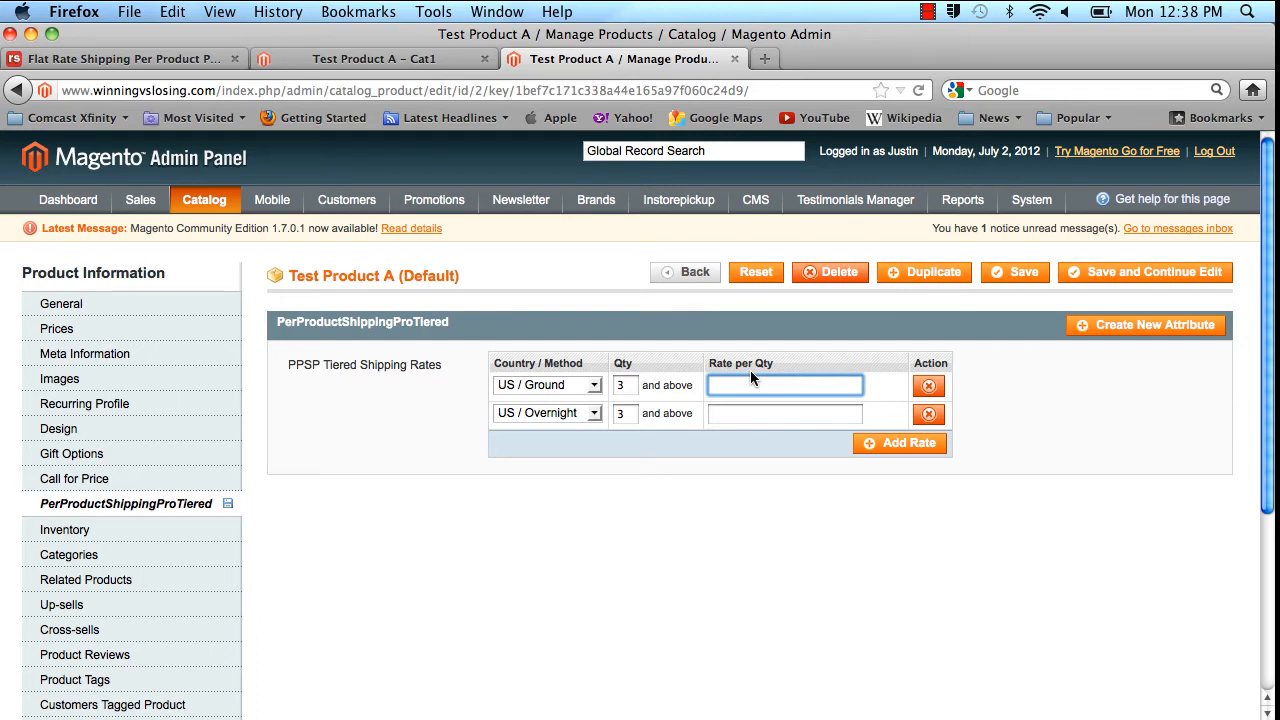
left_click(784, 384)
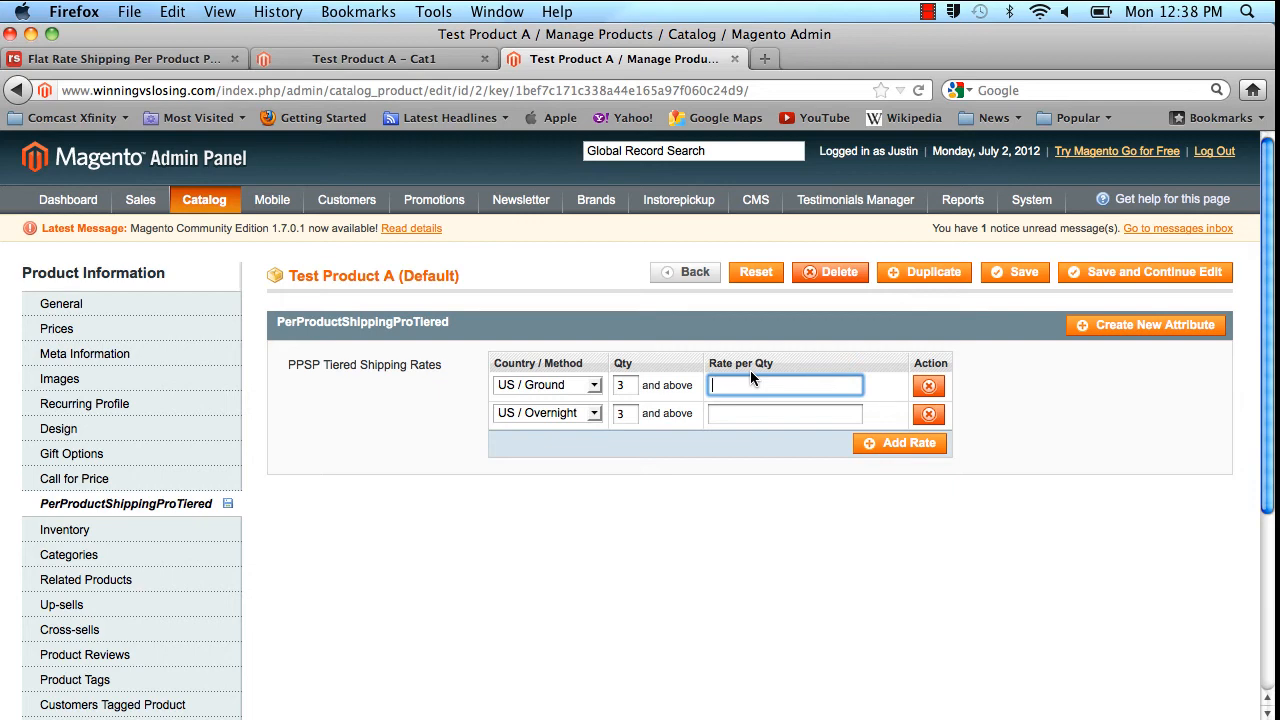
left_click(784, 384)
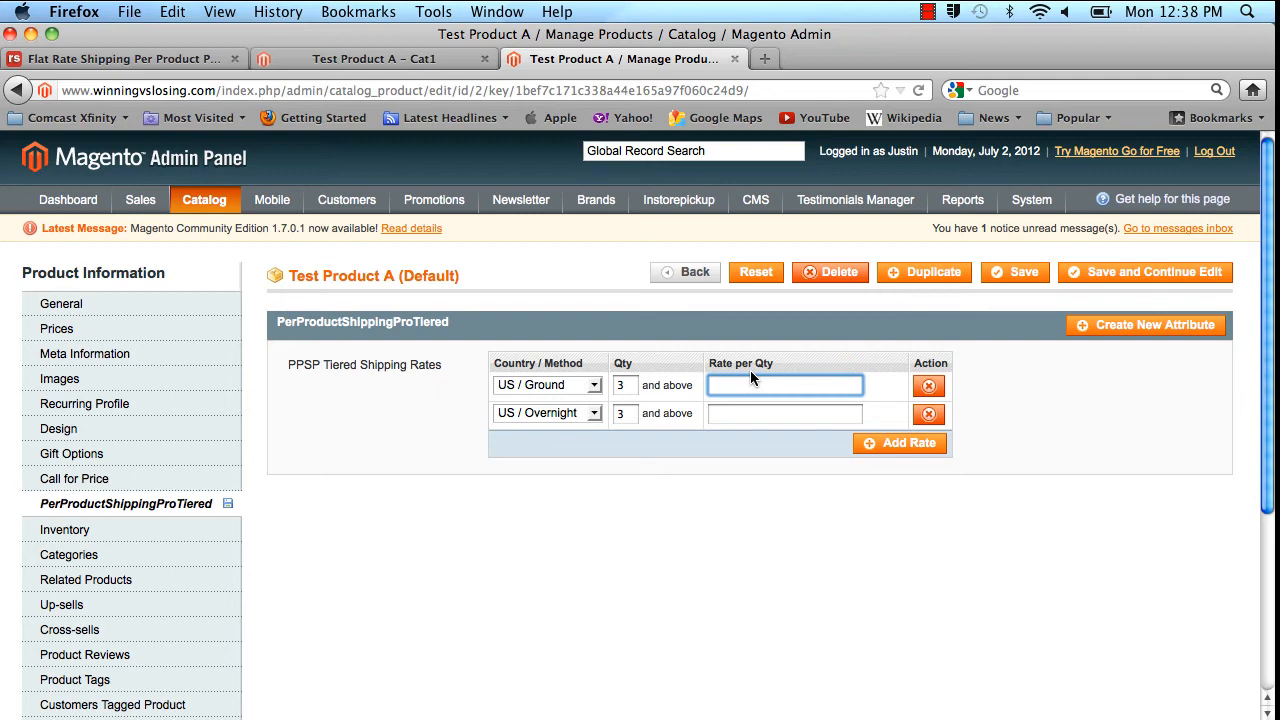
left_click(784, 384)
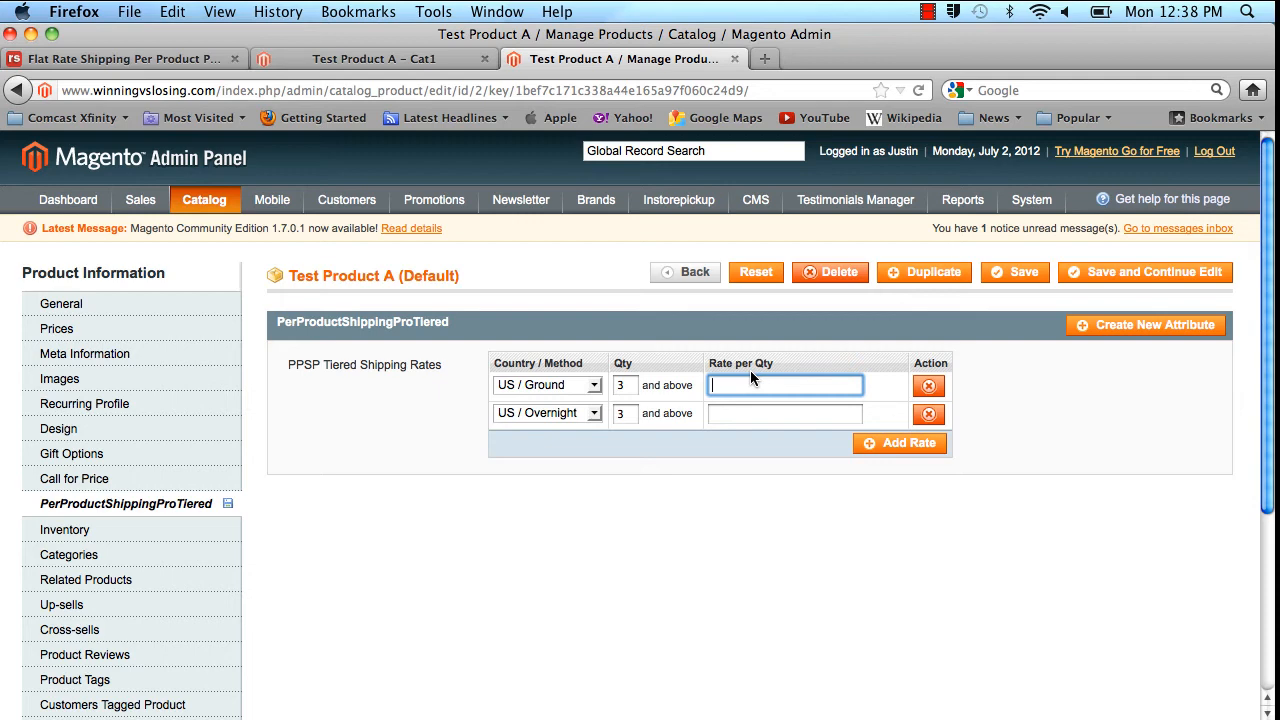
- Enter rates 3 for US Ground and 7 for US Overnight, then save Test Product A
type("3")
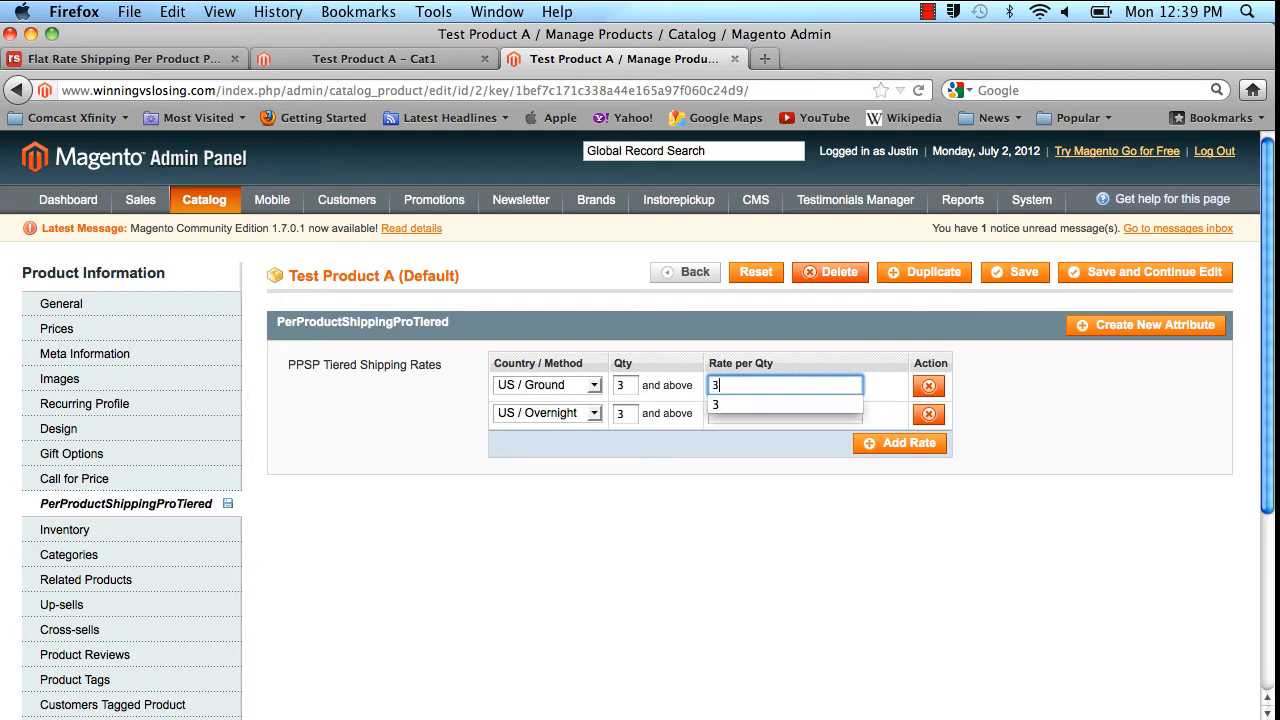
left_click(784, 412)
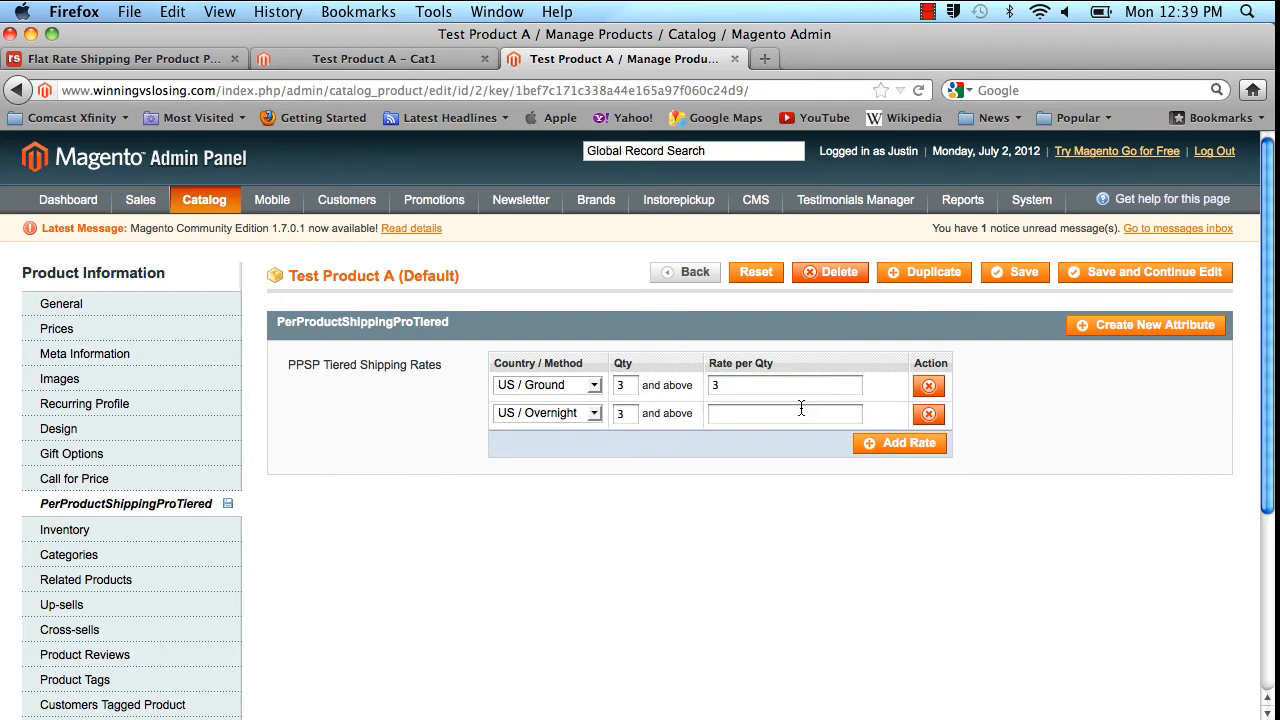
left_click(784, 412)
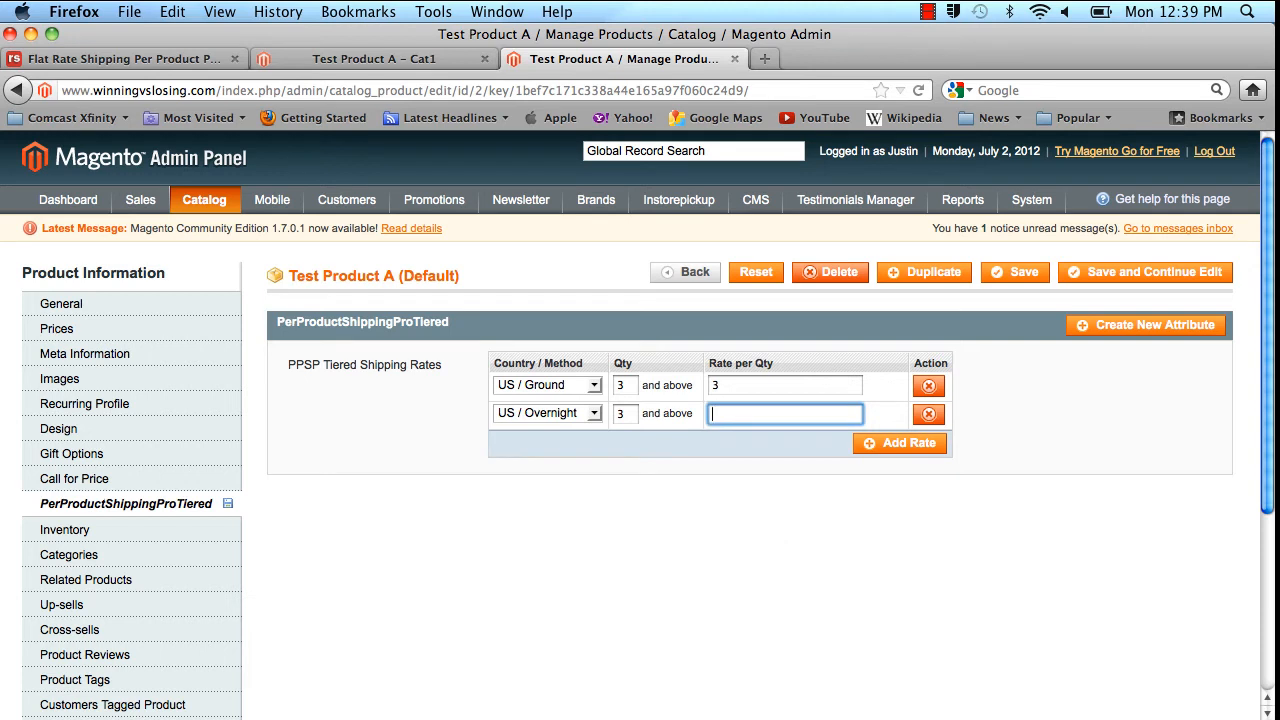
type("7")
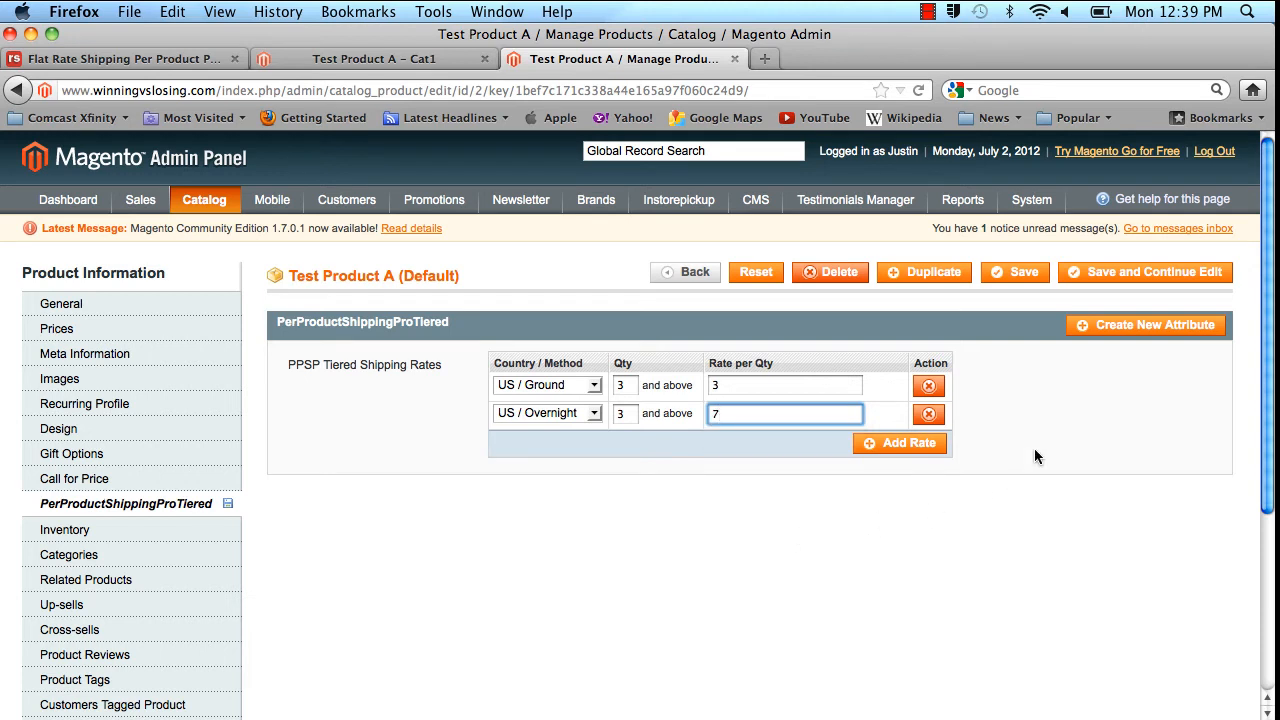
mouse_move(1020, 272)
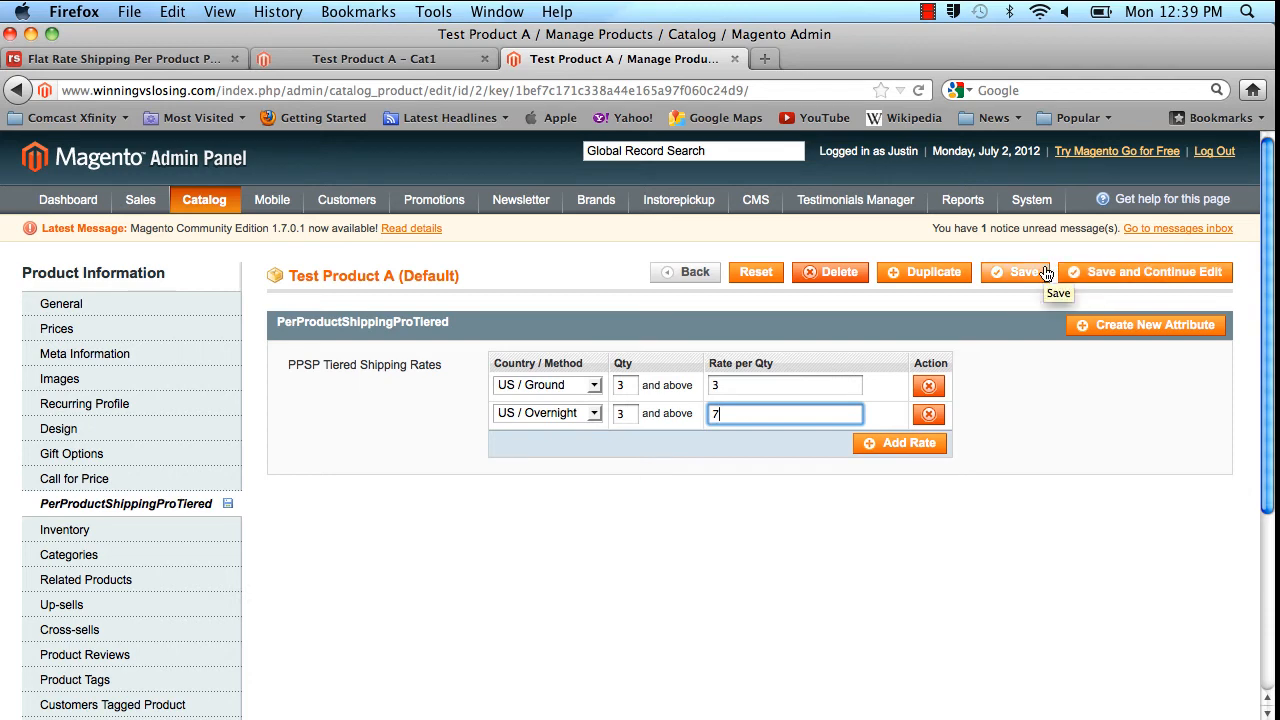
left_click(1016, 272)
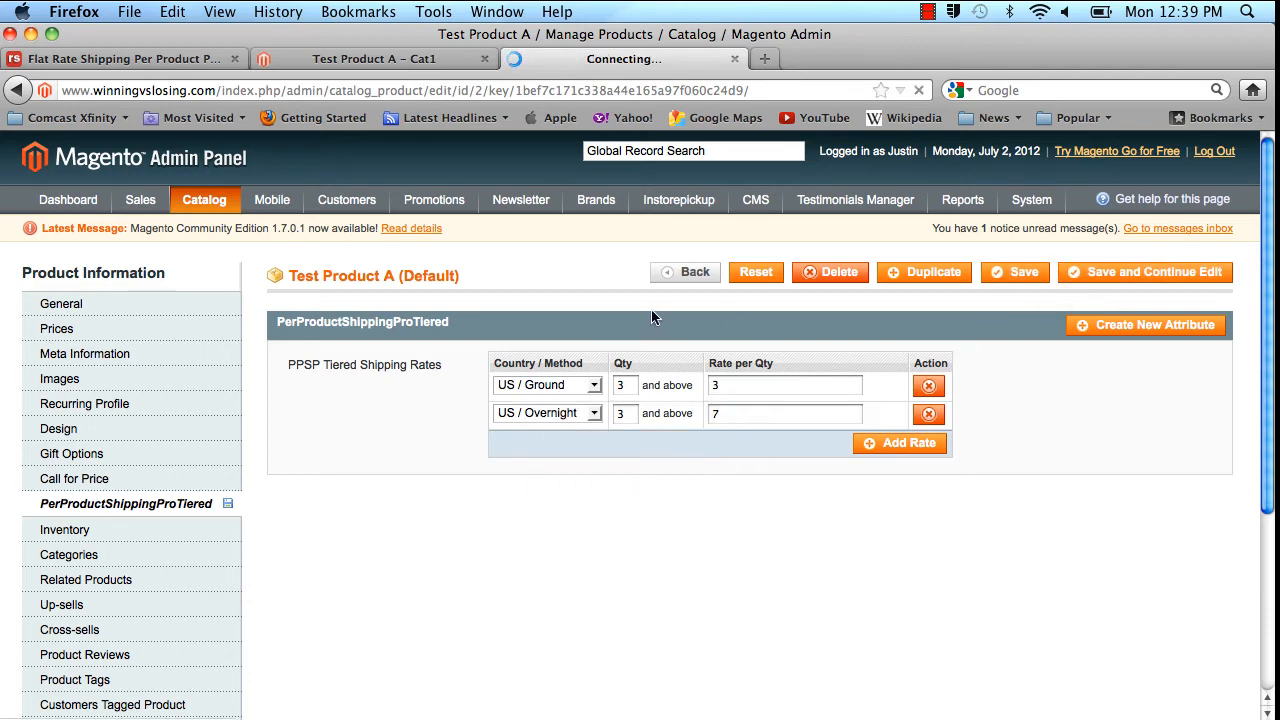
left_click(1016, 272)
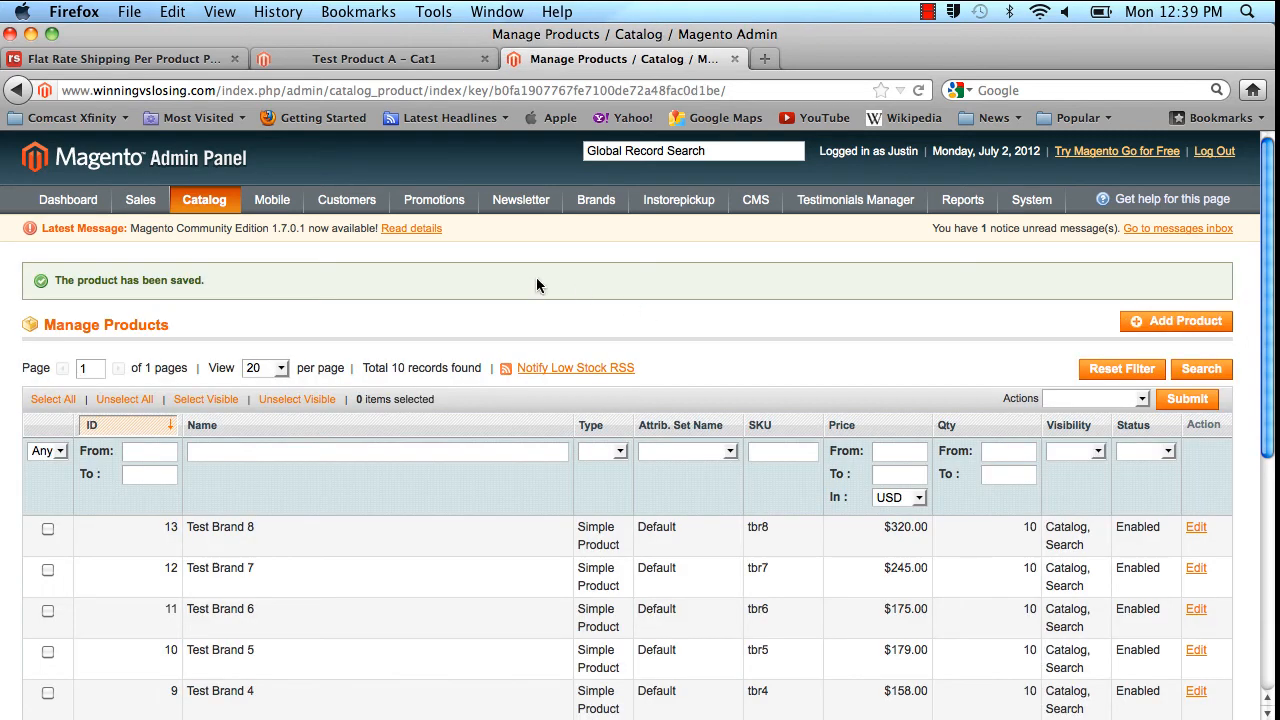
- Add Test Product A to the storefront cart and view estimates Ground $5.00 and Overnight $10.00
left_click(372, 58)
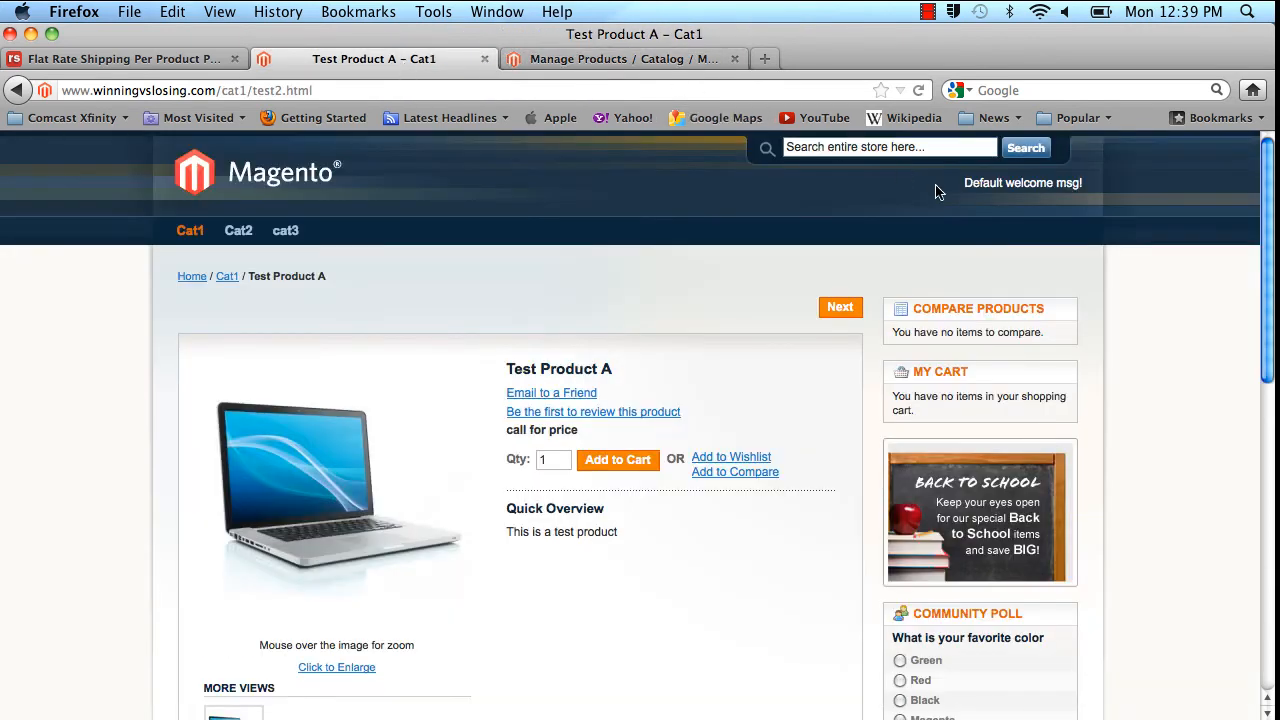
scroll("down", 3)
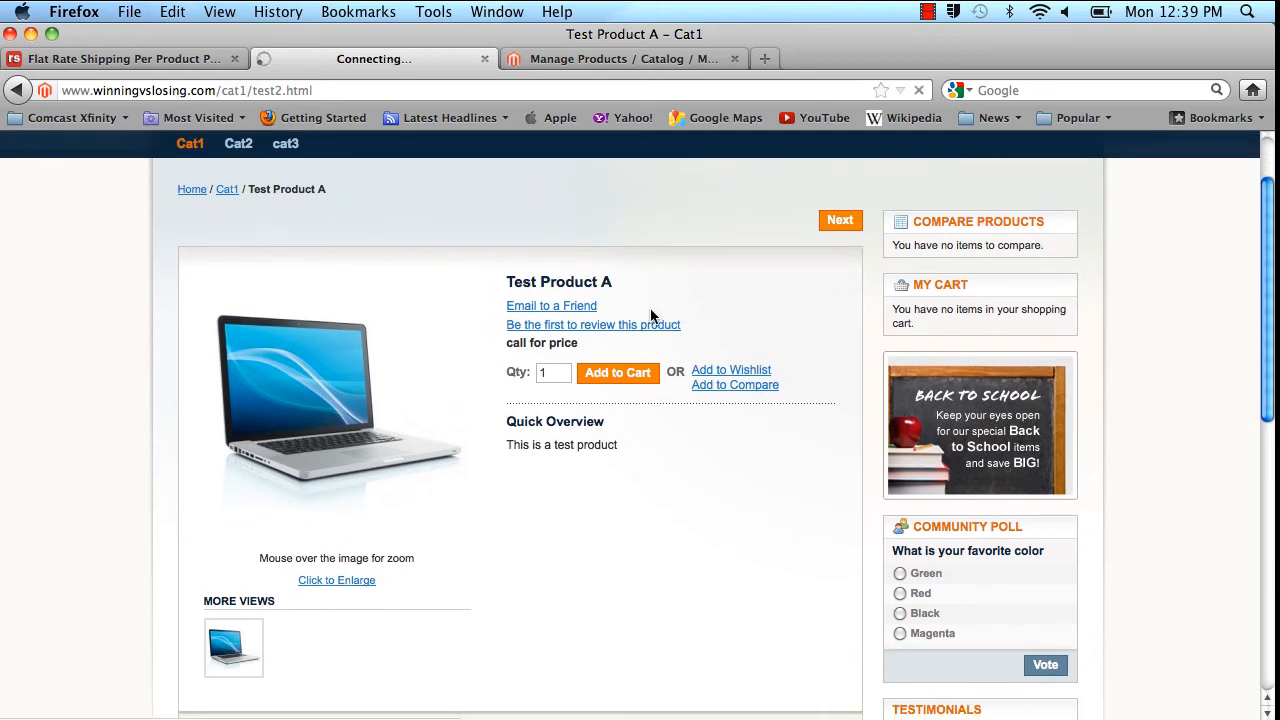
mouse_move(1178, 270)
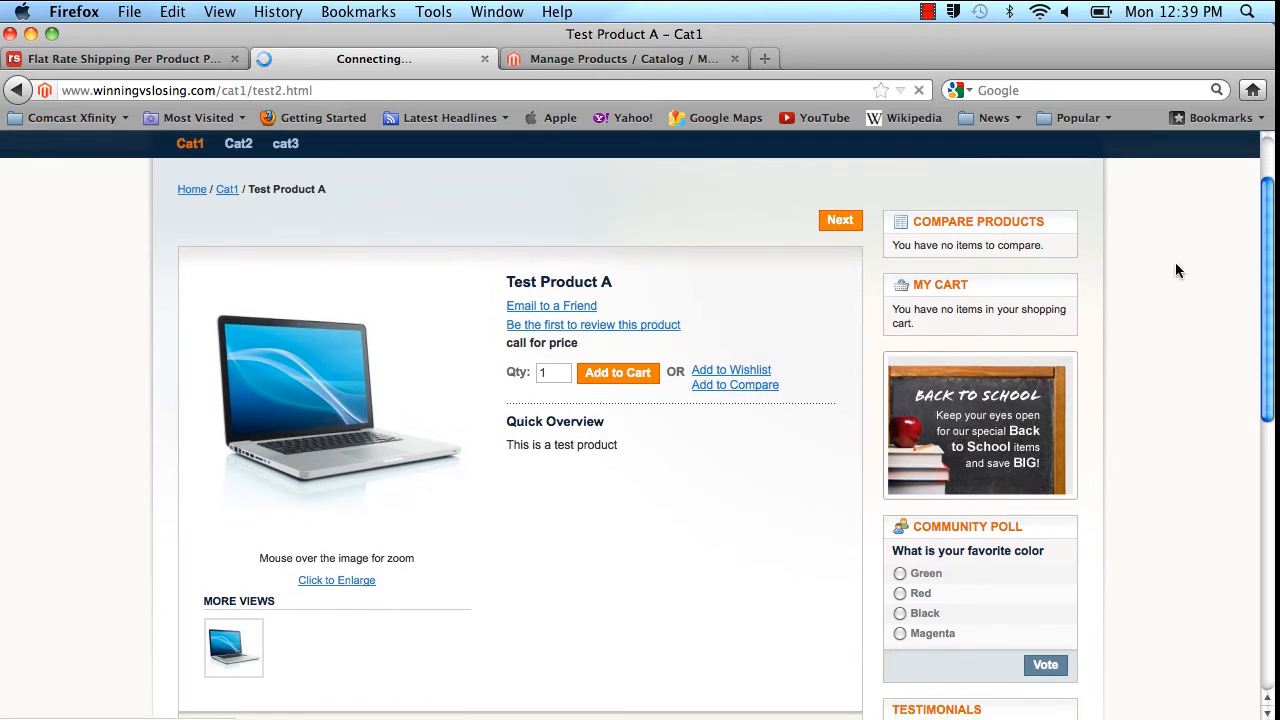
left_click(616, 372)
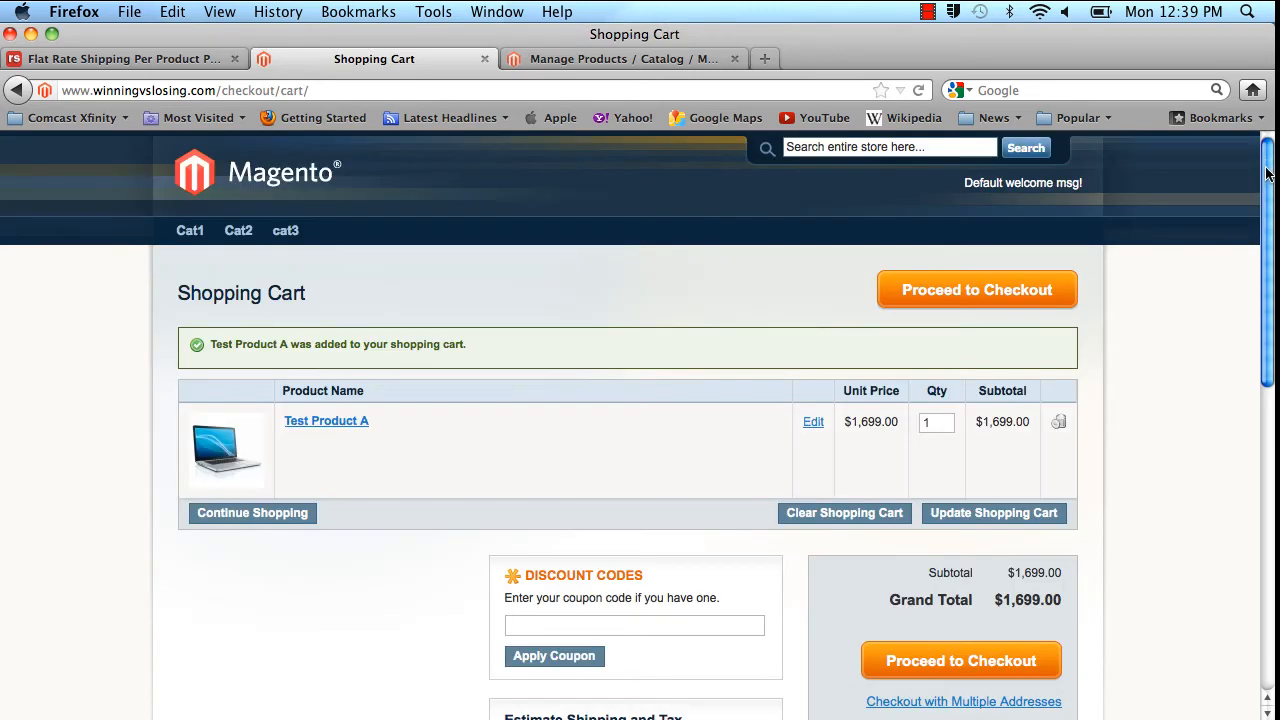
scroll("down", 3)
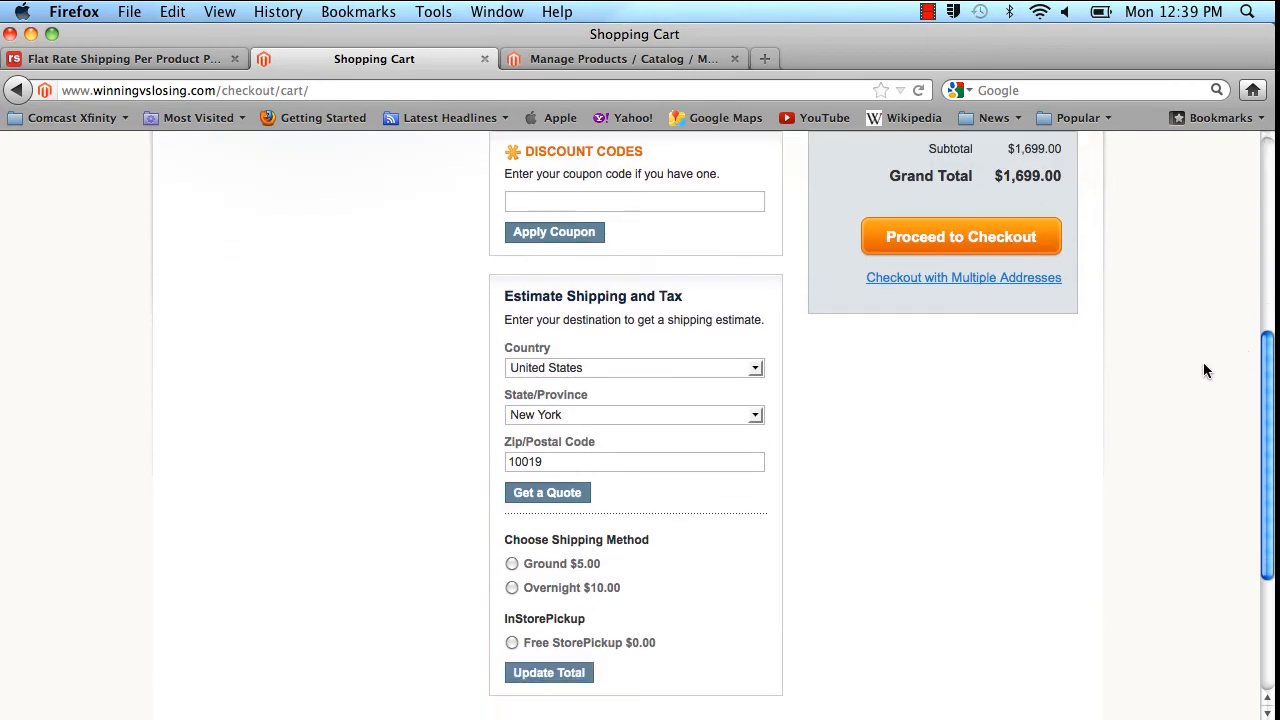
mouse_move(592, 340)
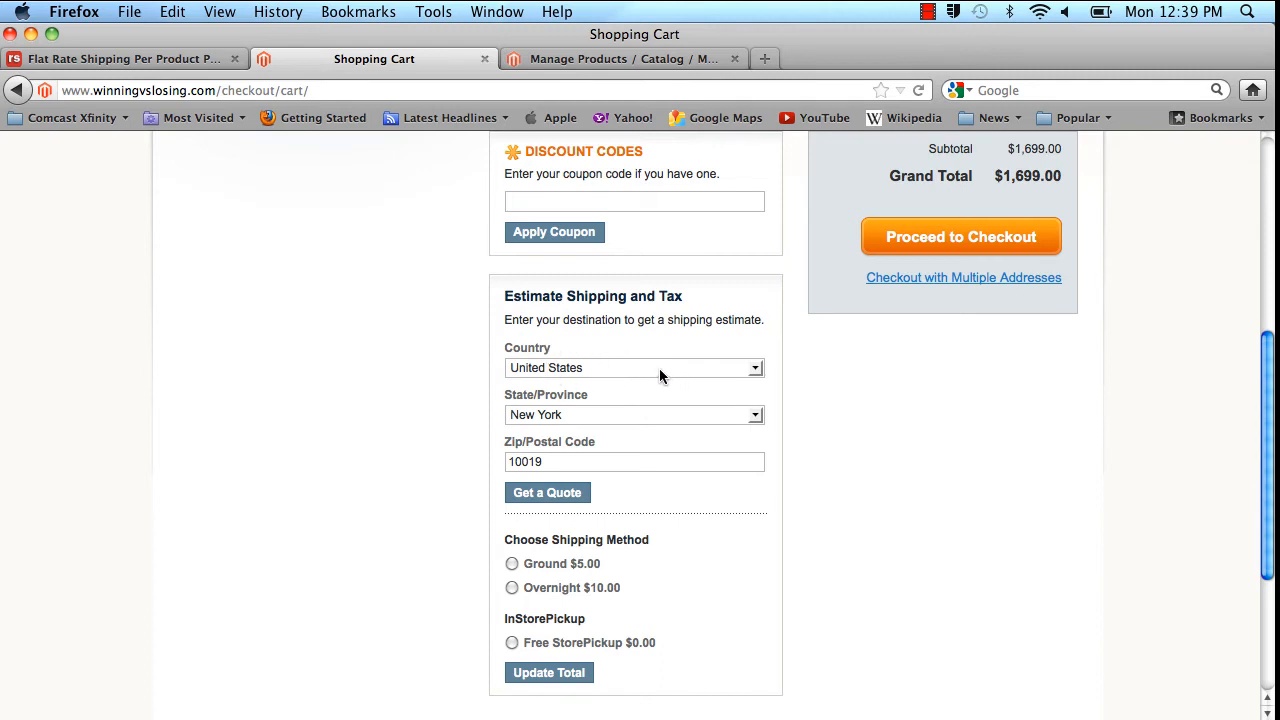
mouse_move(660, 376)
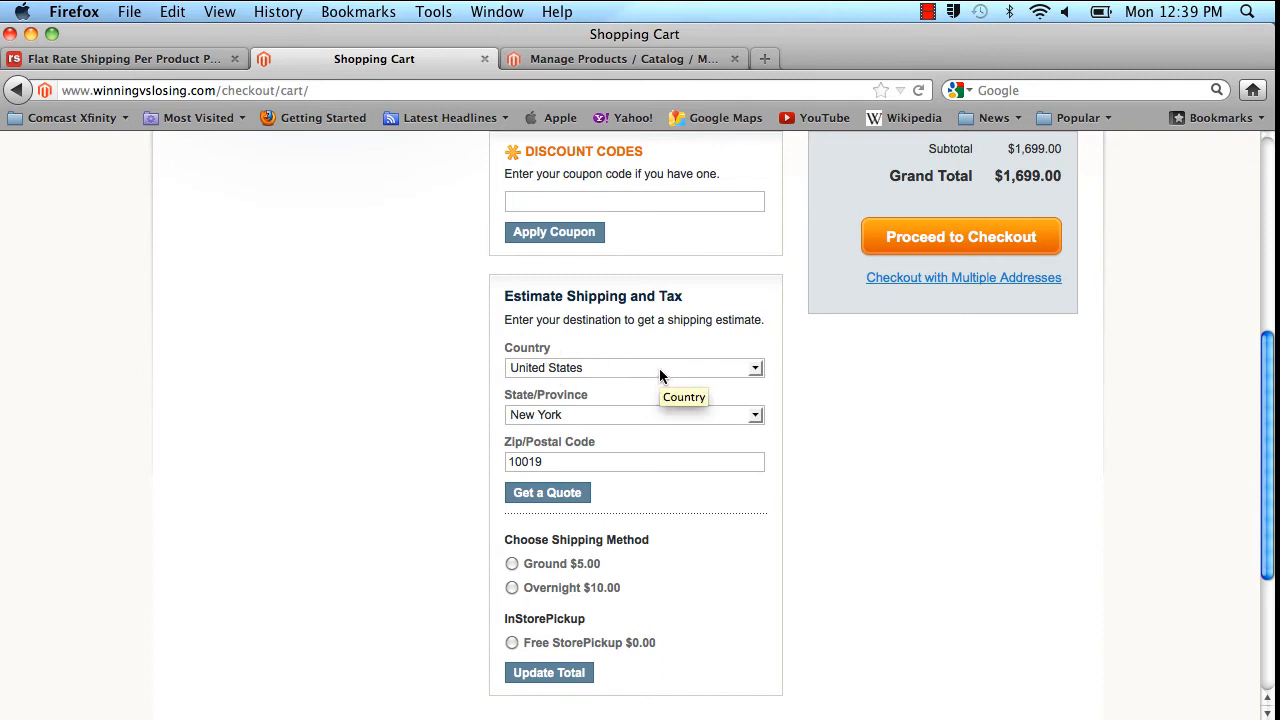
mouse_move(780, 420)
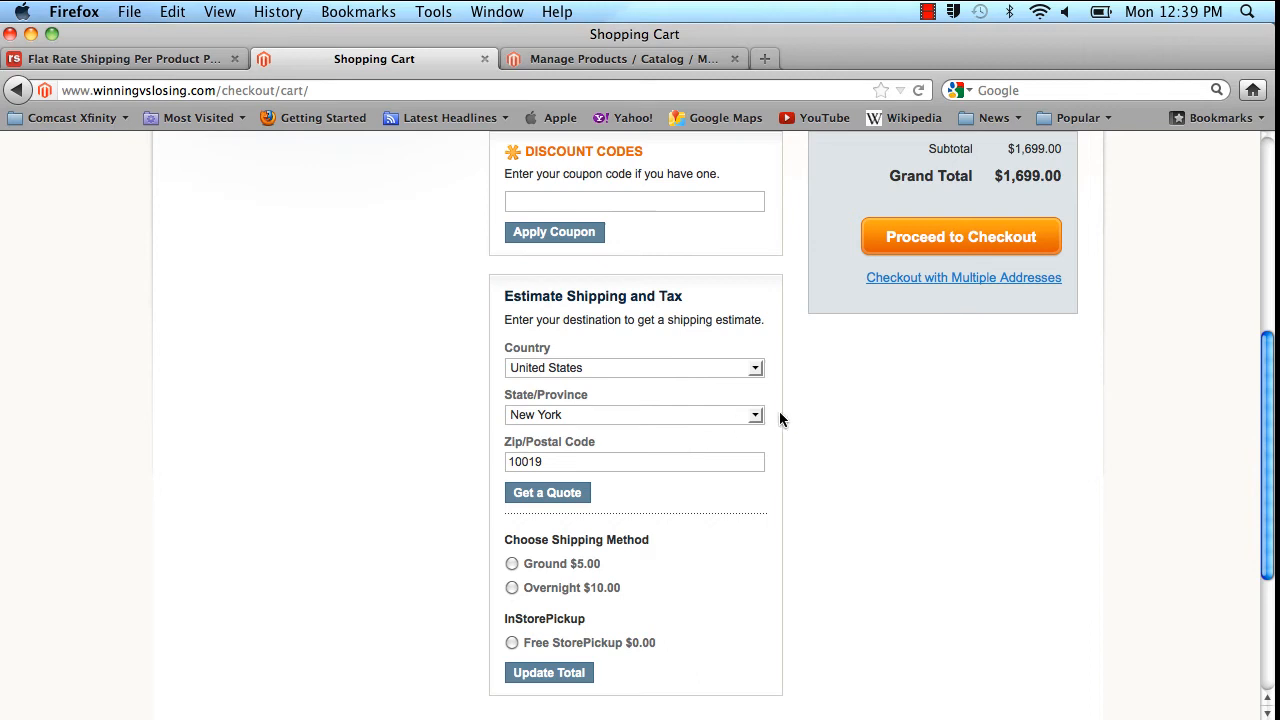
mouse_move(612, 564)
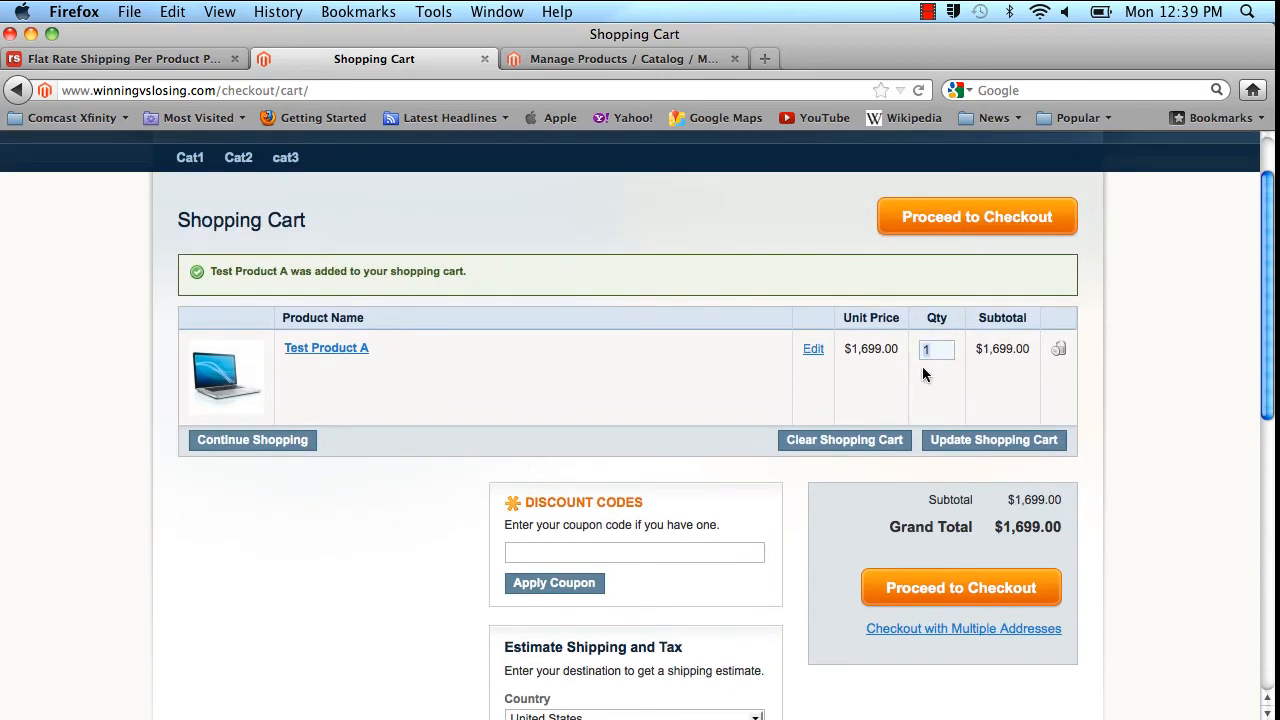
- Set Test Product A's cart quantity to 2 and refresh the shipping estimates
type("2")
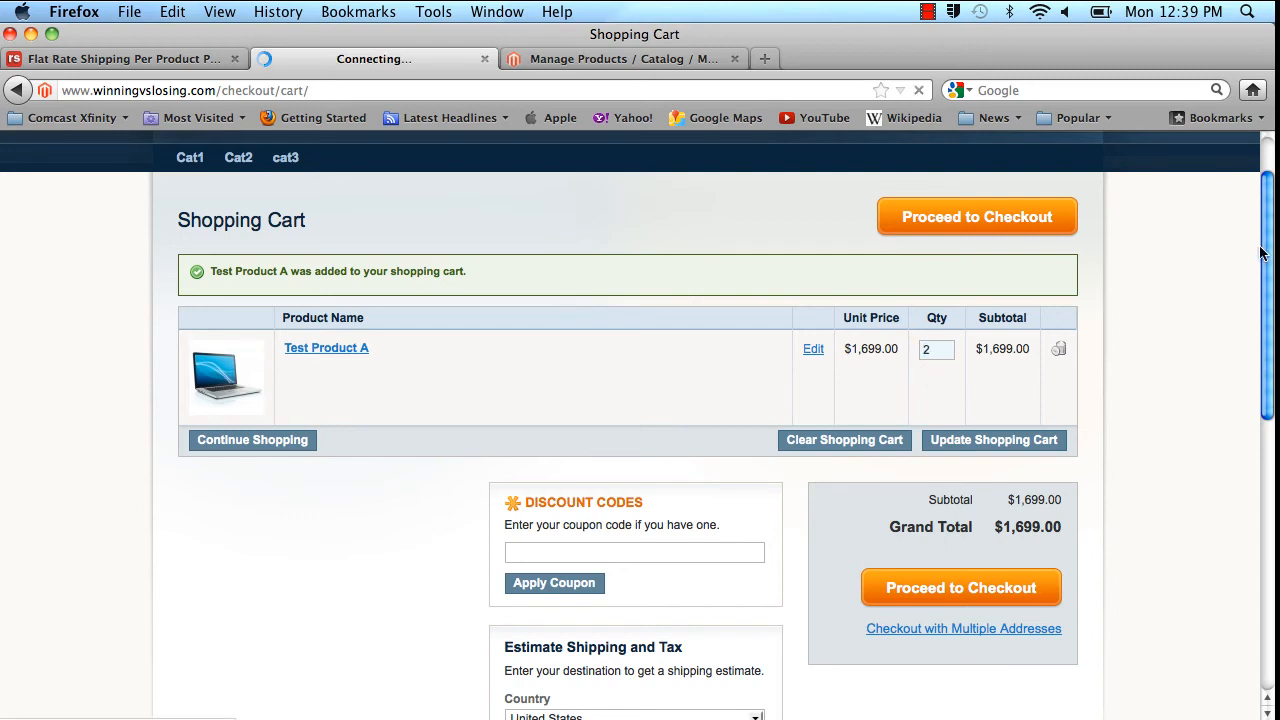
left_click(992, 440)
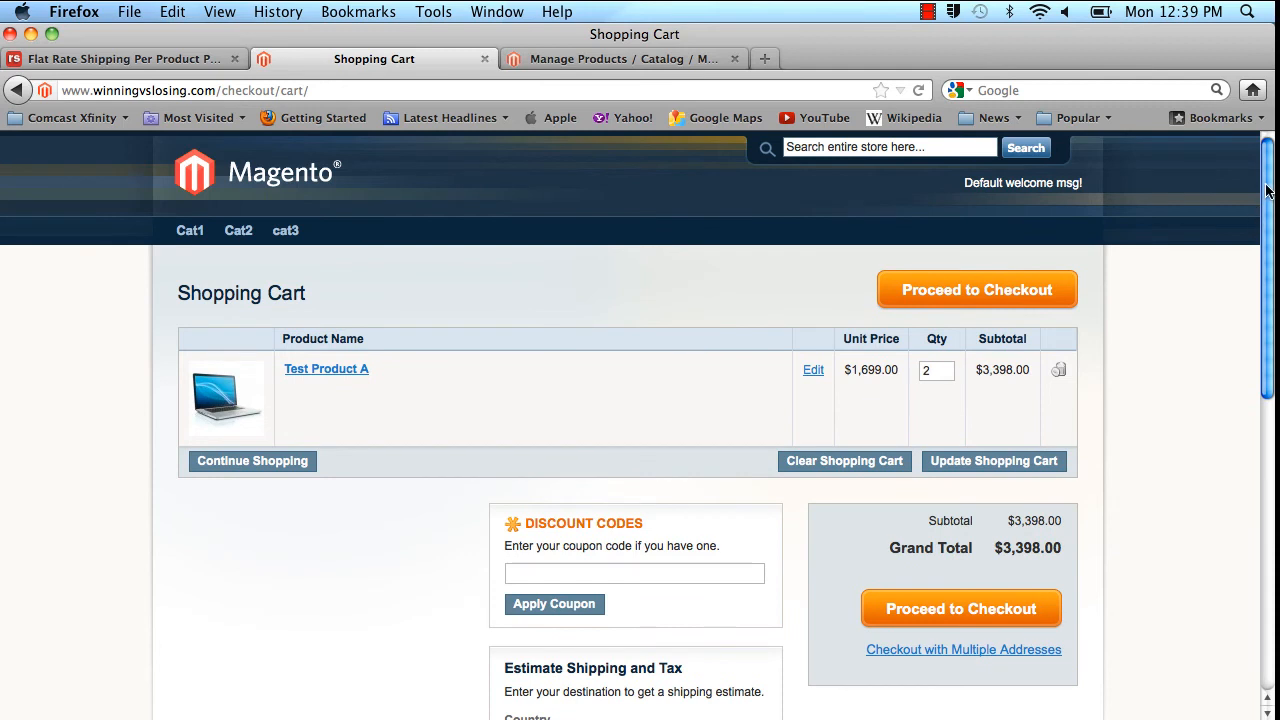
scroll("down", 3)
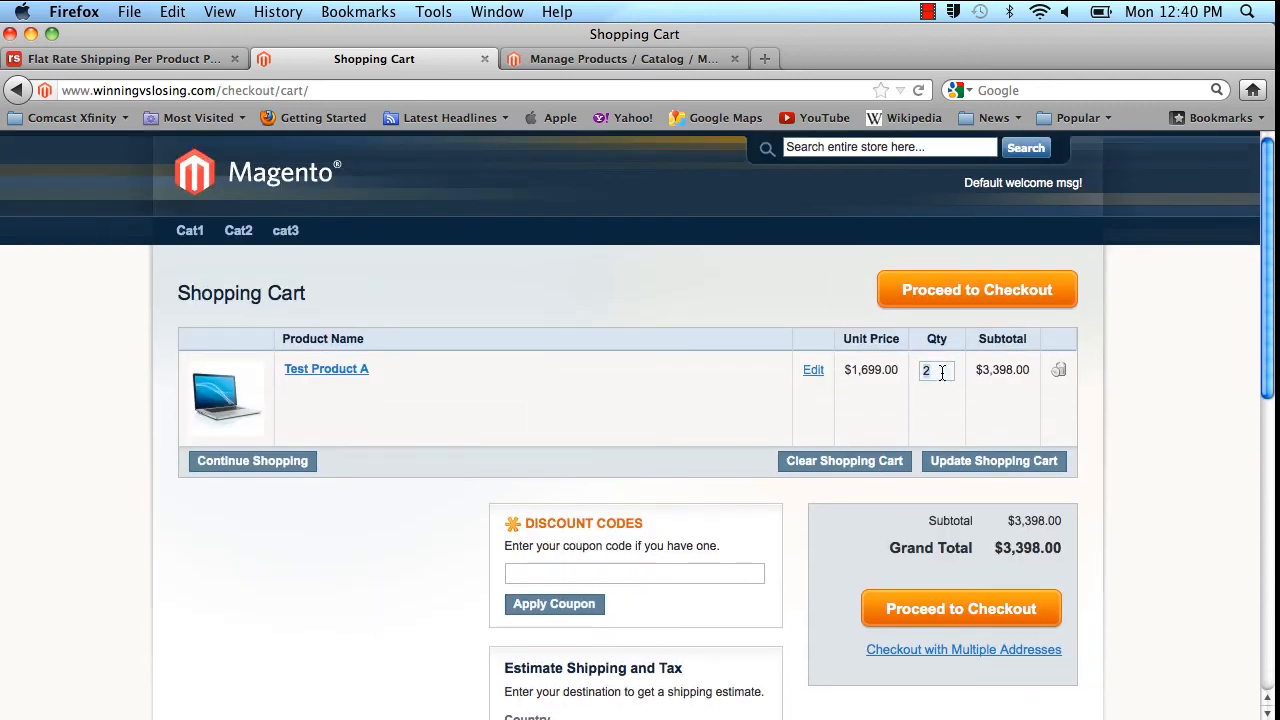
- Raise the quantity to 3, giving estimates Ground $13.00 and Overnight $27.00
type("3")
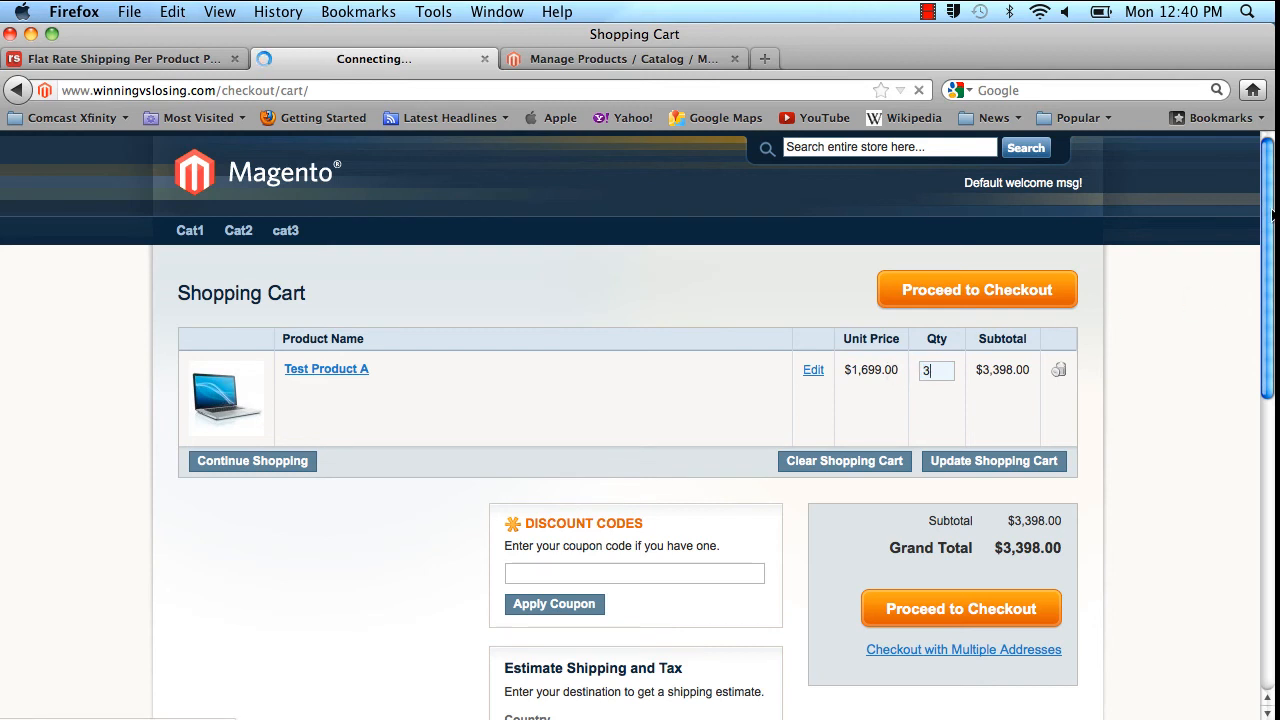
left_click(992, 460)
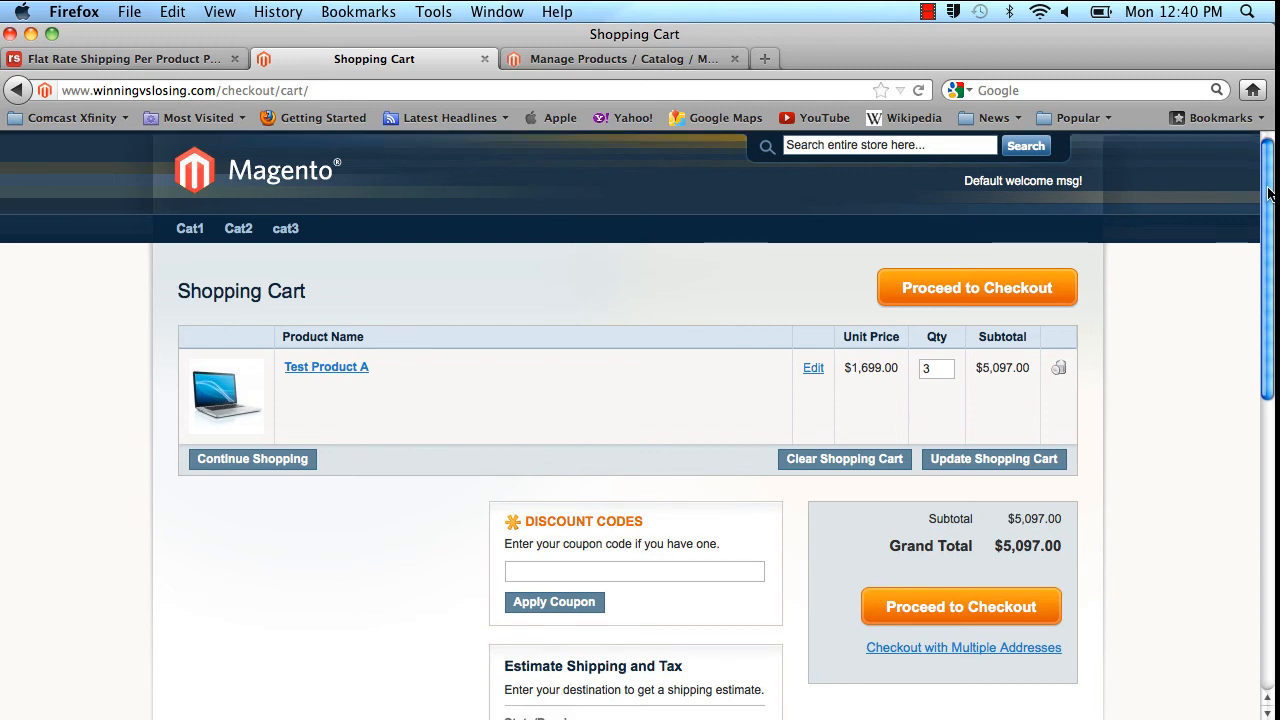
scroll("down", 3)
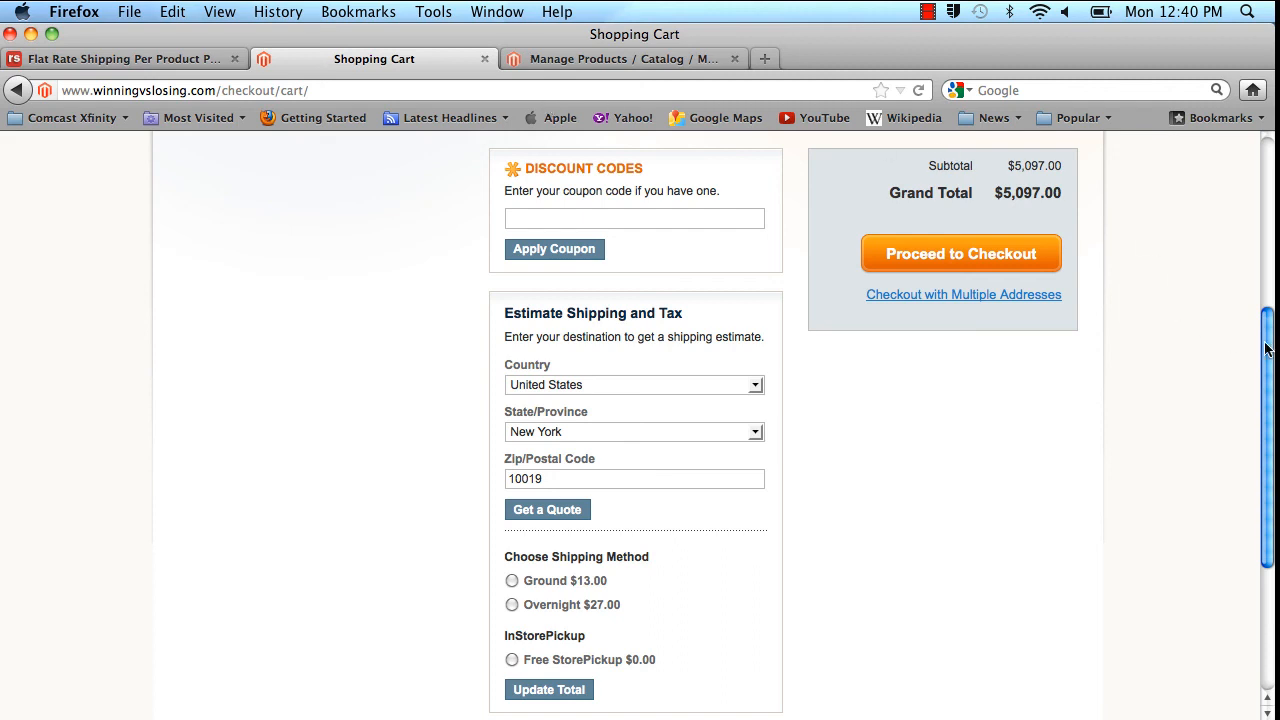
- Choose Overnight $27.00 shipping and proceed to the checkout page
left_click(512, 604)
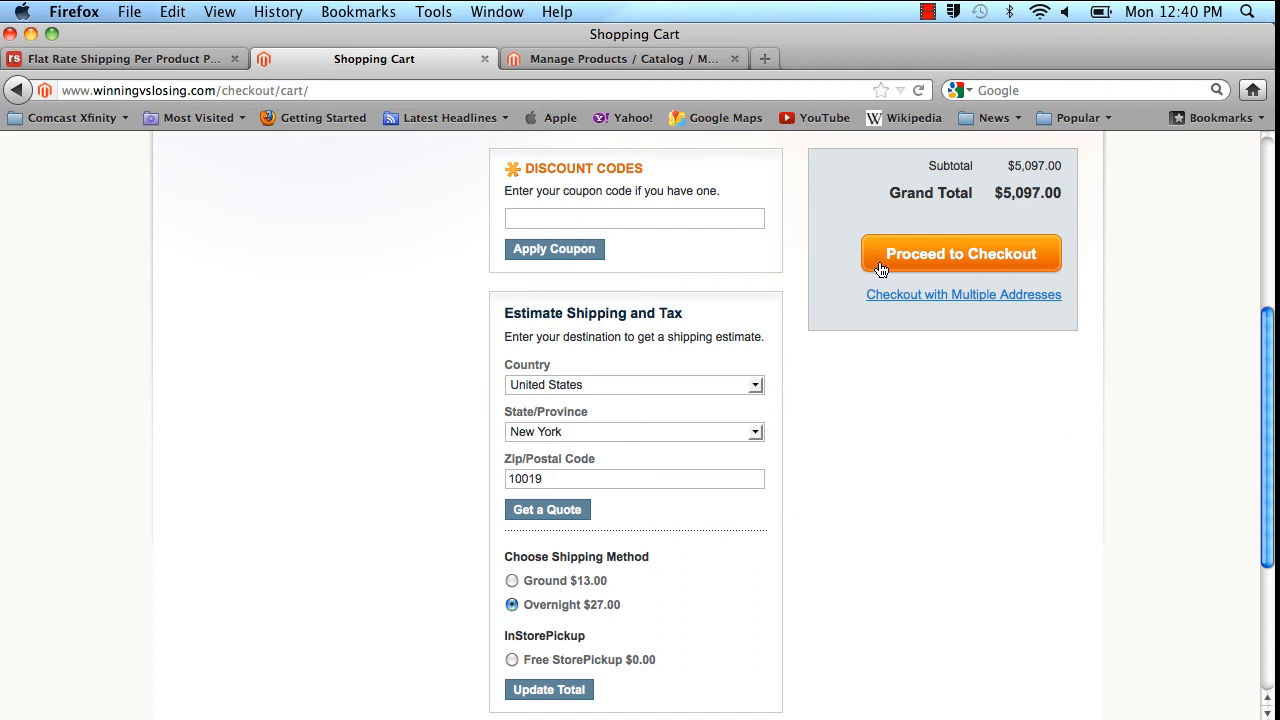
left_click(960, 252)
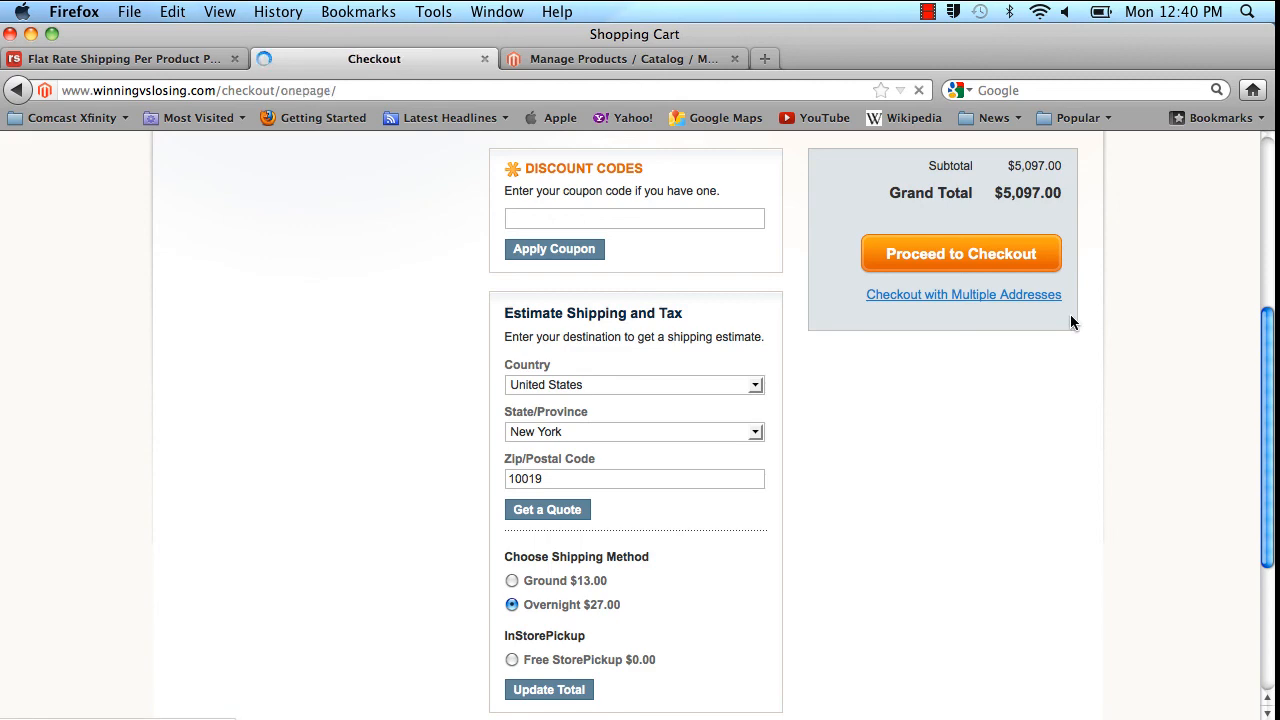
left_click(960, 252)
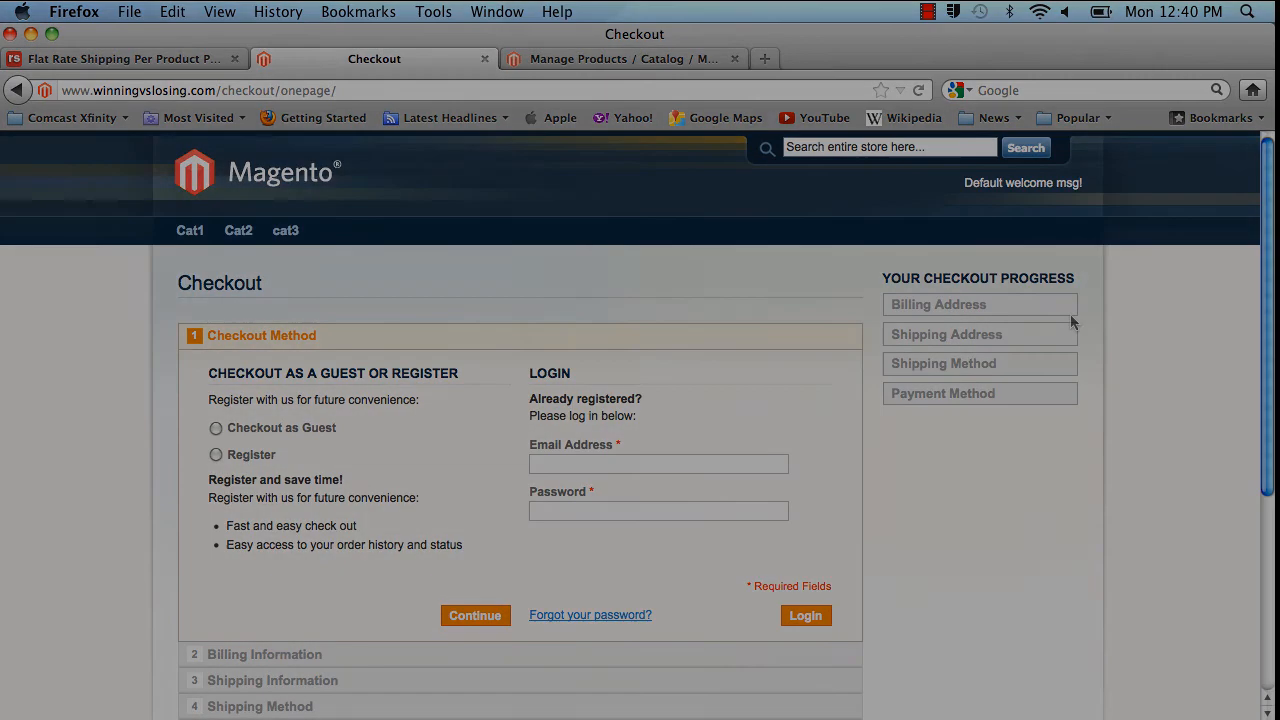